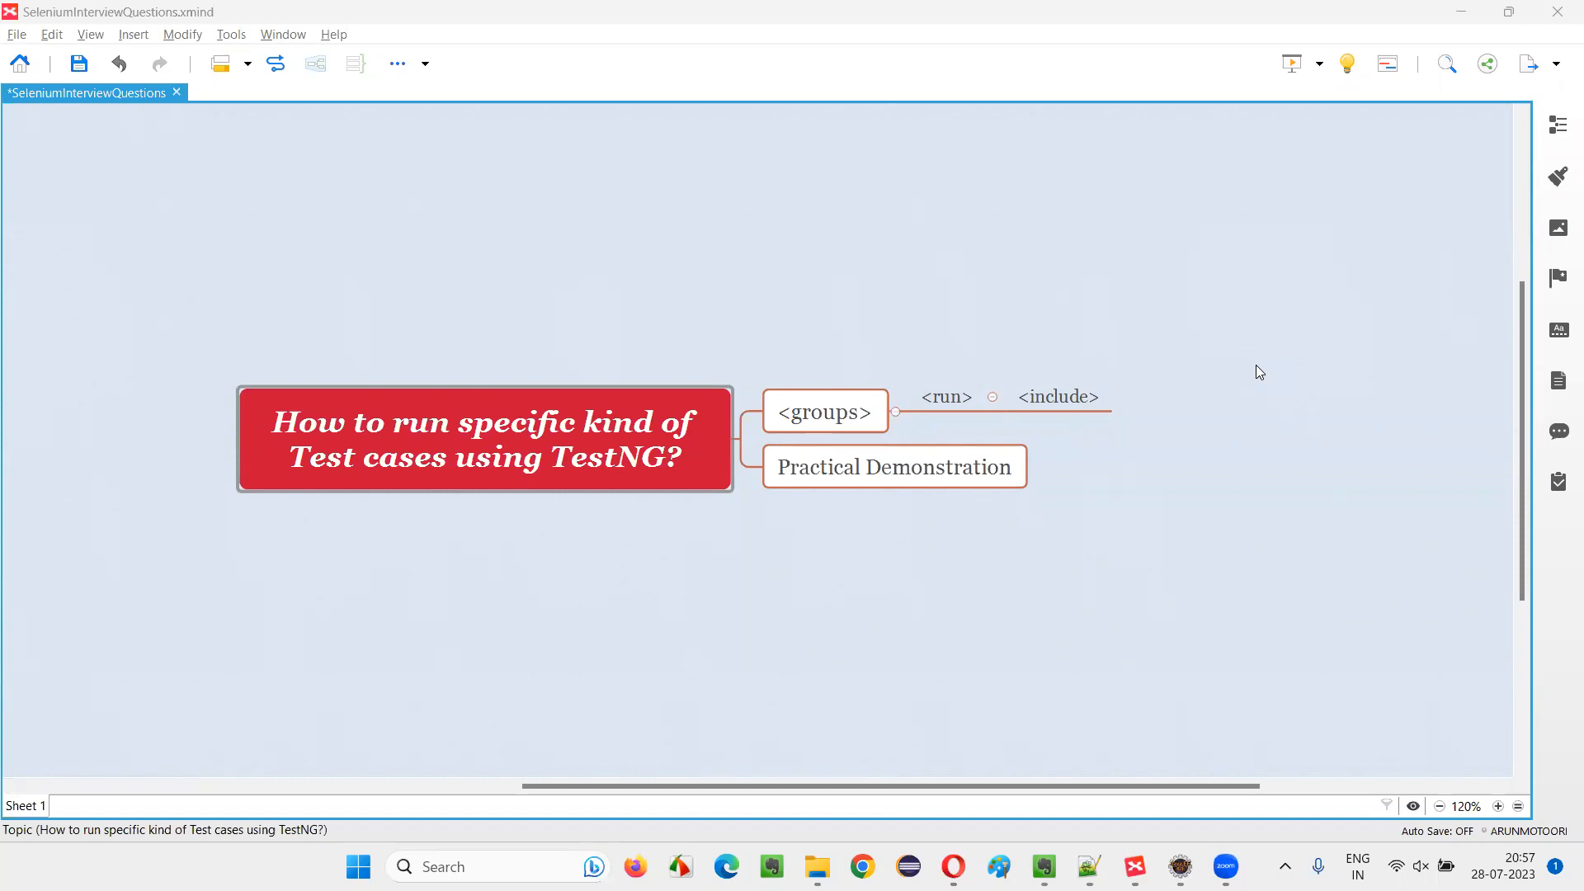
Select the central TestNG question topic and its <groups> branch in the mind map
left_click(513, 462)
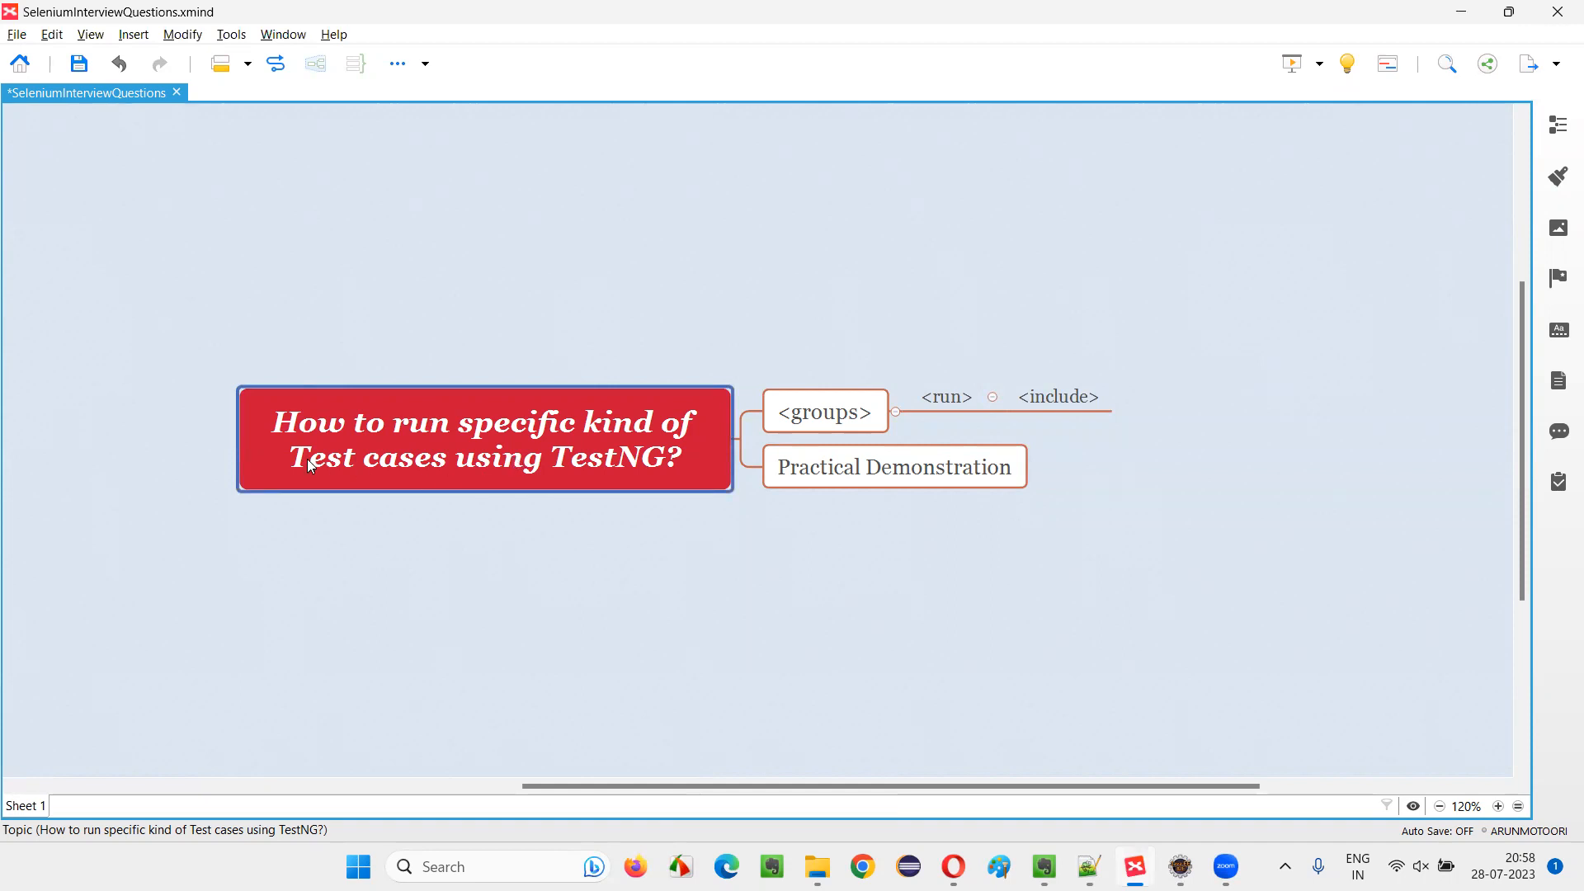
mouse_move(627, 455)
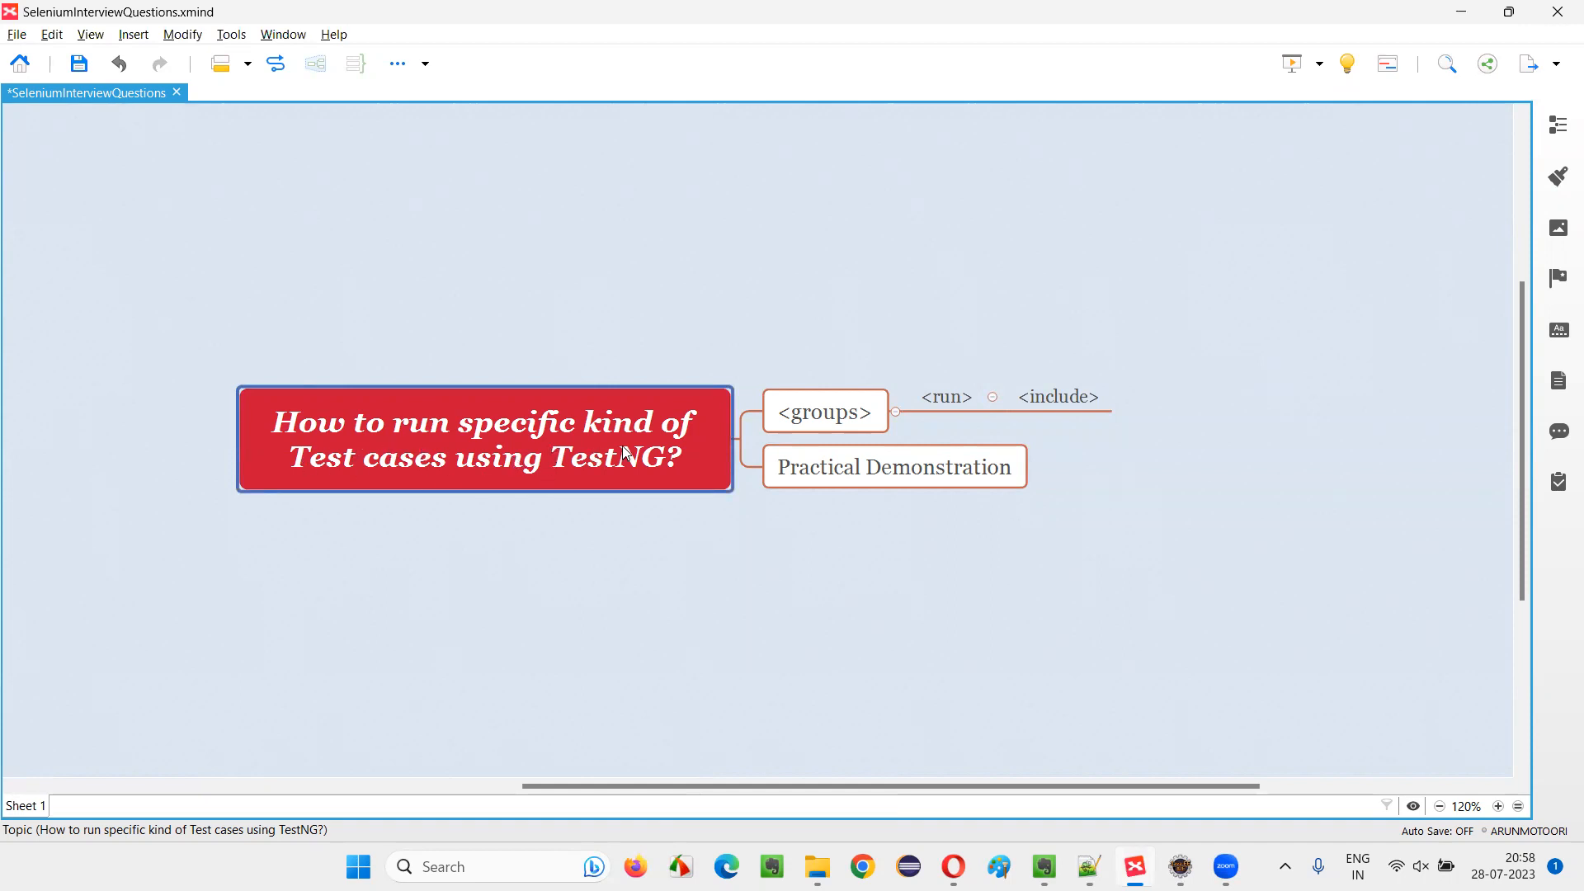
mouse_move(435, 478)
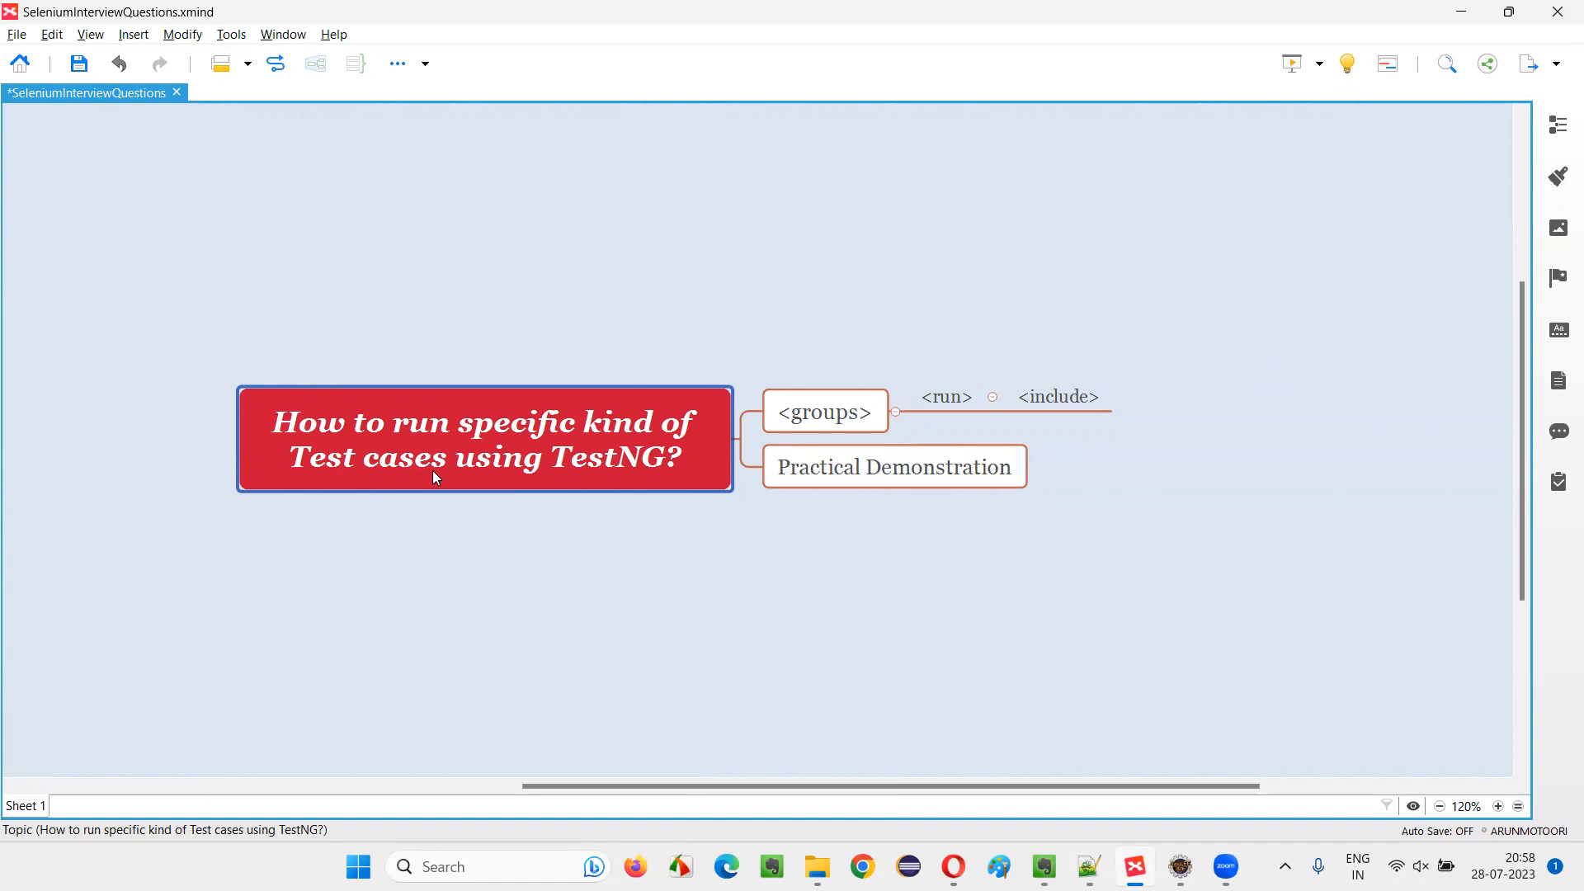
mouse_move(619, 488)
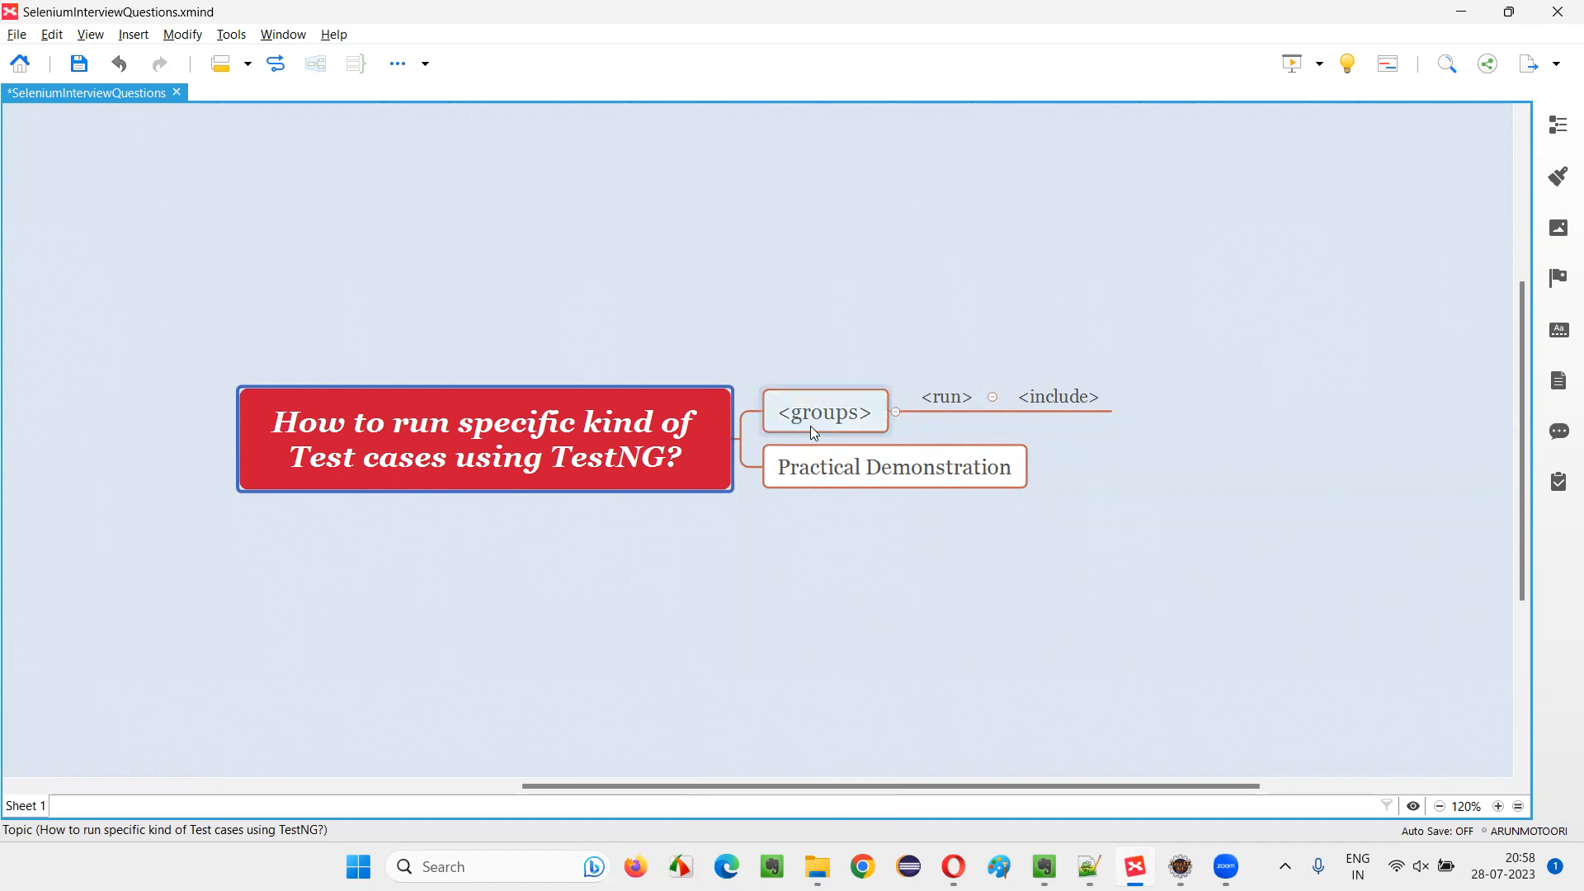
mouse_move(514, 476)
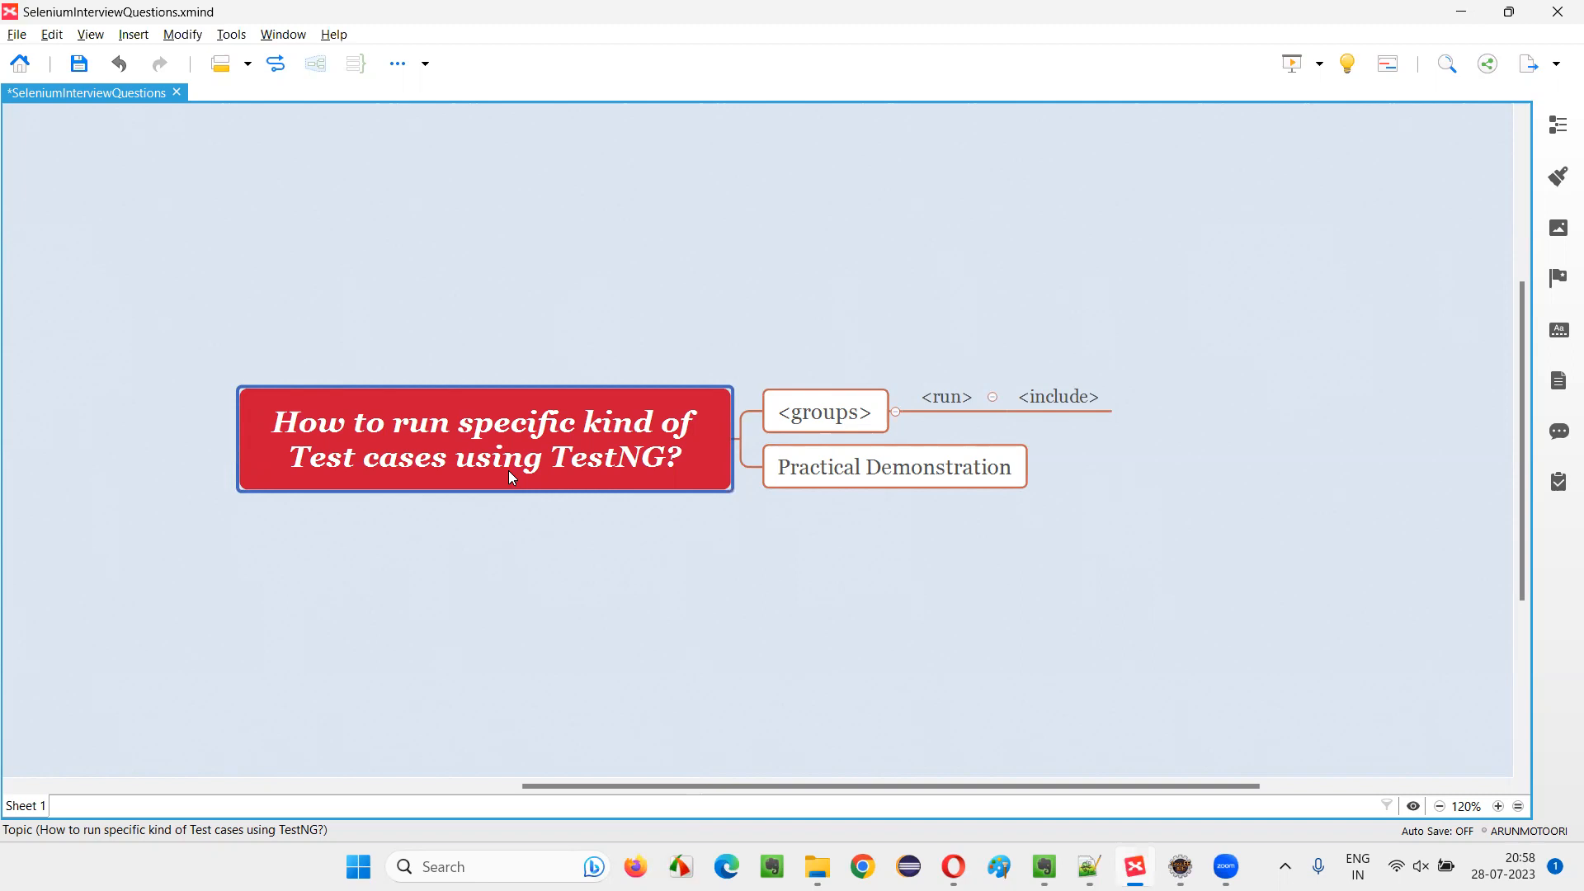
mouse_move(514, 477)
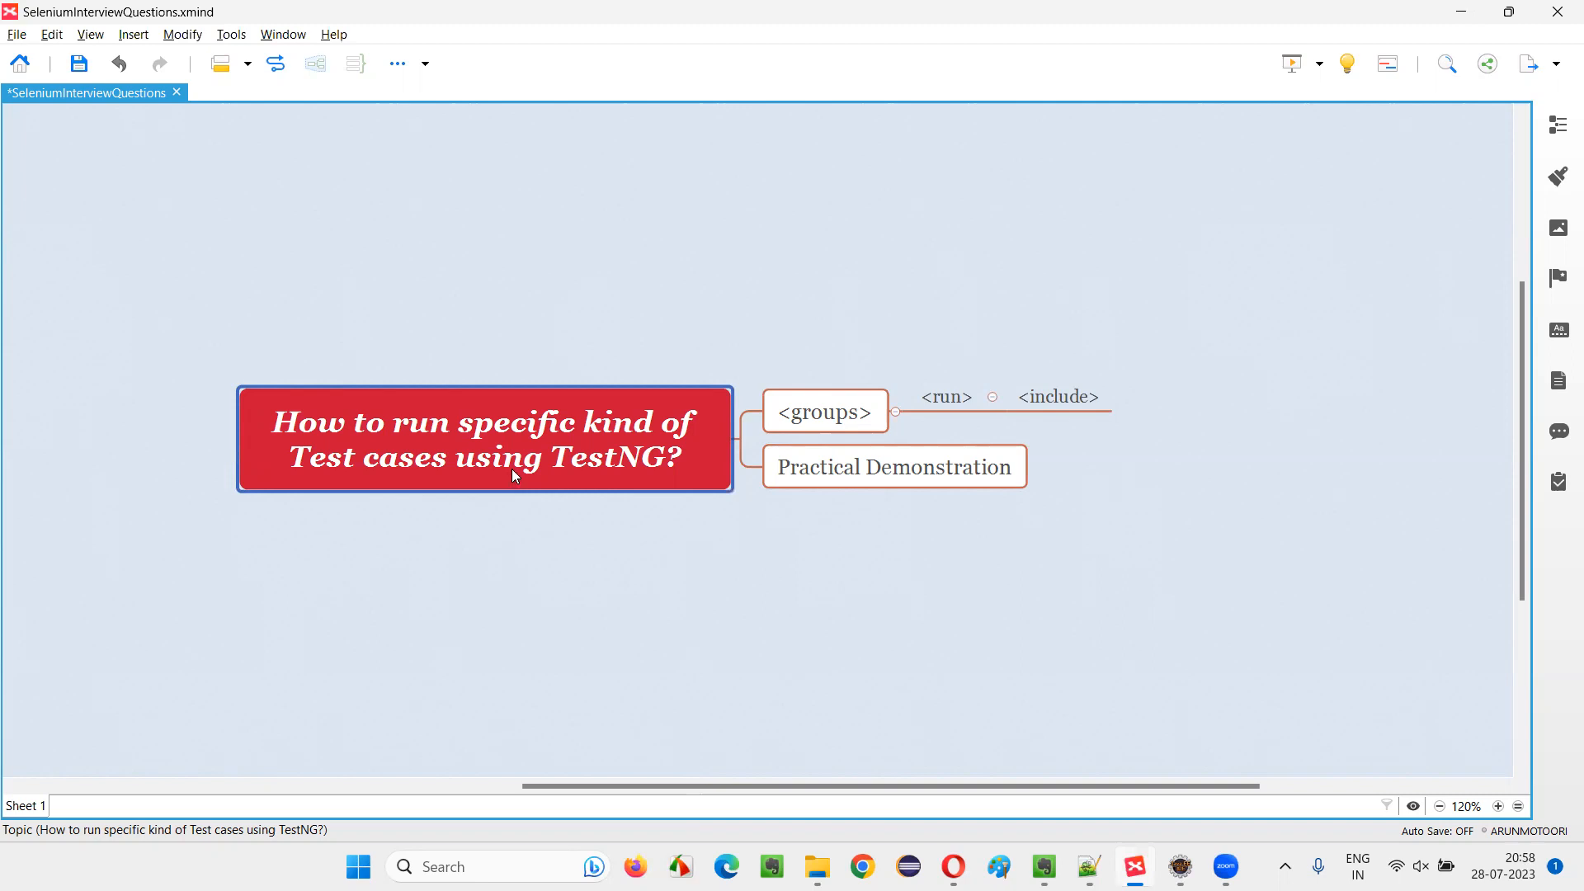
mouse_move(674, 436)
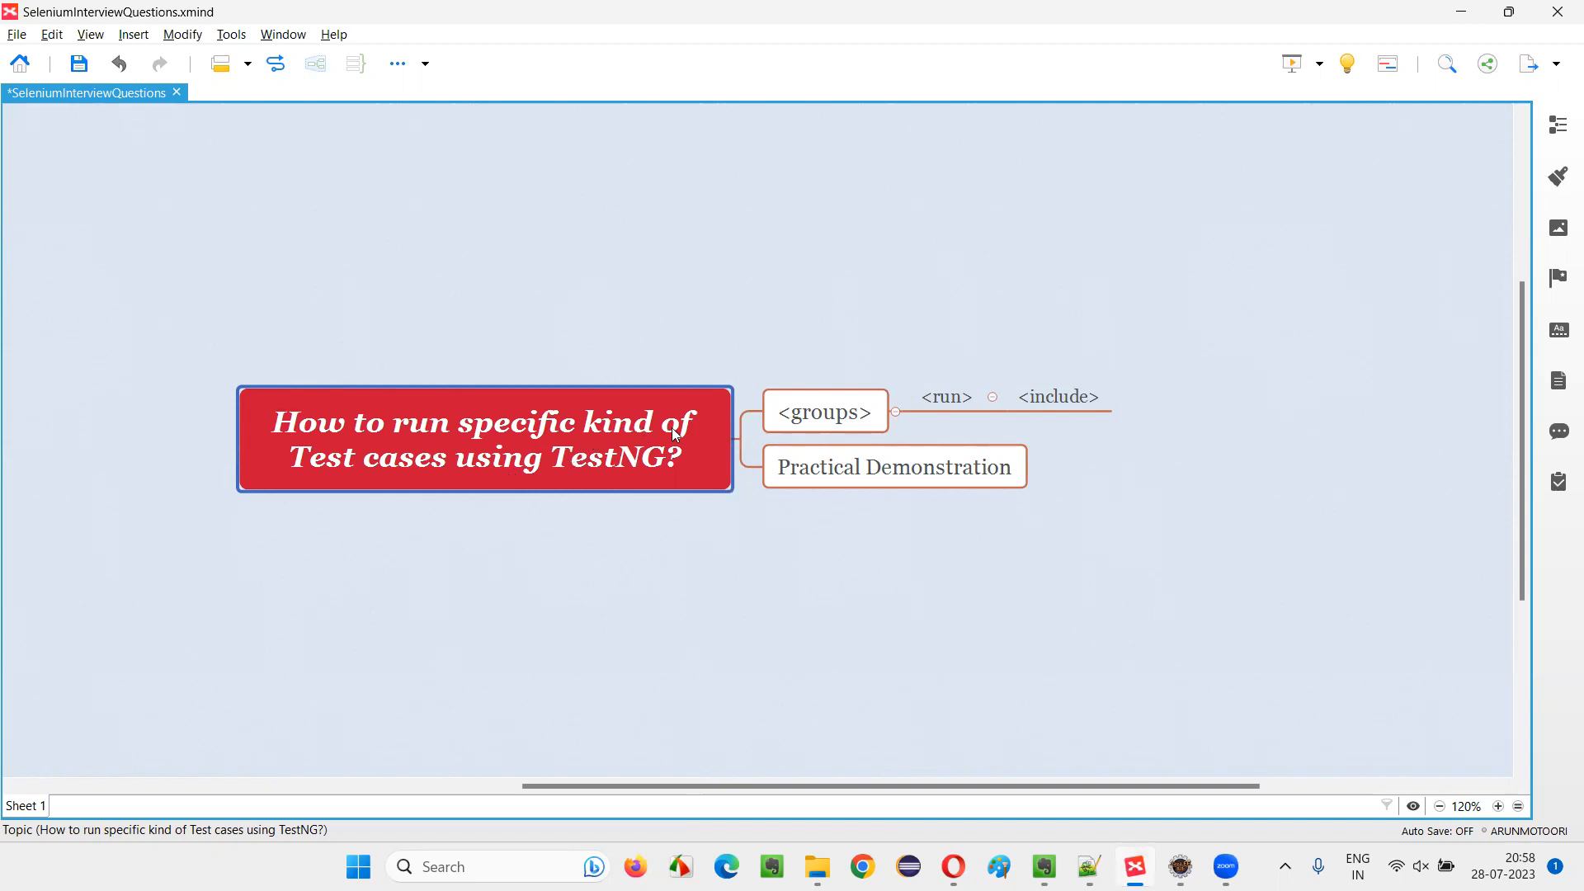
mouse_move(381, 476)
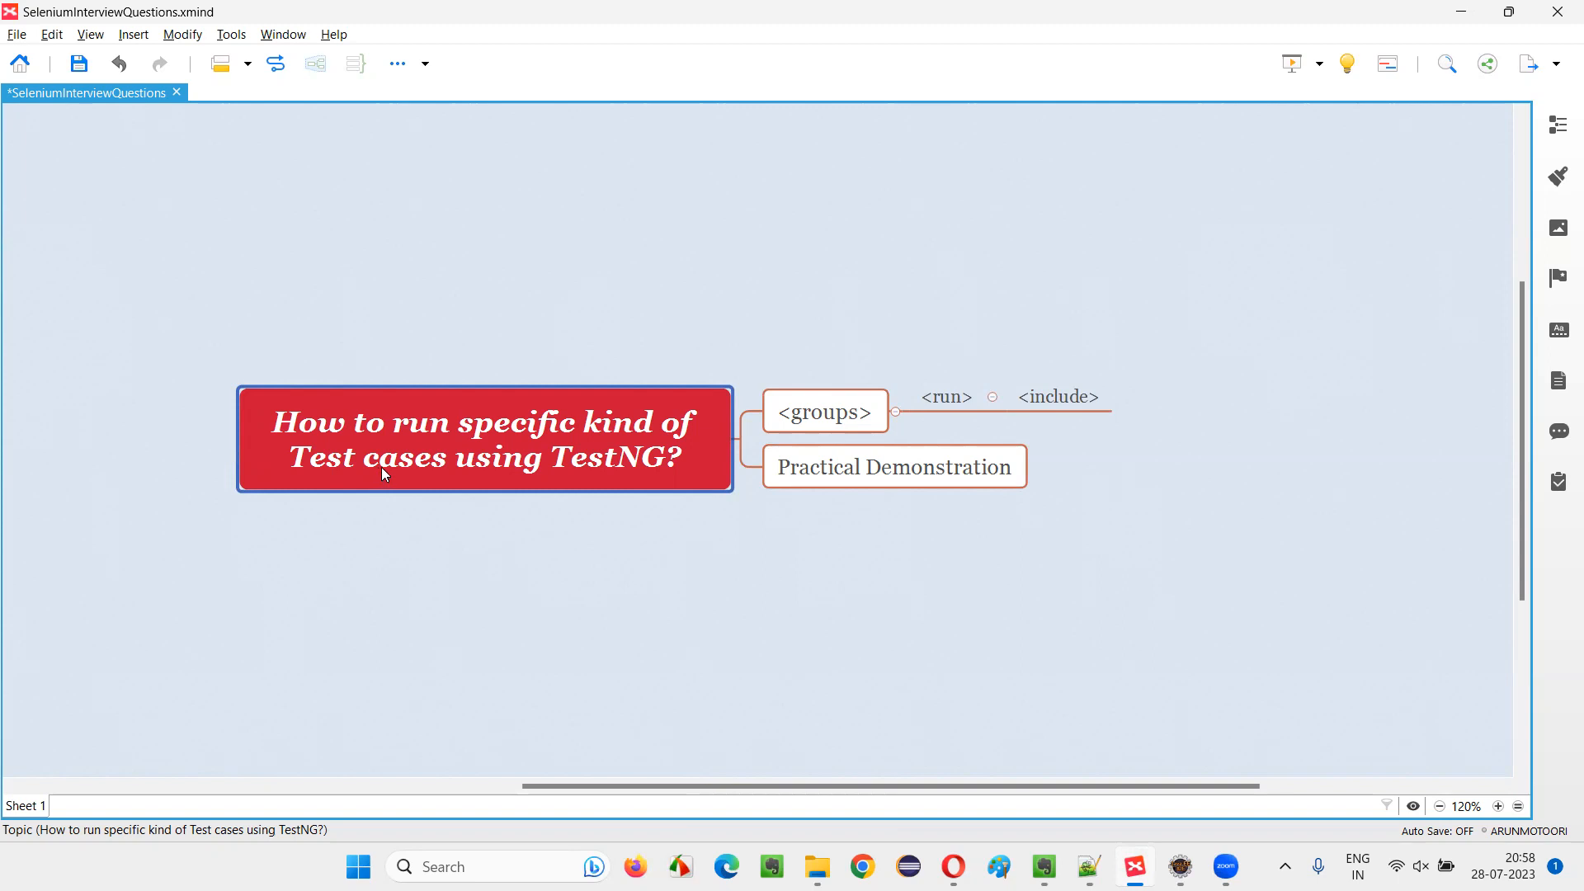
left_click(824, 411)
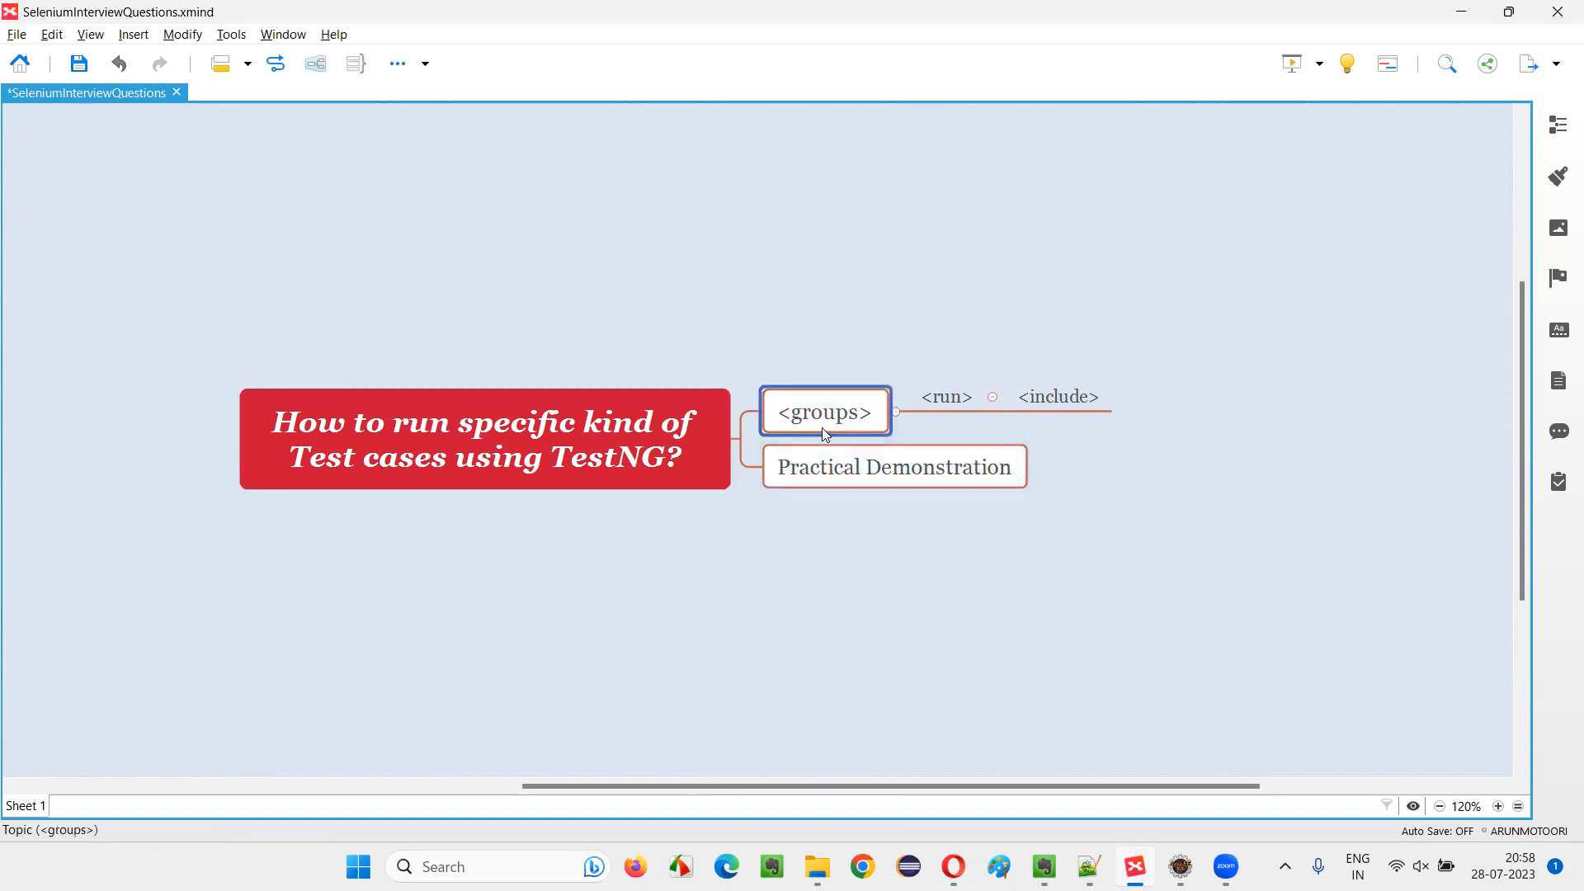
mouse_move(869, 432)
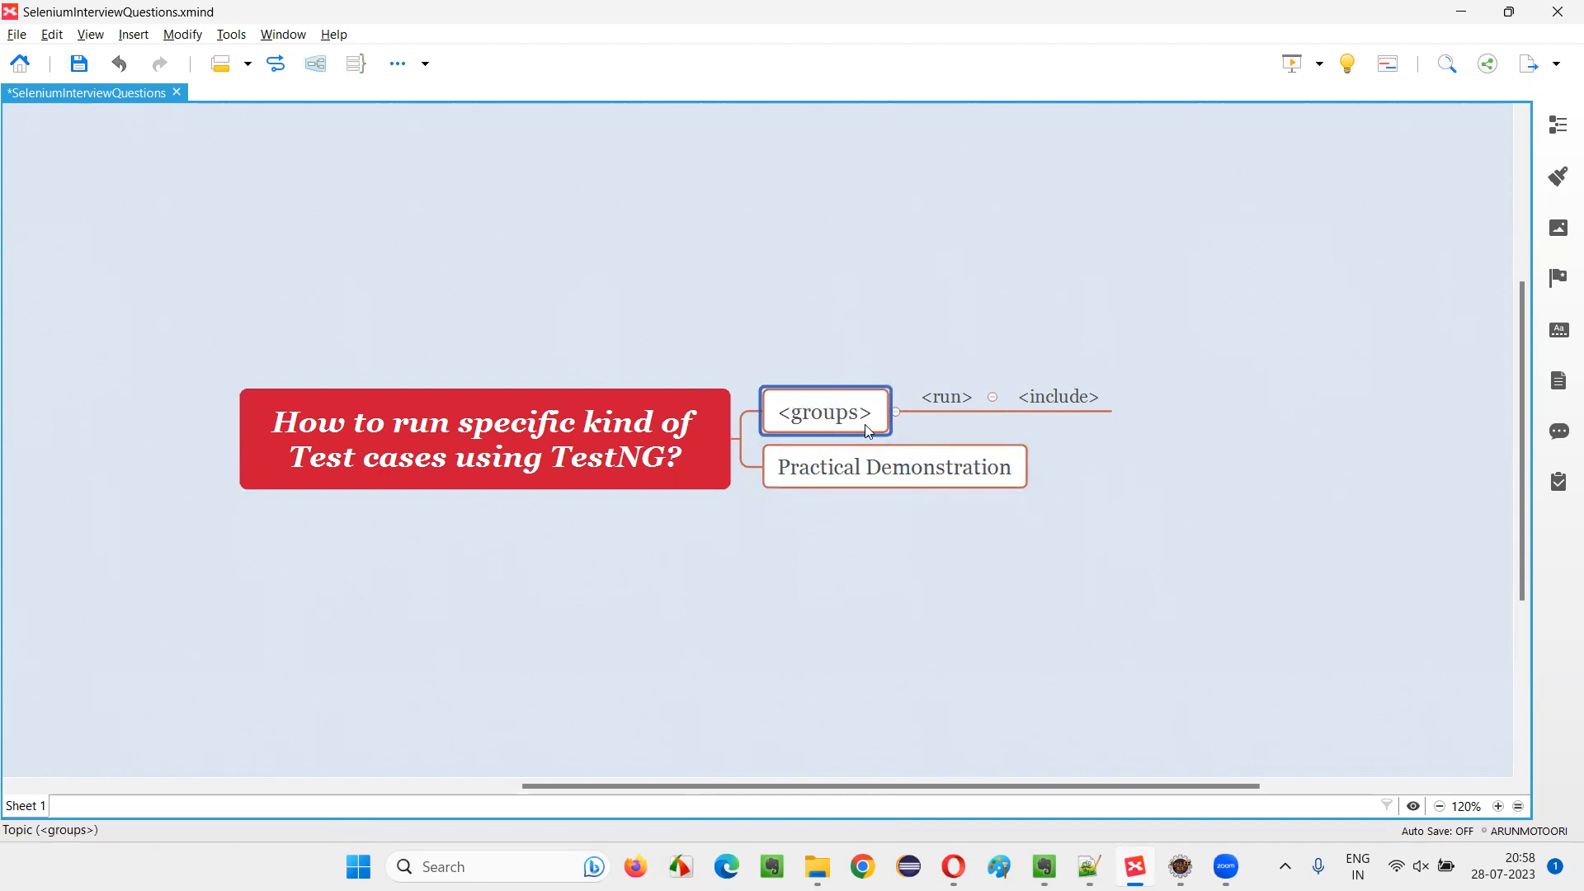
mouse_move(922, 422)
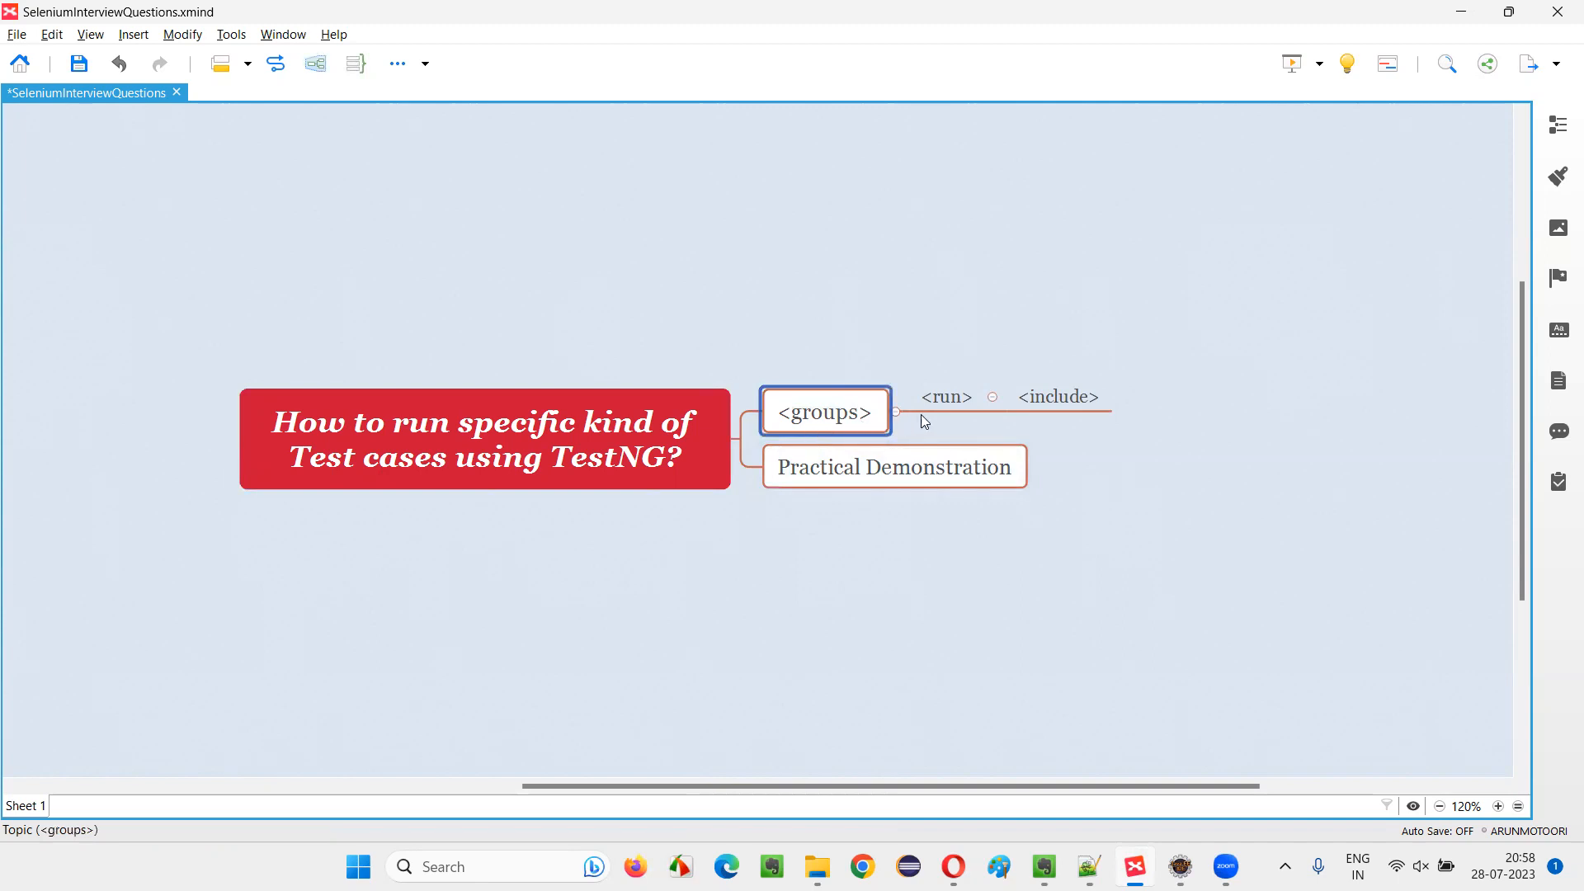
left_click(947, 397)
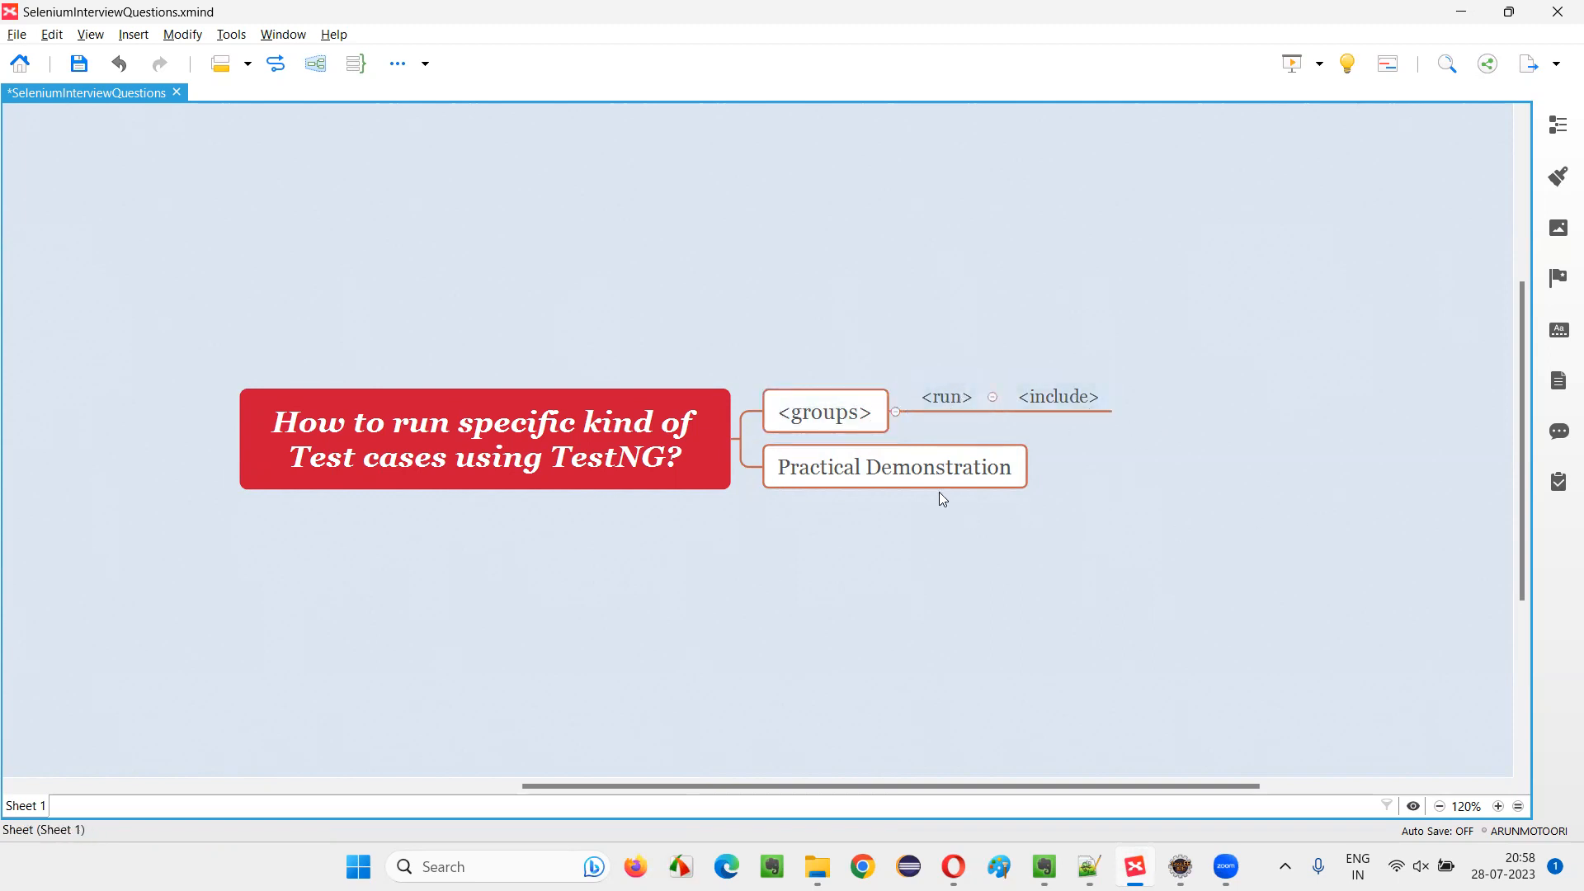
left_click(895, 467)
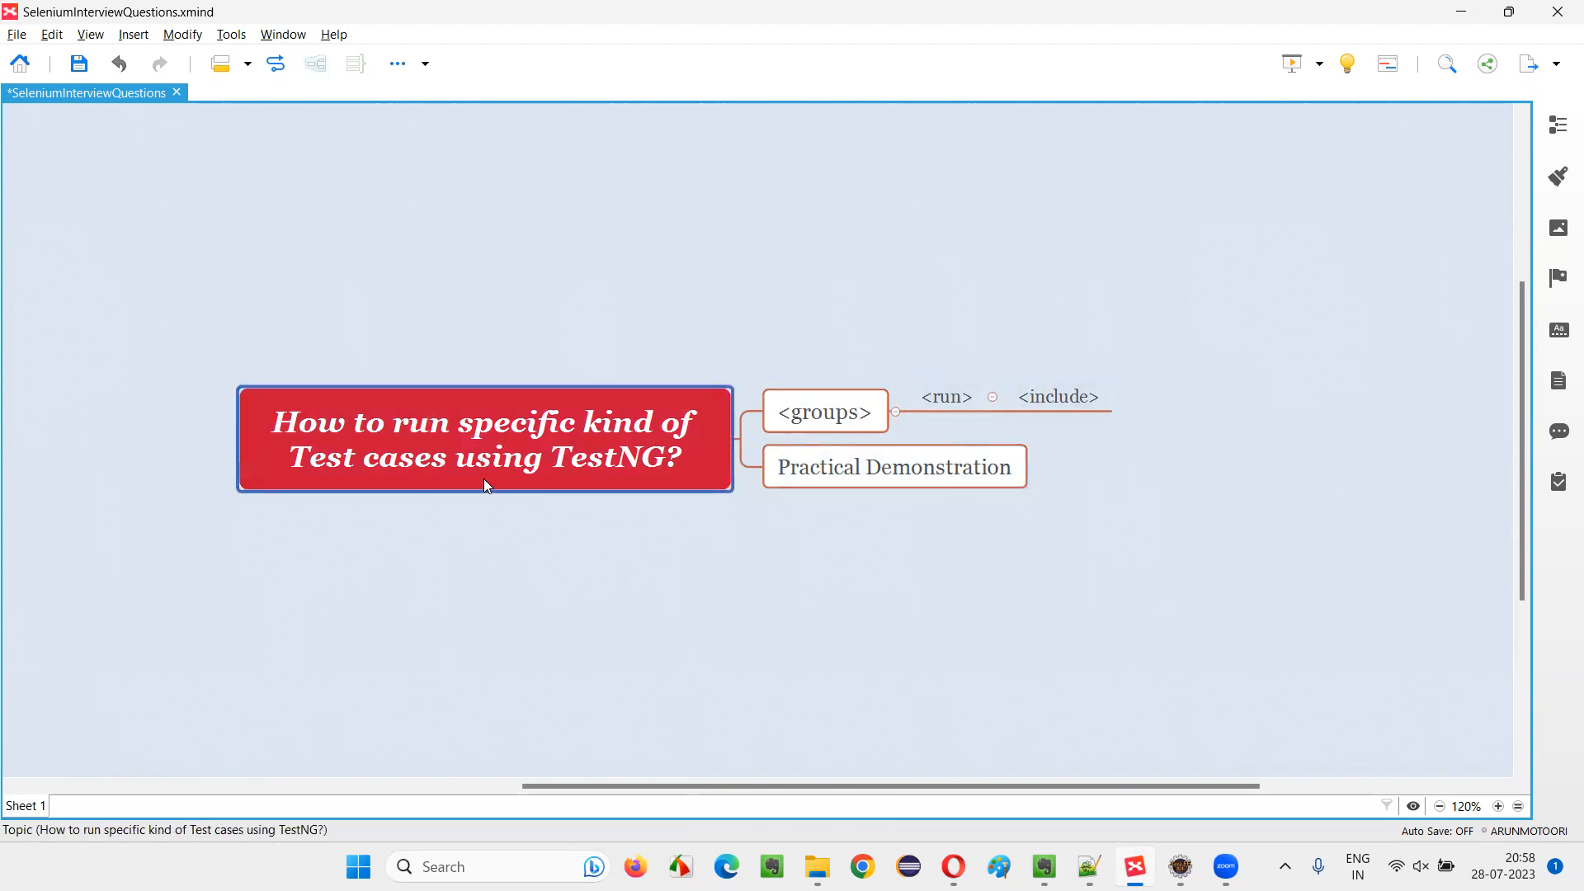
left_click(825, 411)
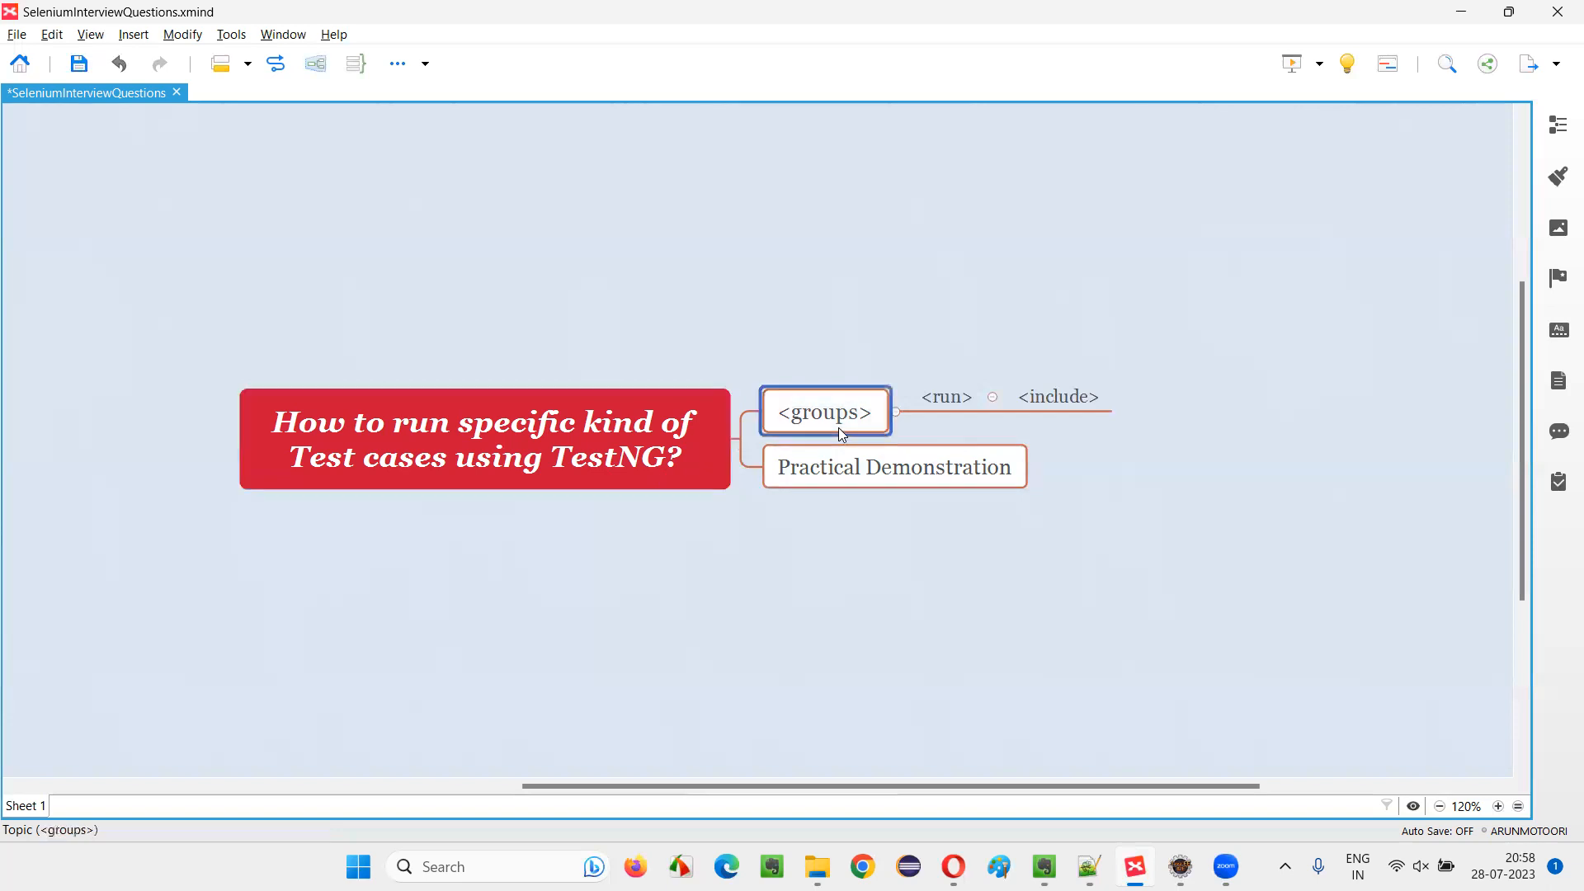
left_click(485, 447)
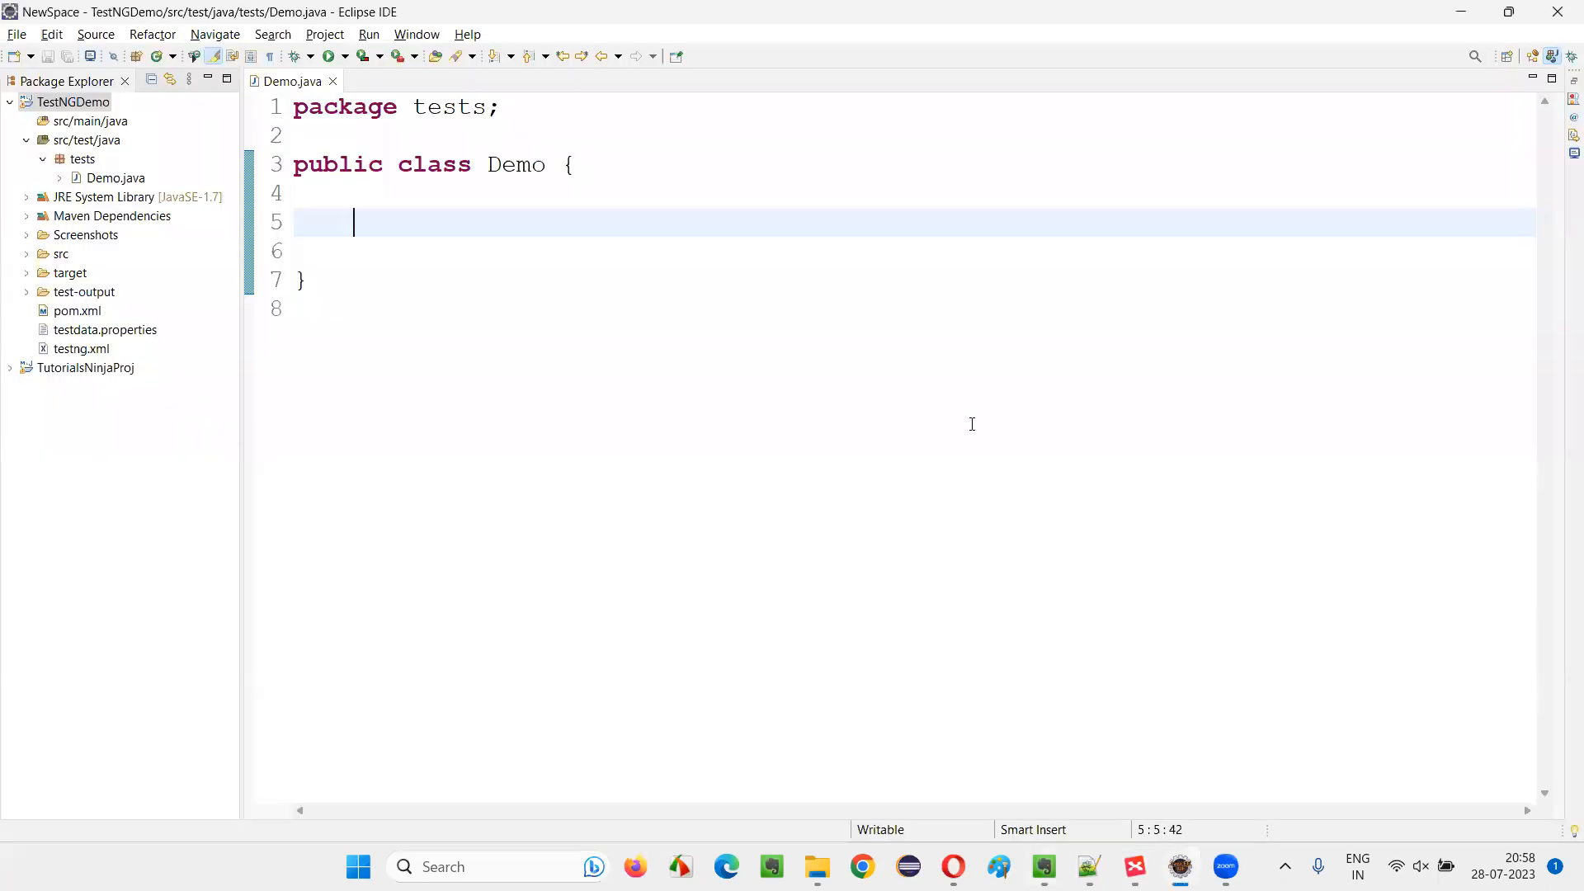
mouse_move(585, 269)
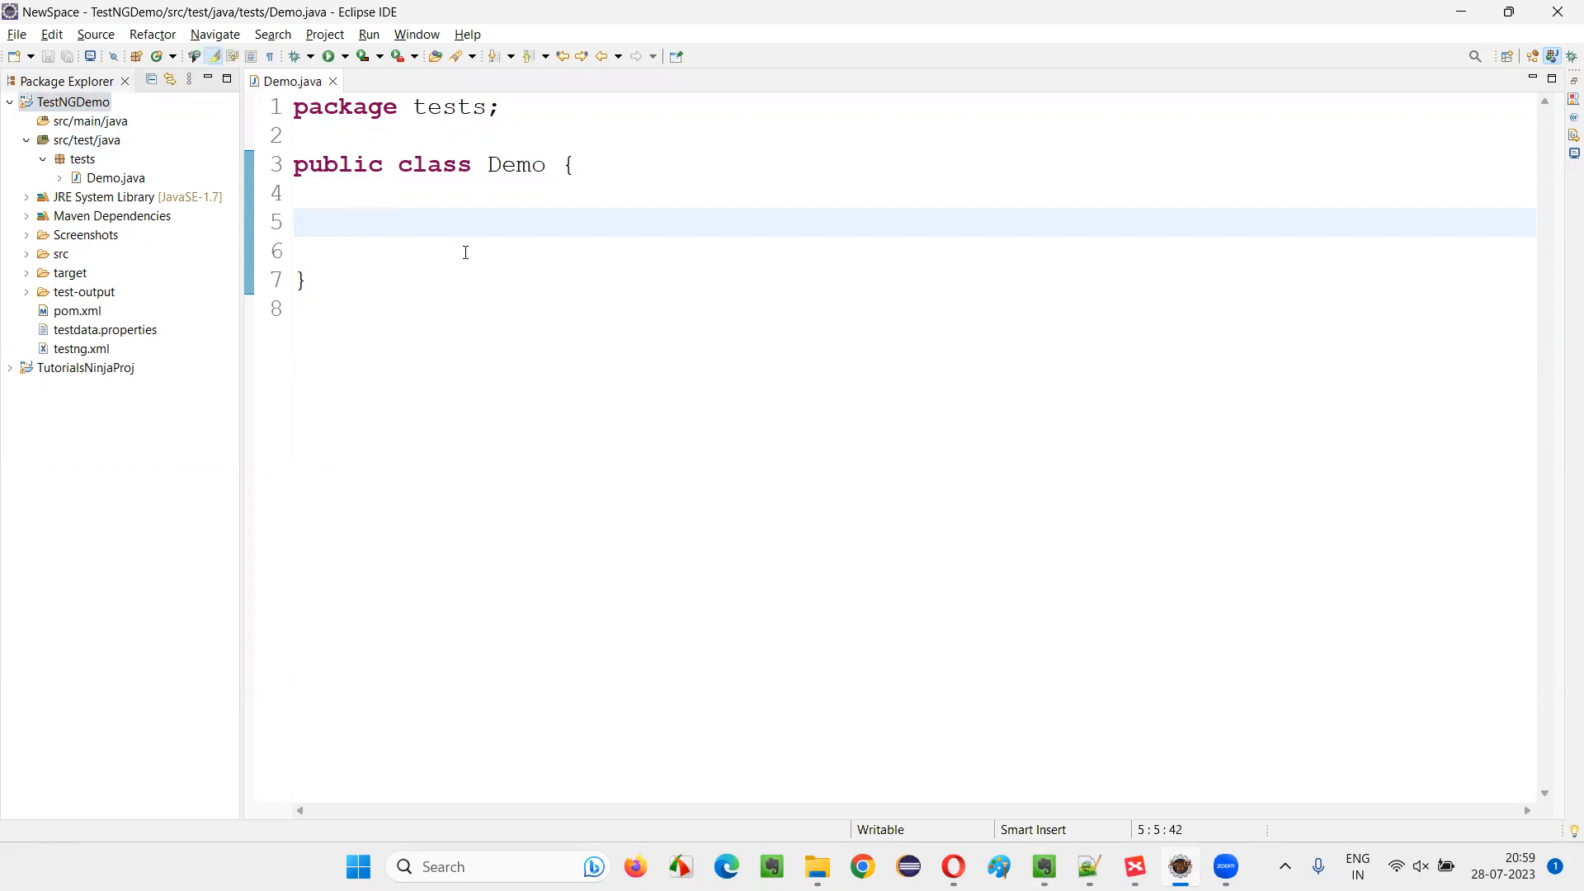
type("public void sam")
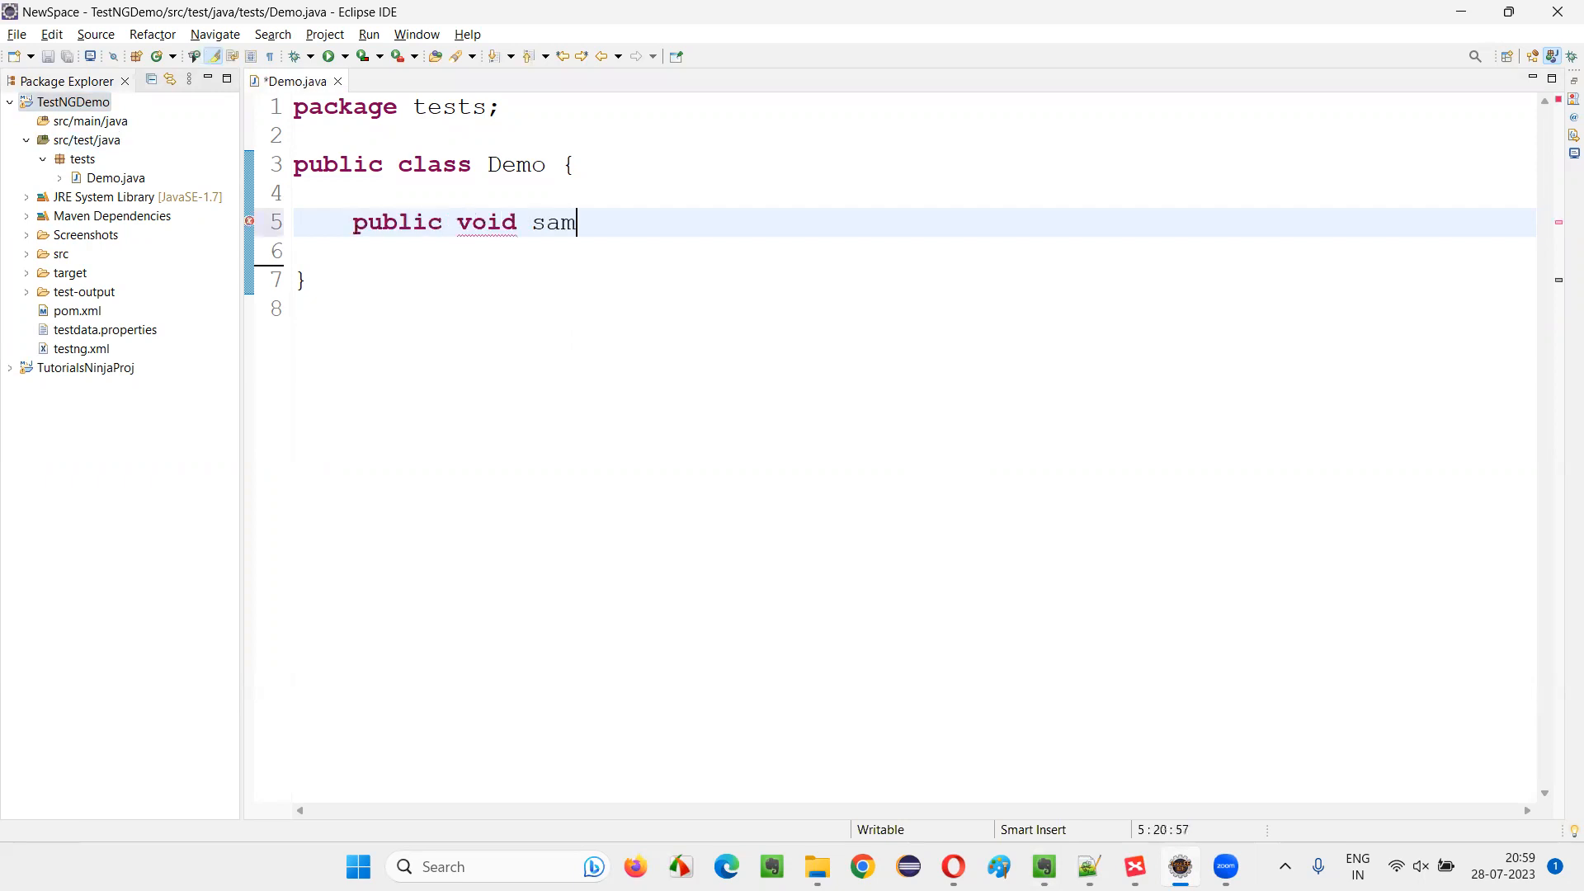
type("pleOne(")
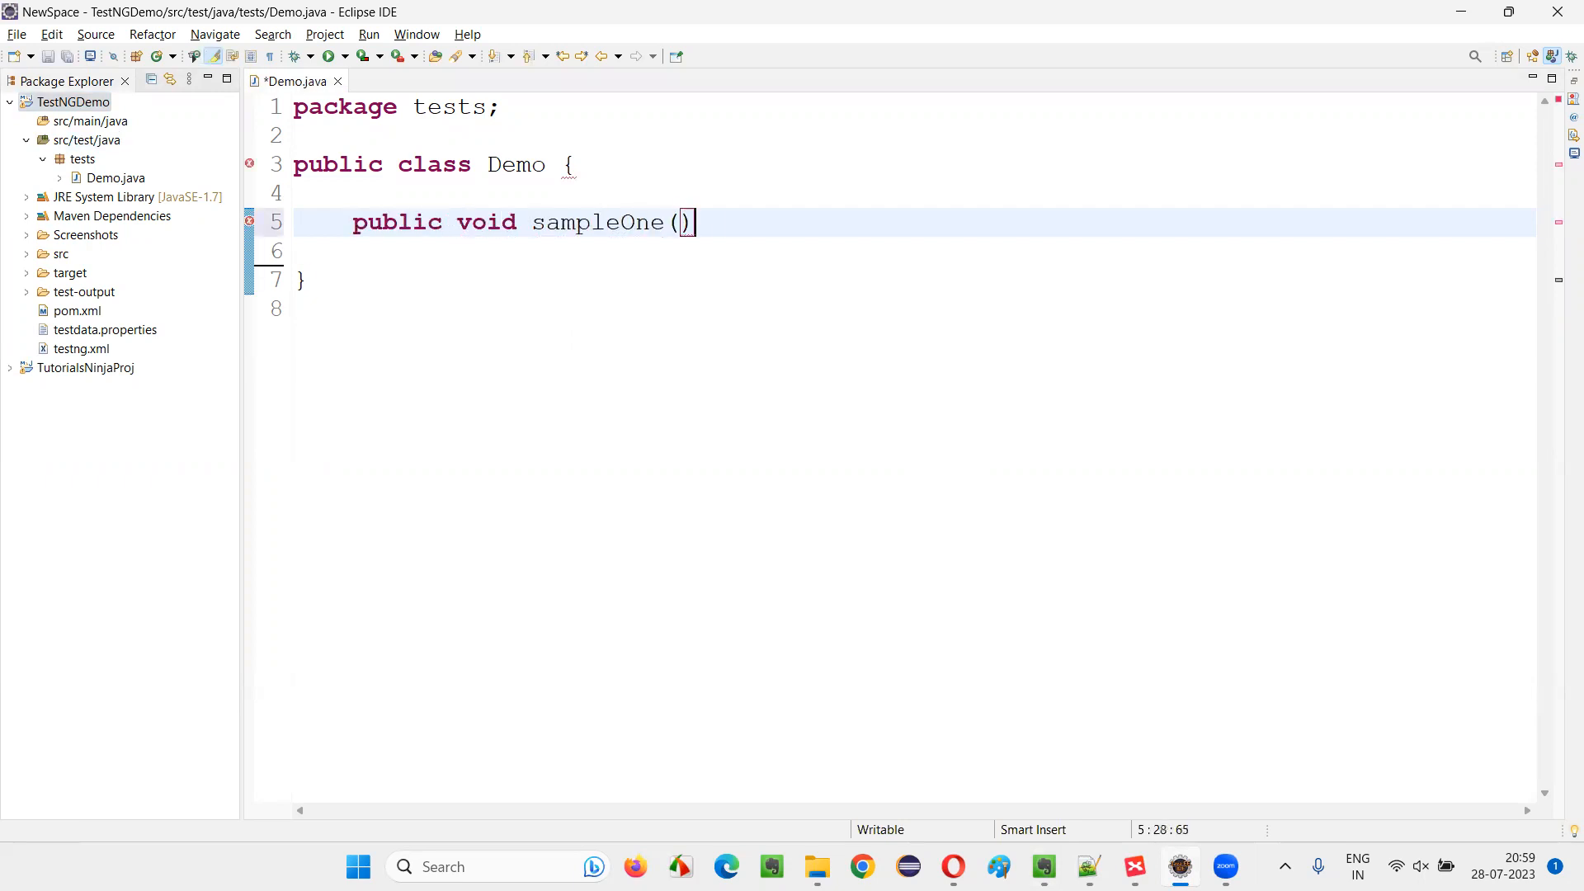
type("{")
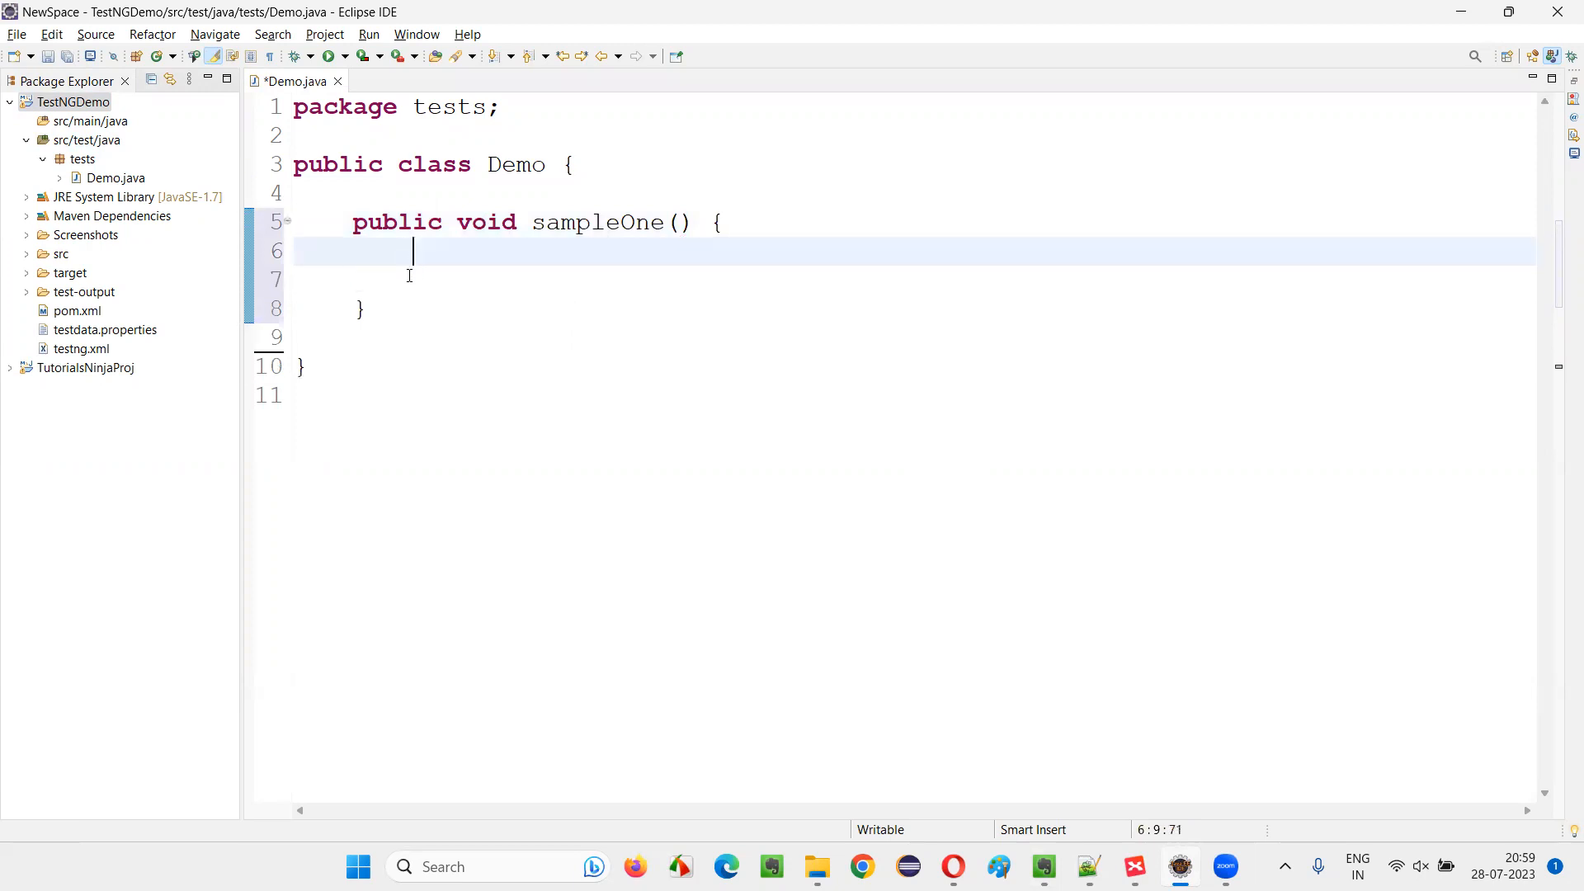
type("System.out.println();")
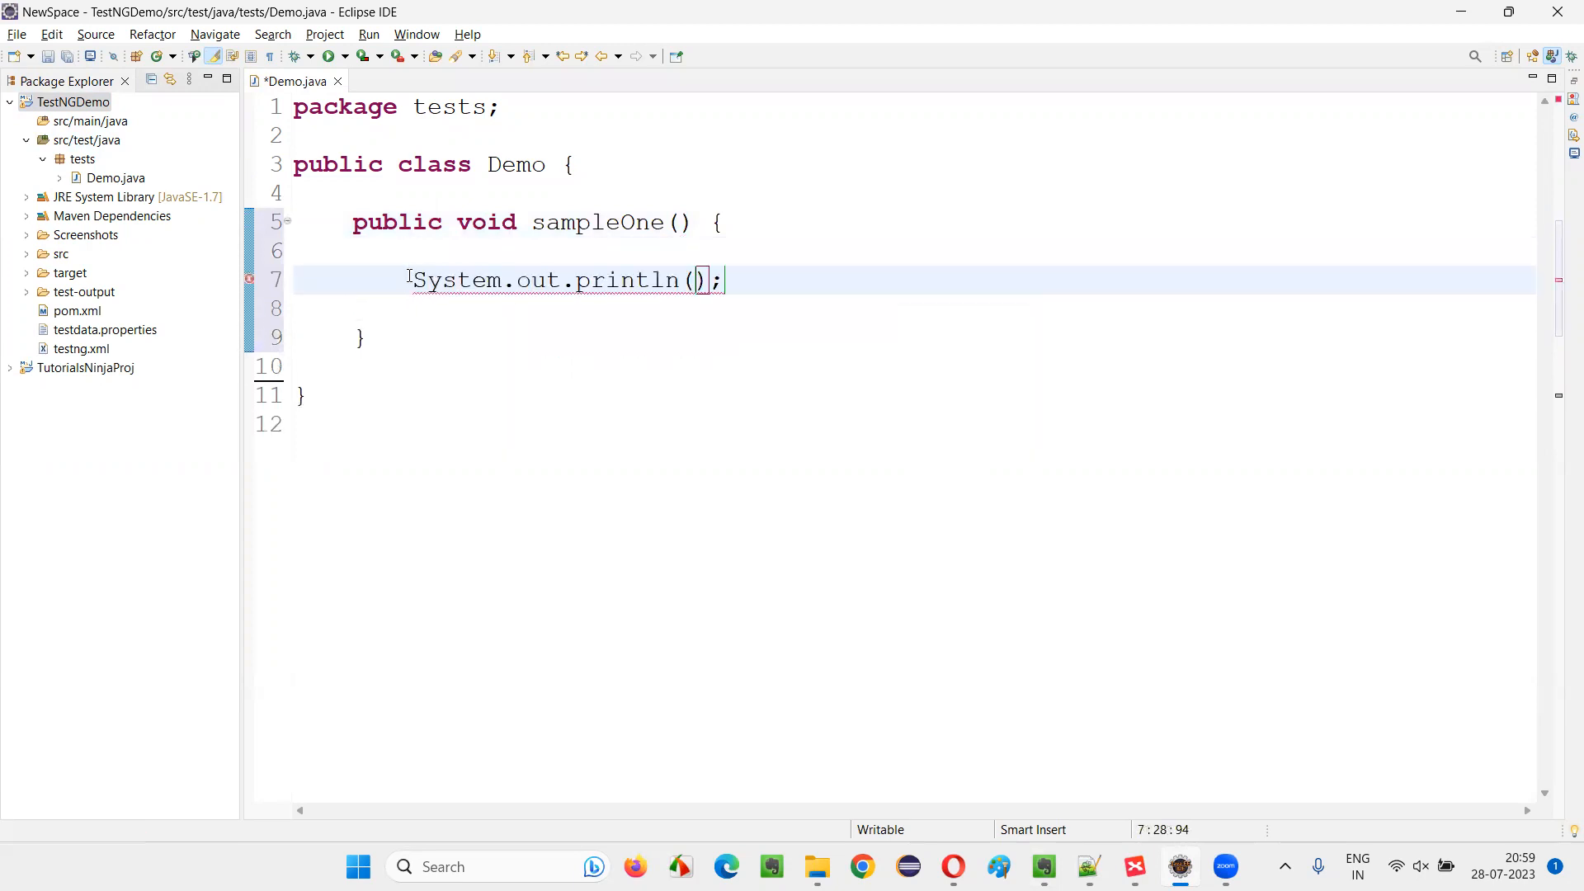
type("\"sa\"")
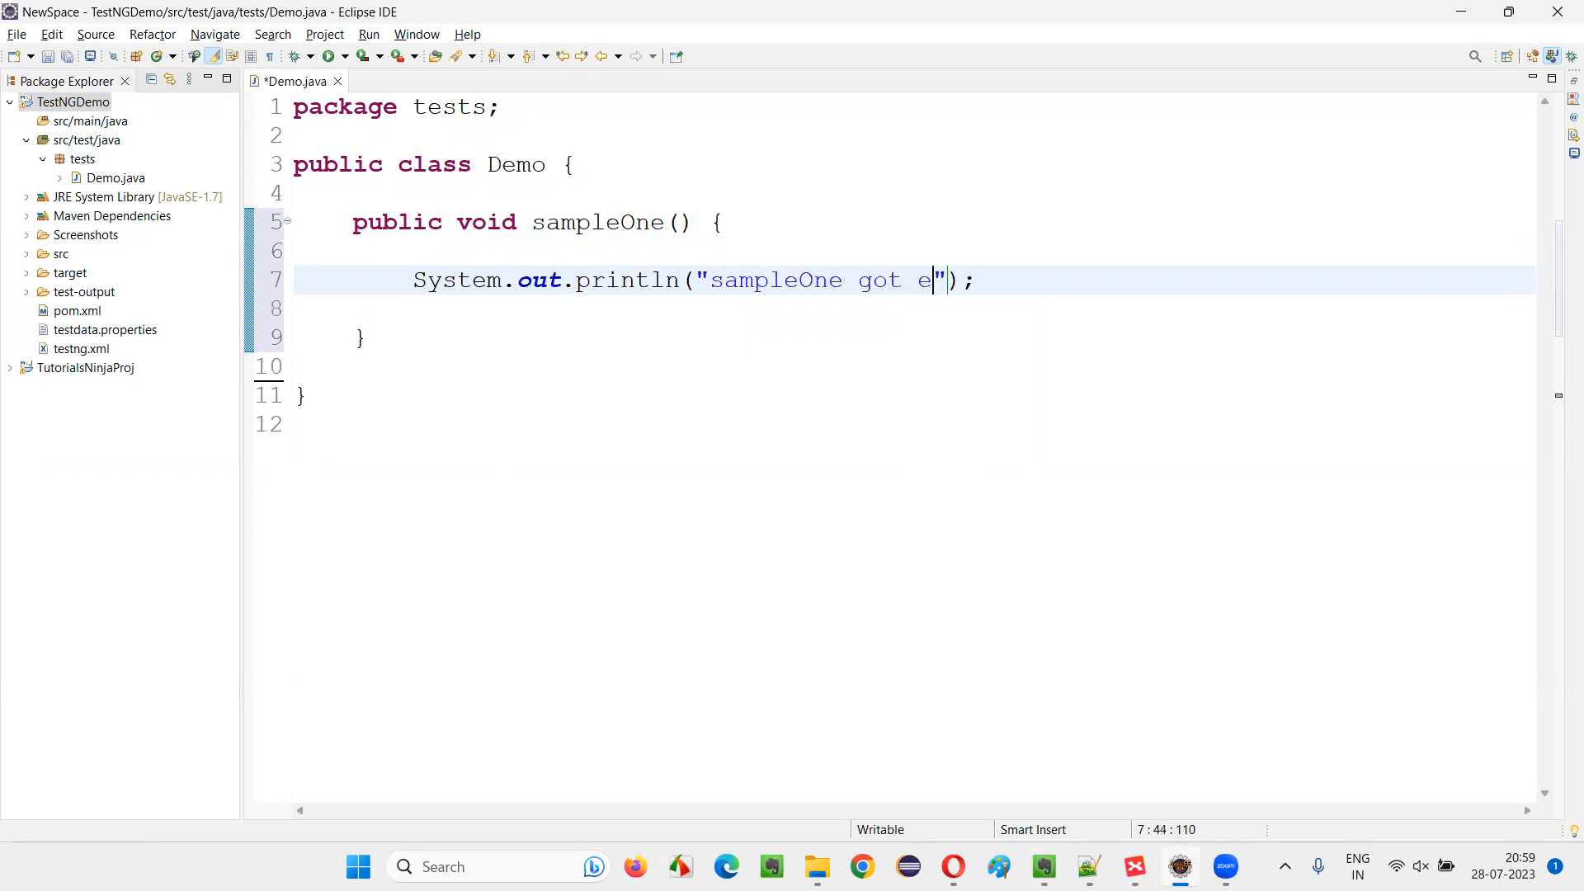
type("xecuted")
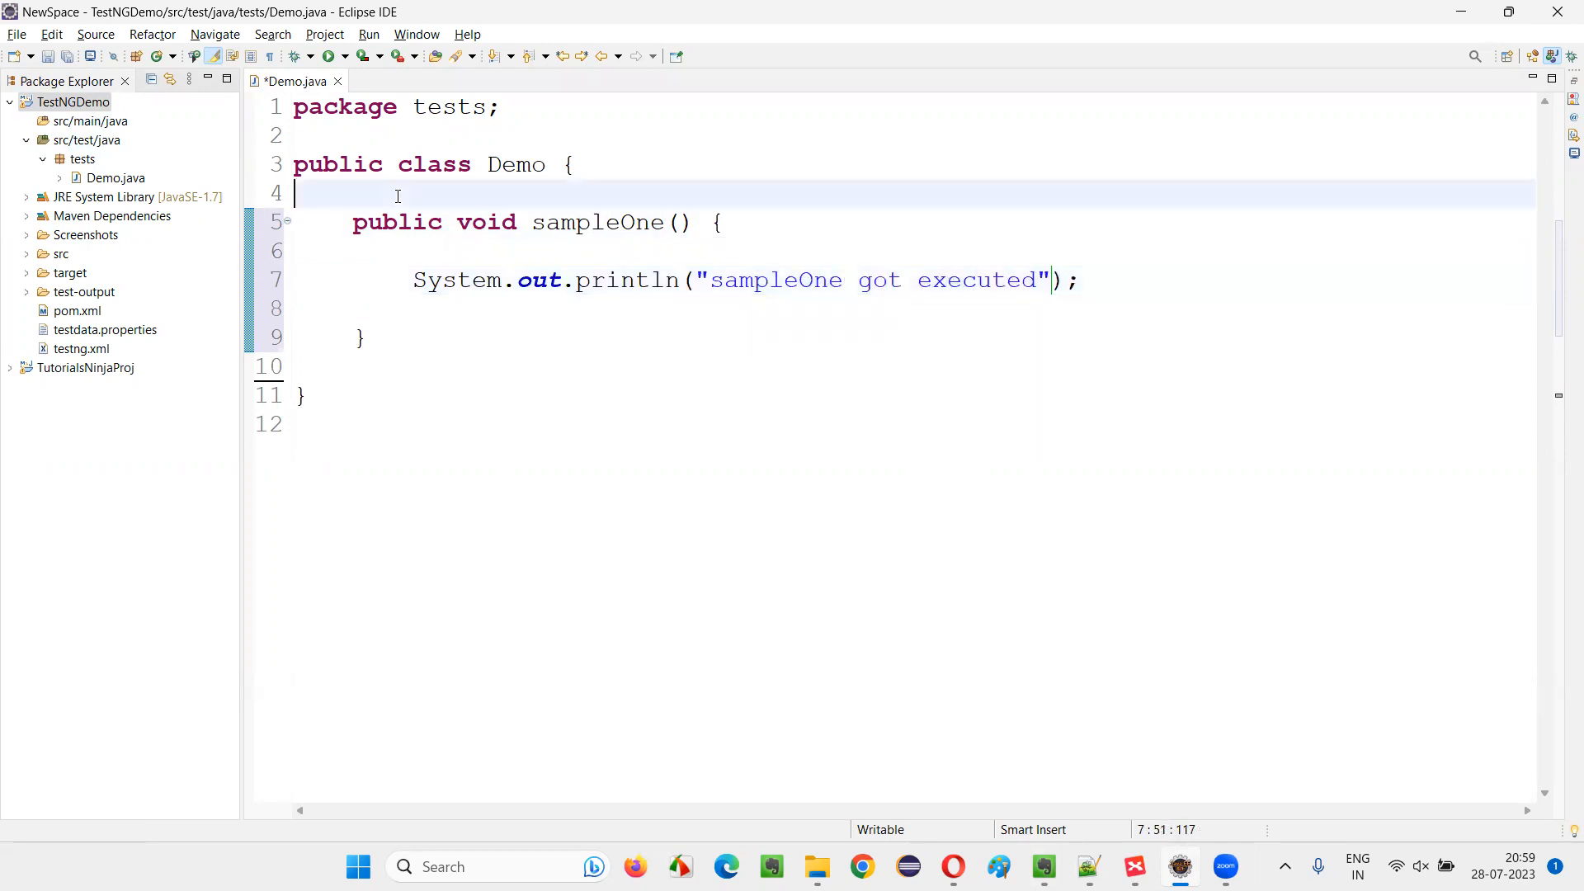
type("@Test")
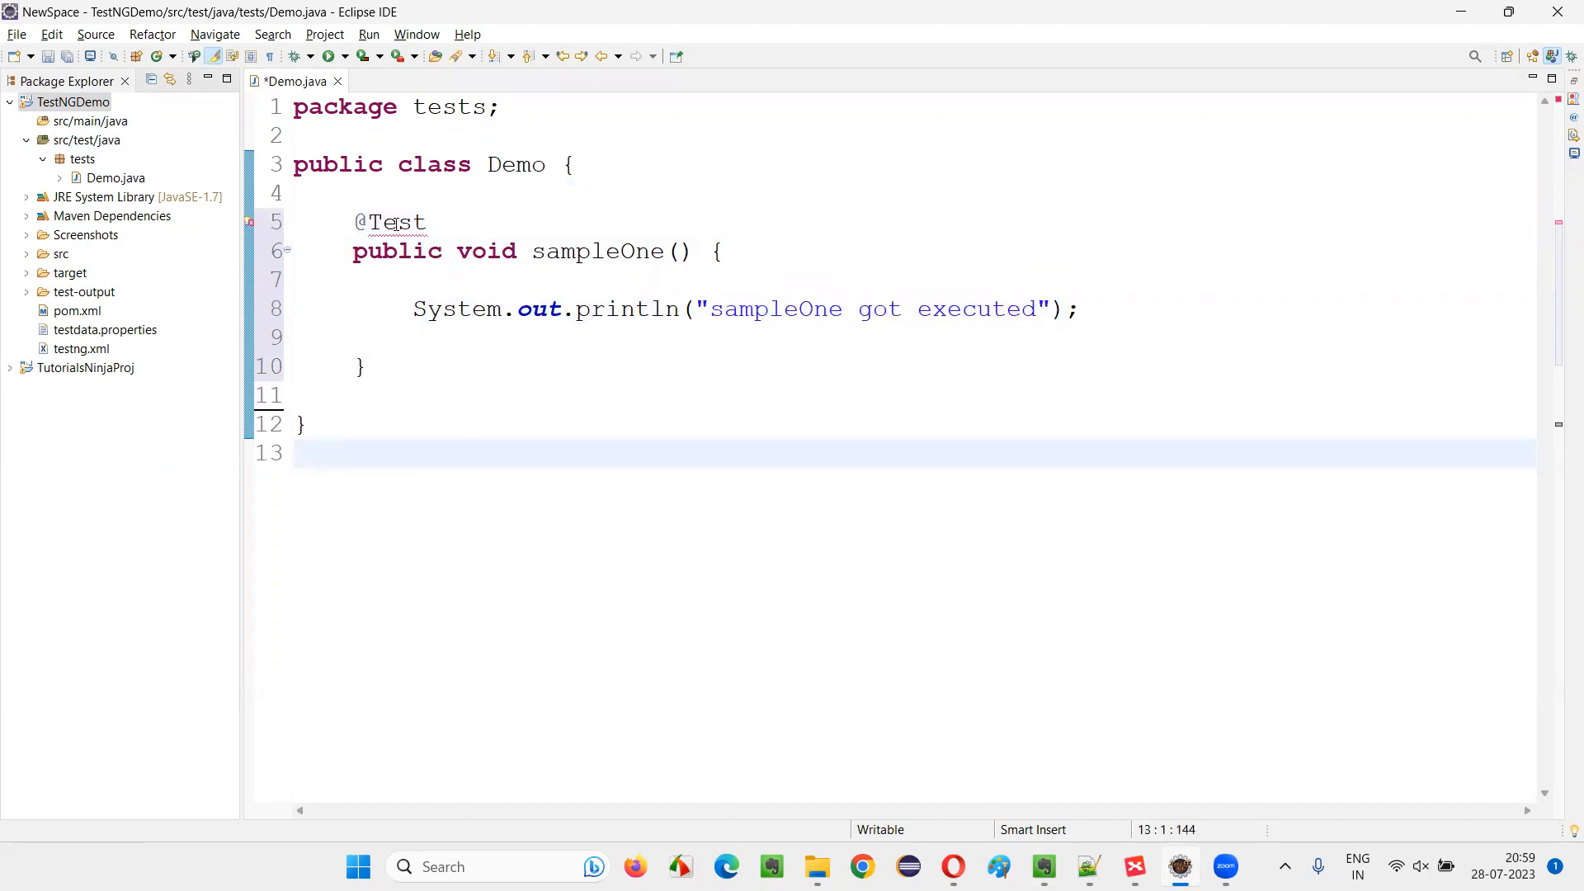
Import org.testng.annotations.Test via quick fix, then add copied sampleTwo and sampleThree methods
left_click(394, 221)
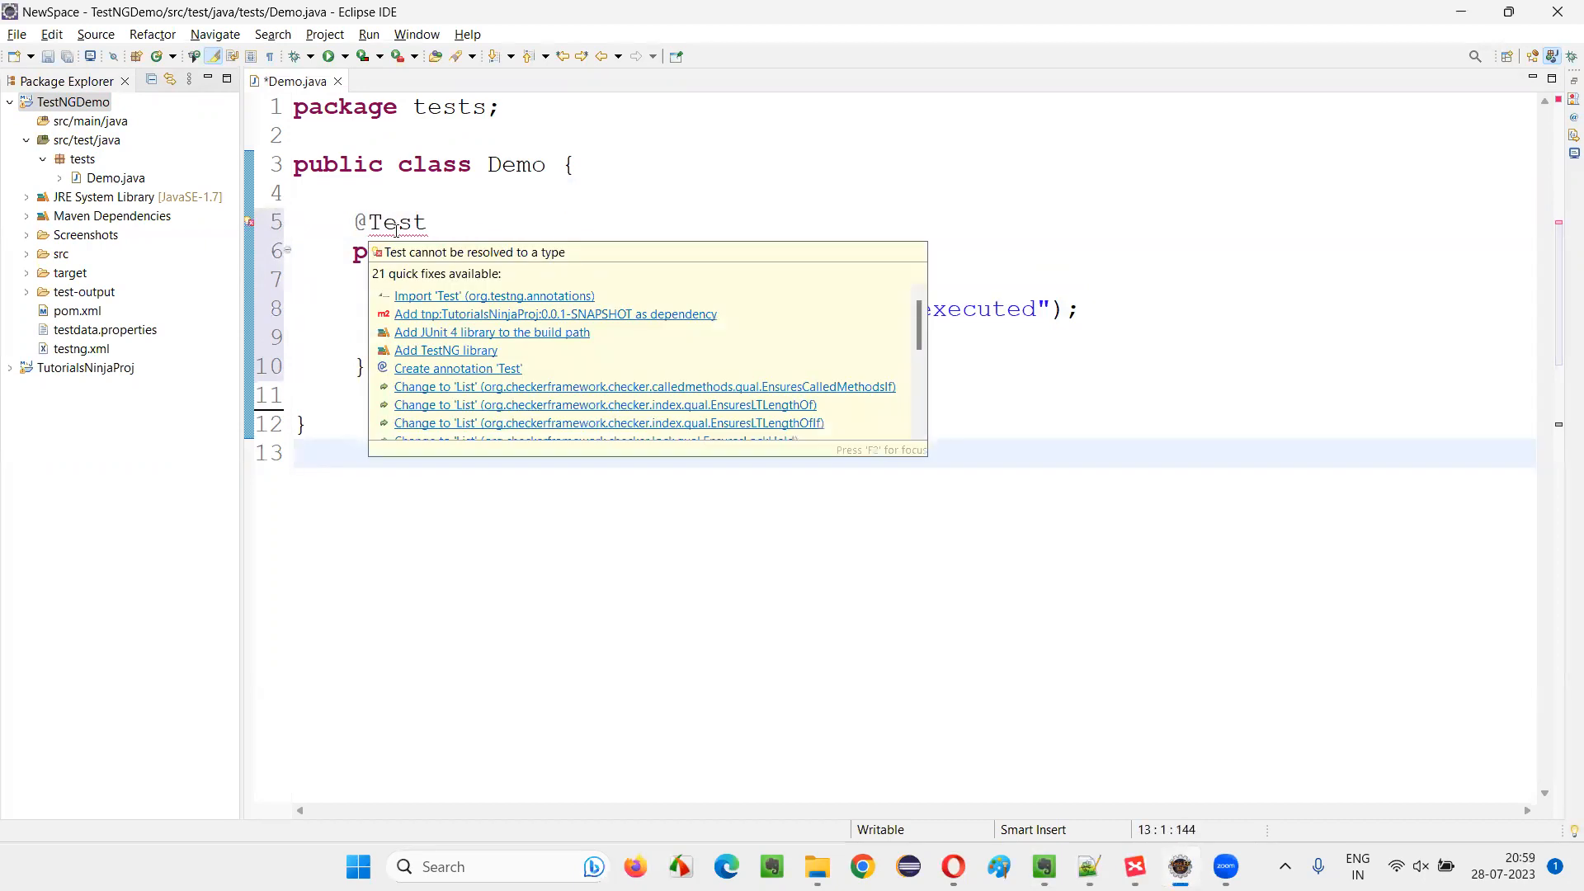
left_click(493, 296)
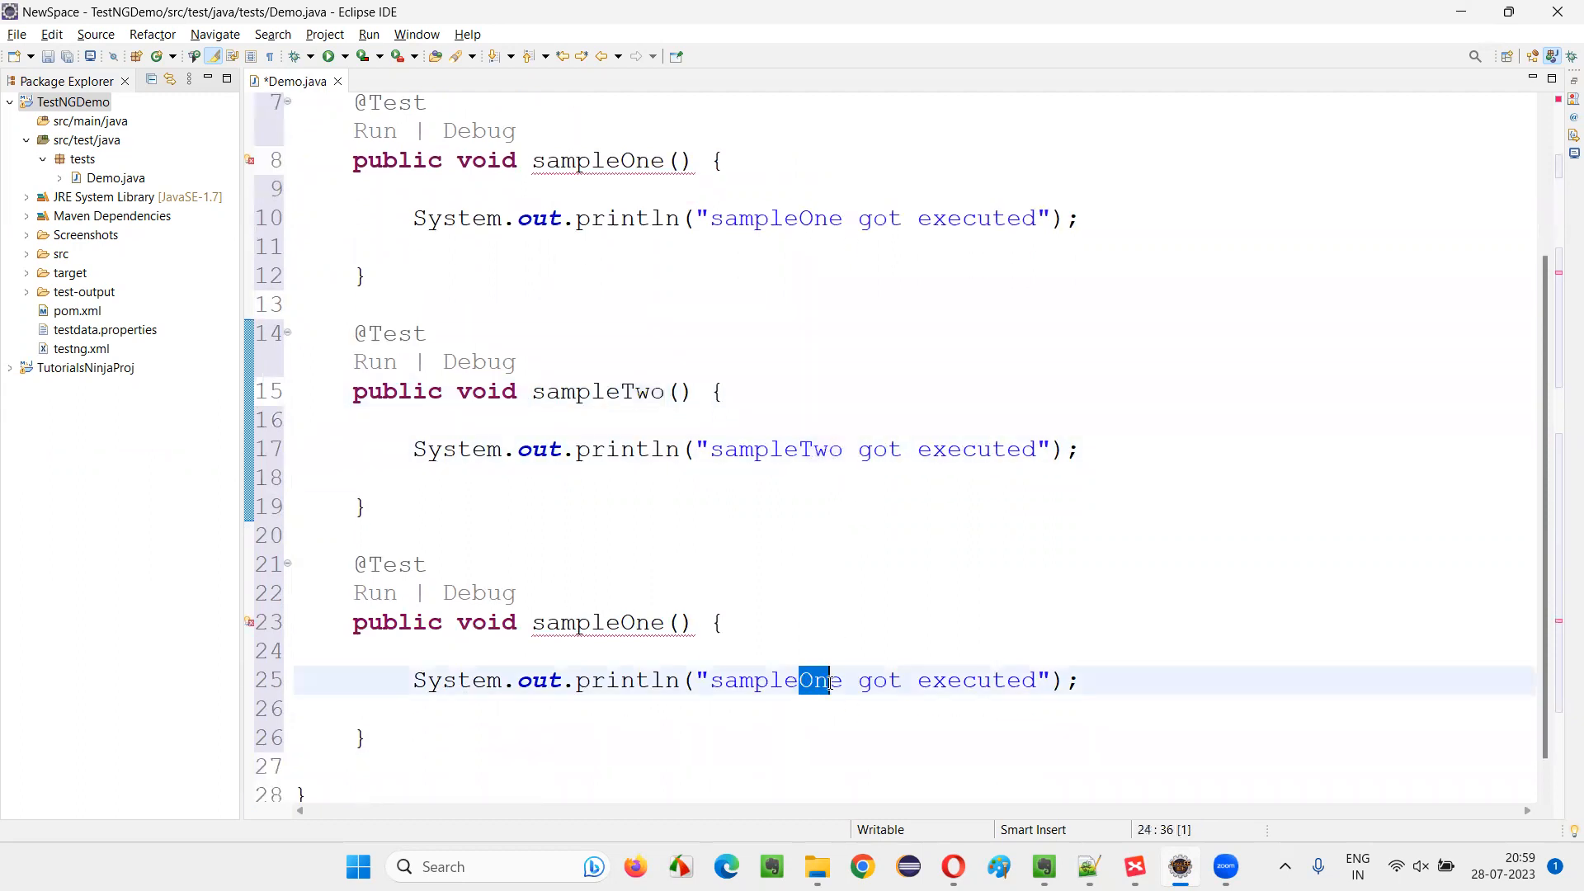
type("Three")
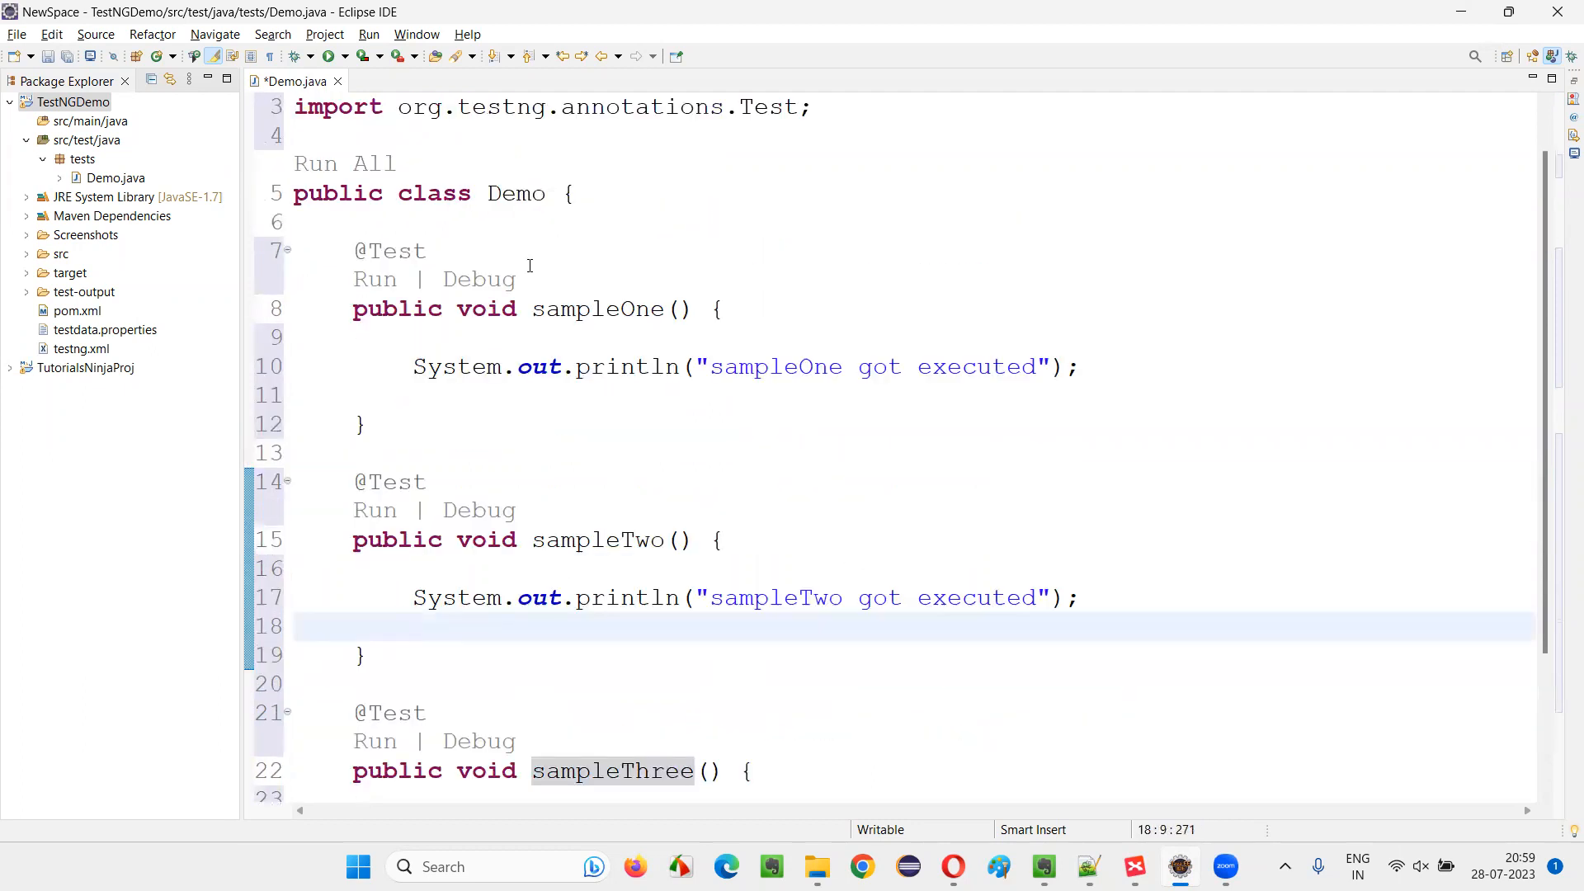
mouse_move(1096, 403)
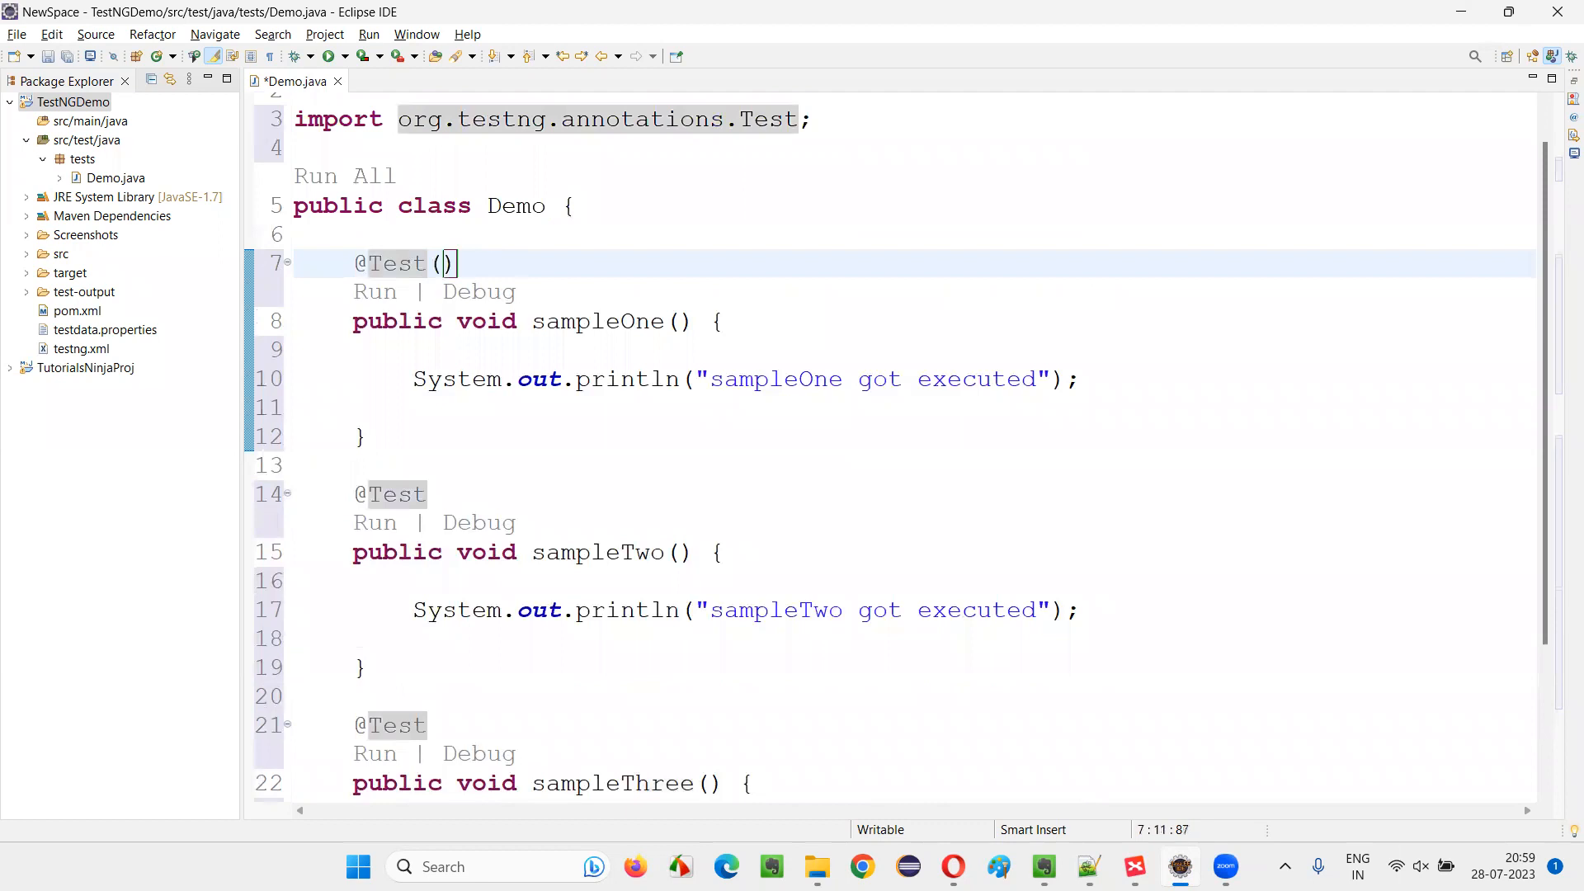
Tag sampleOne with groups={"smoke","sanity"} and sampleTwo with groups={"sanity"}
type("groups")
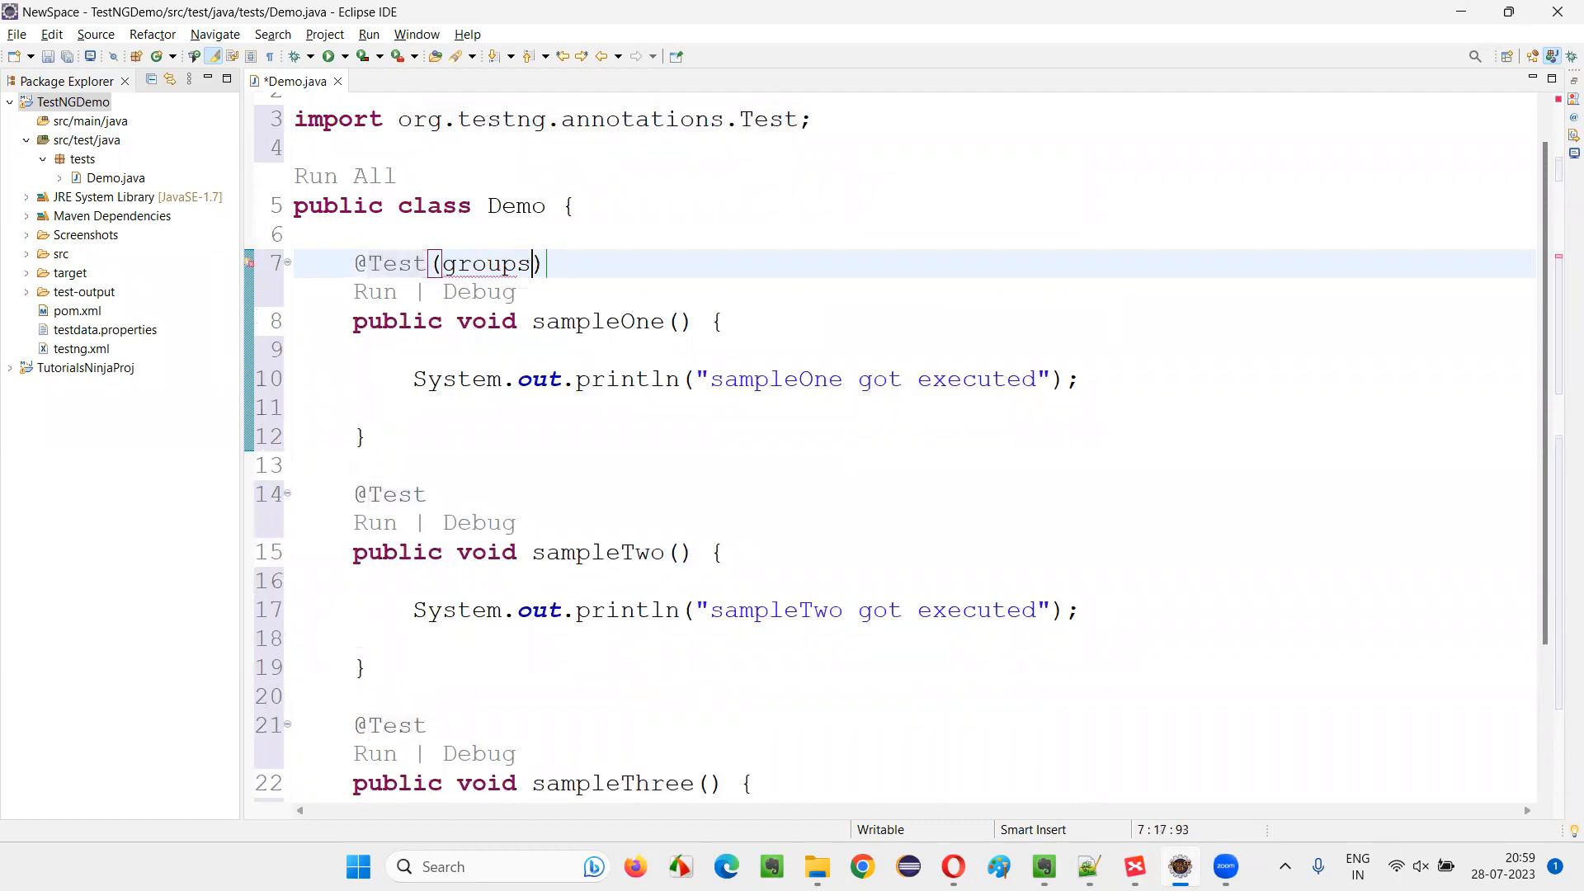
type("=\"\"")
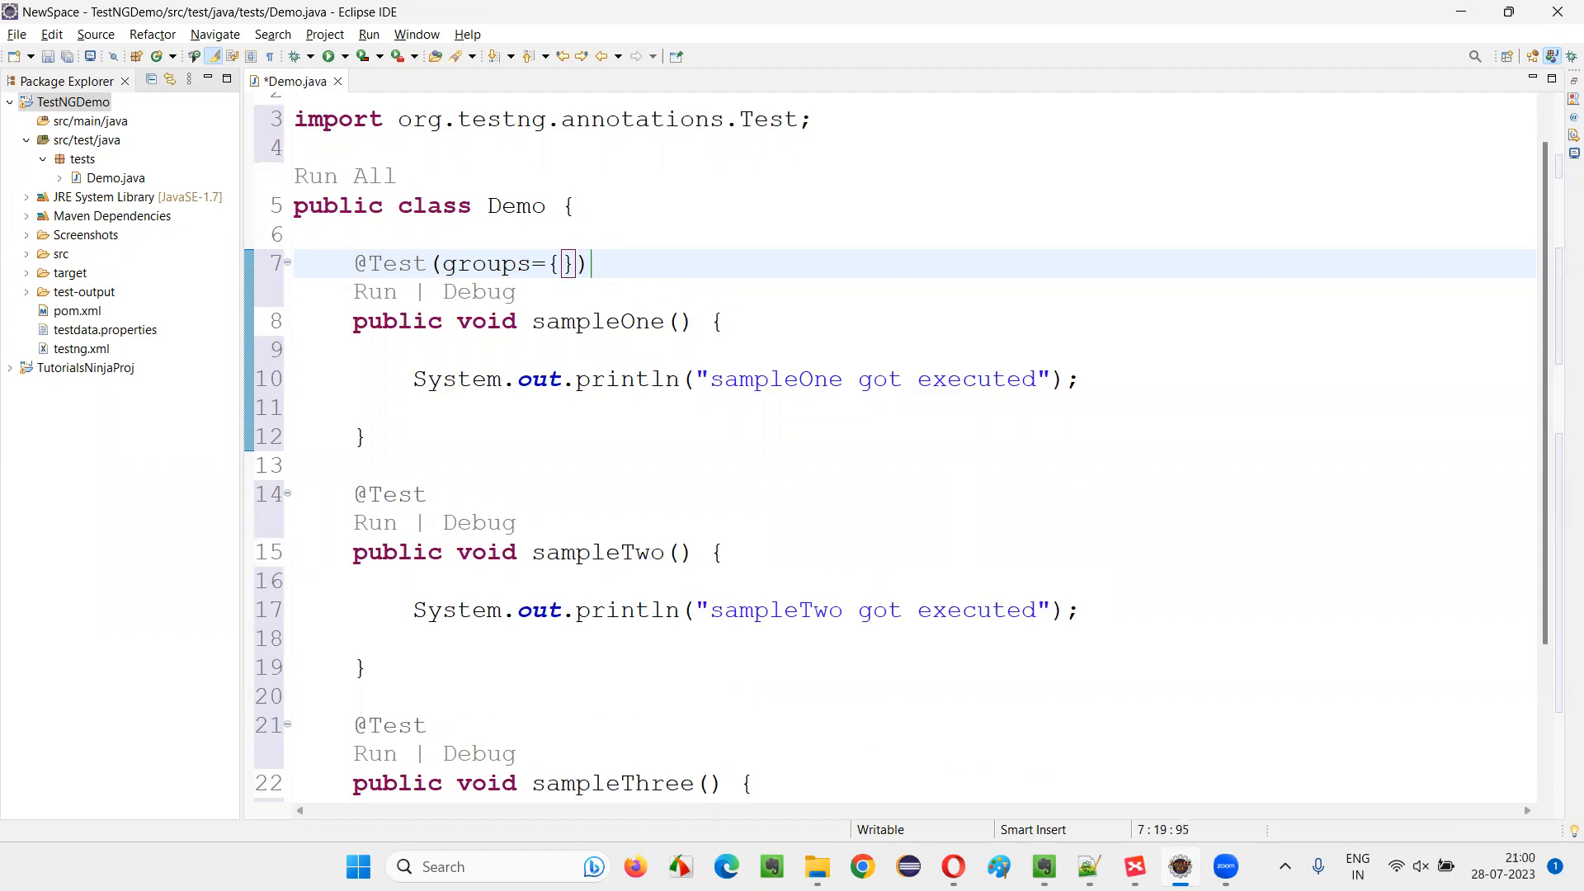
type("\"smoke\"")
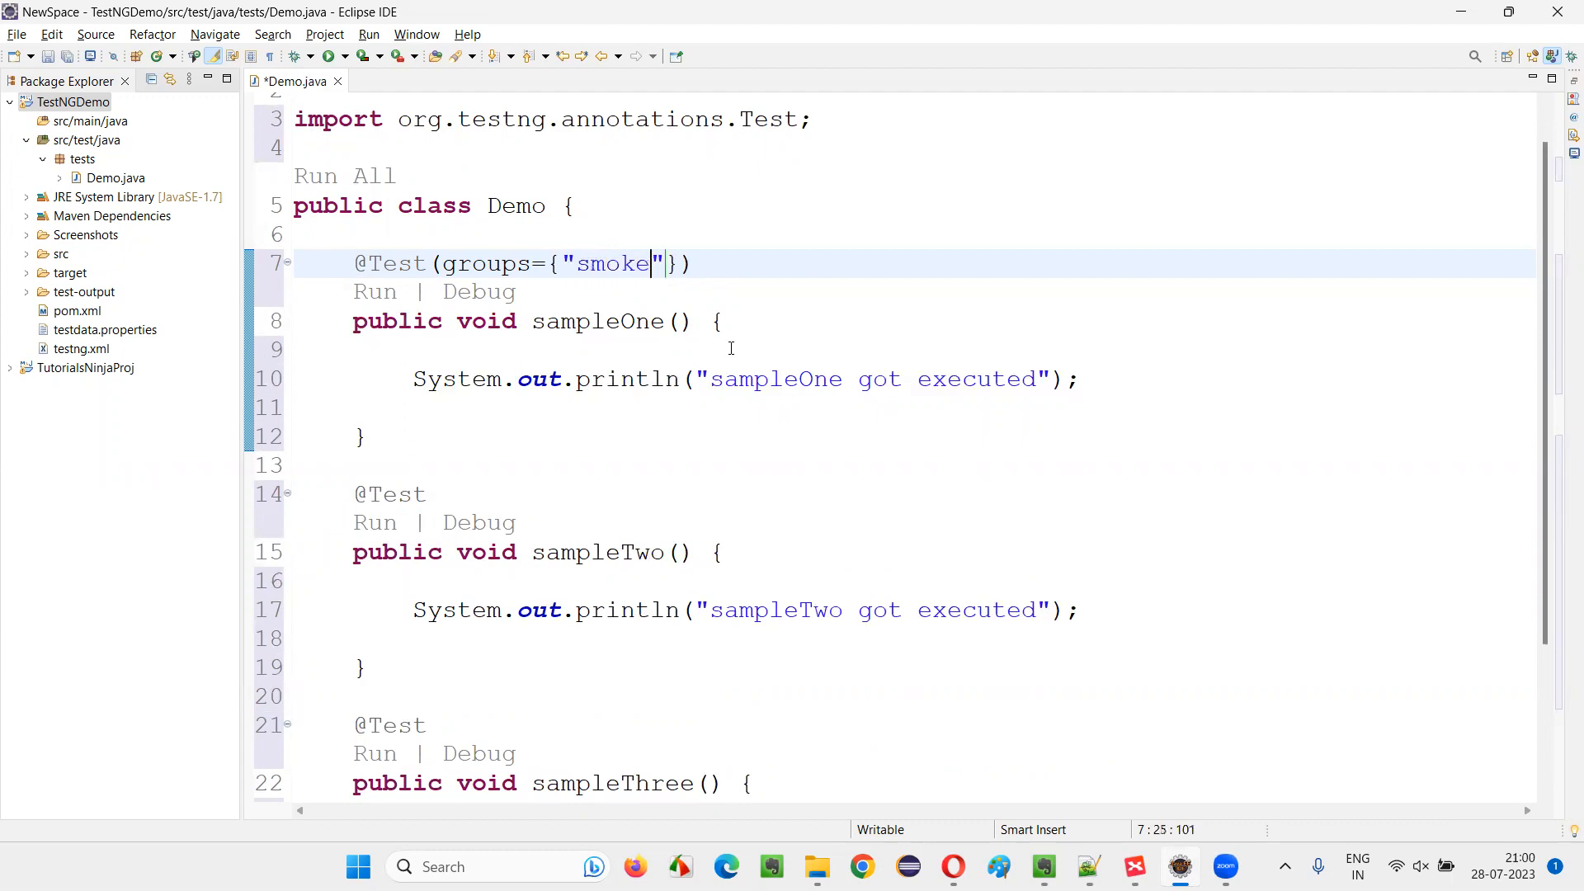
type(",\"s\"")
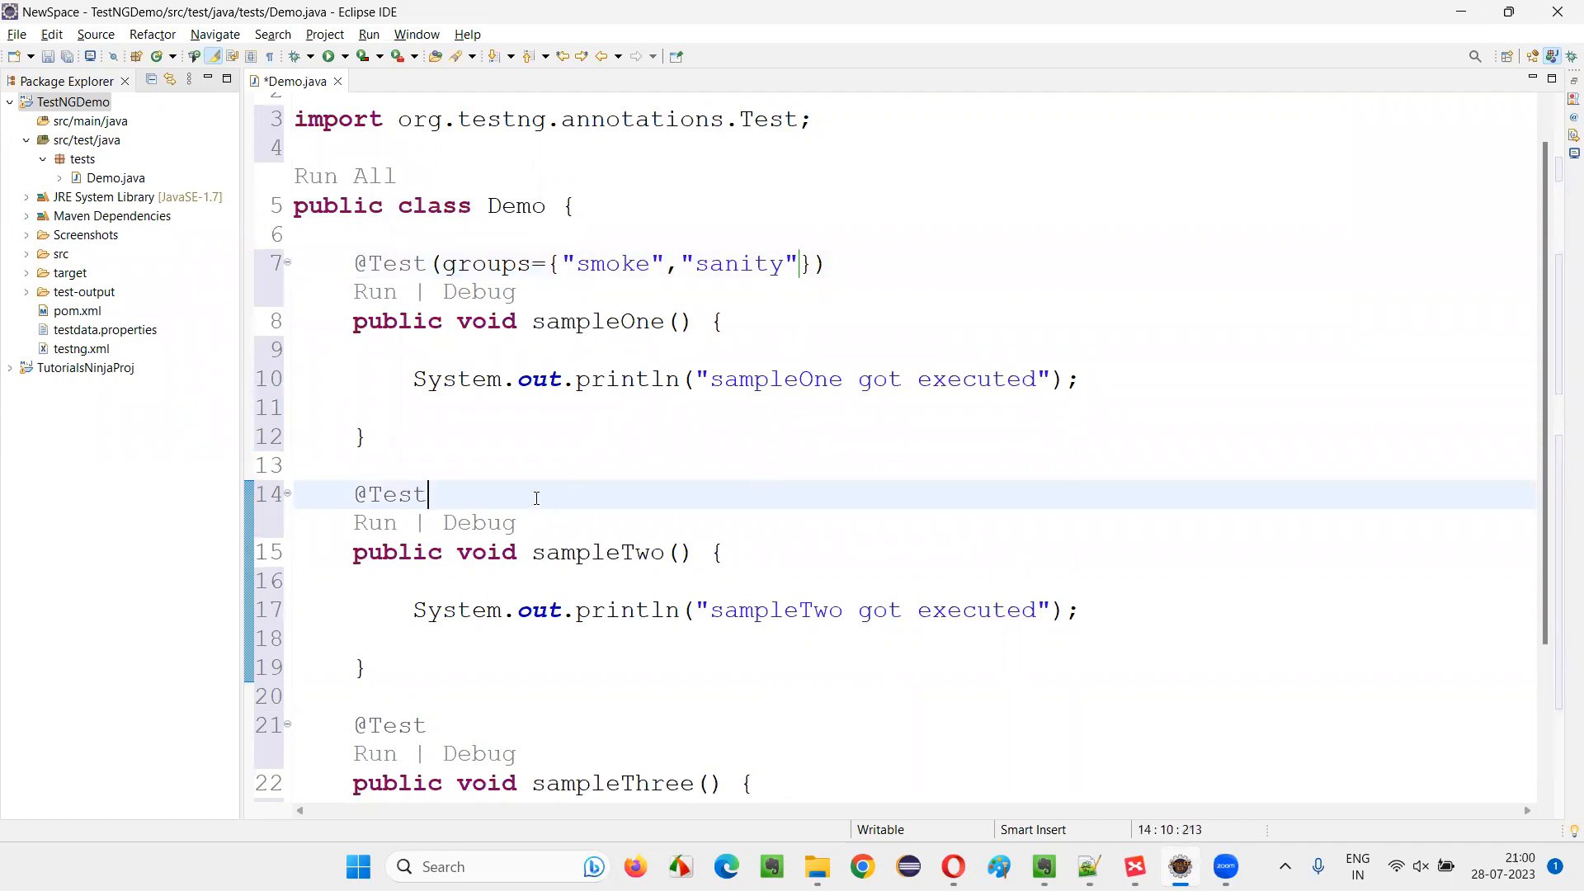
type("(groupw)")
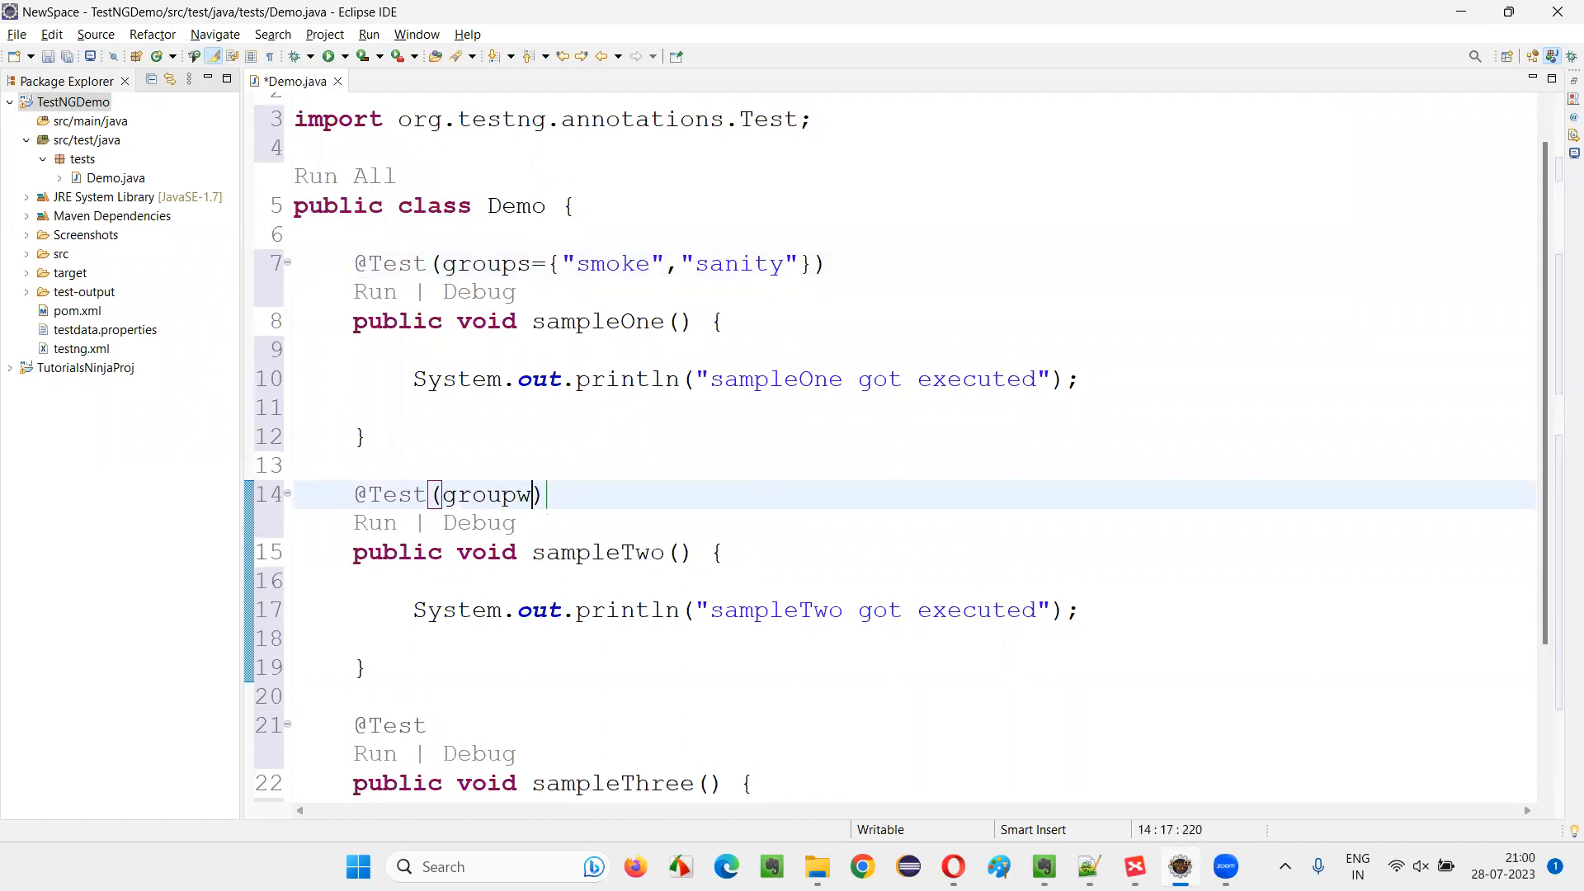
type("groups= {}")
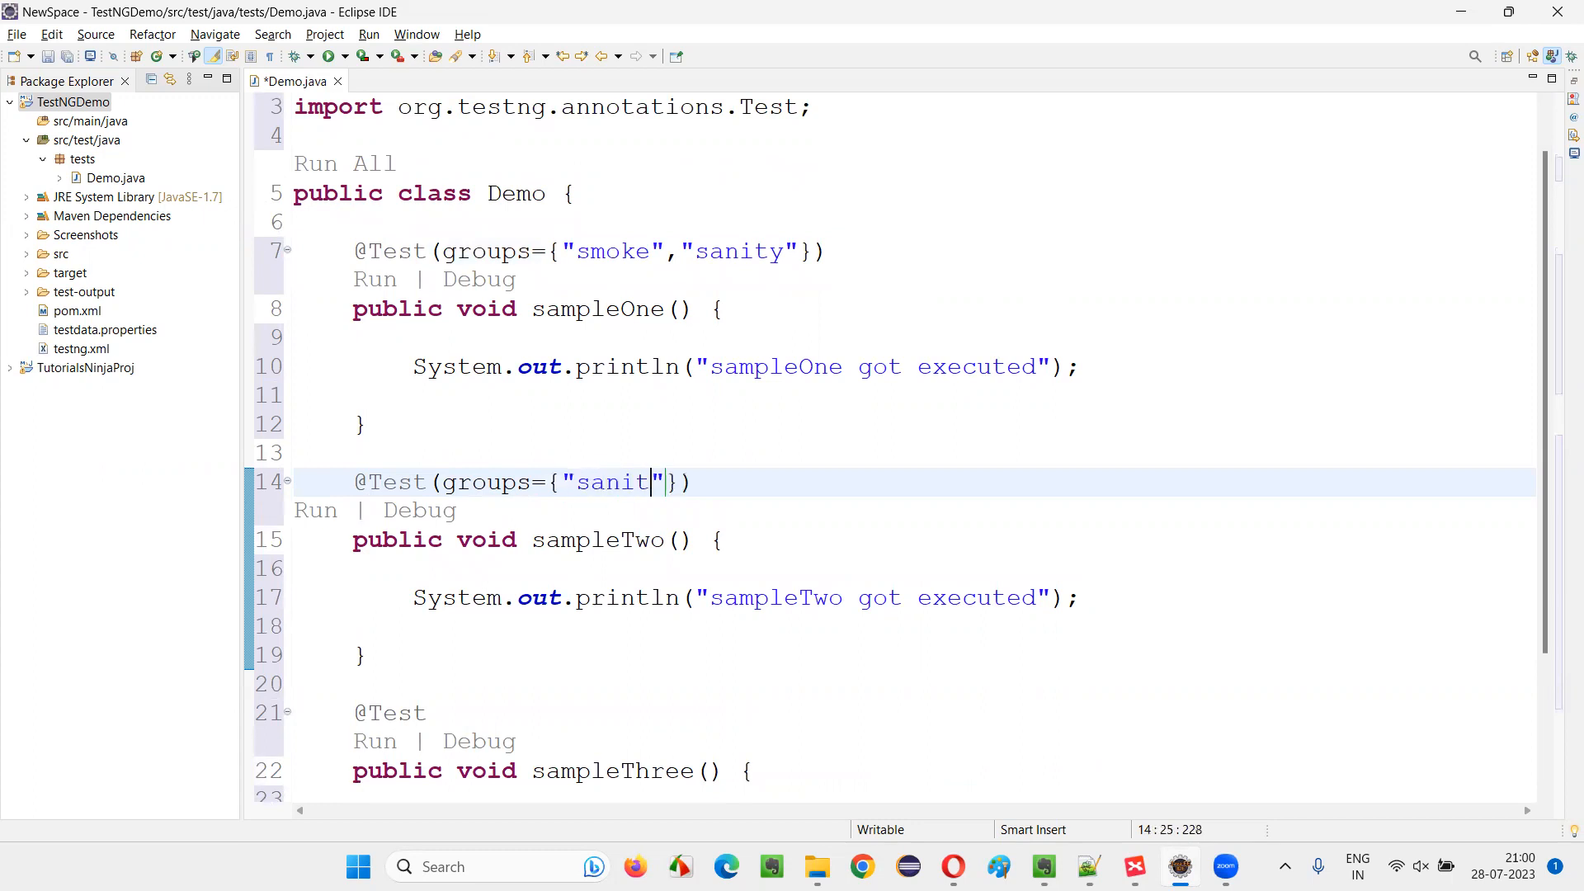
type("y")
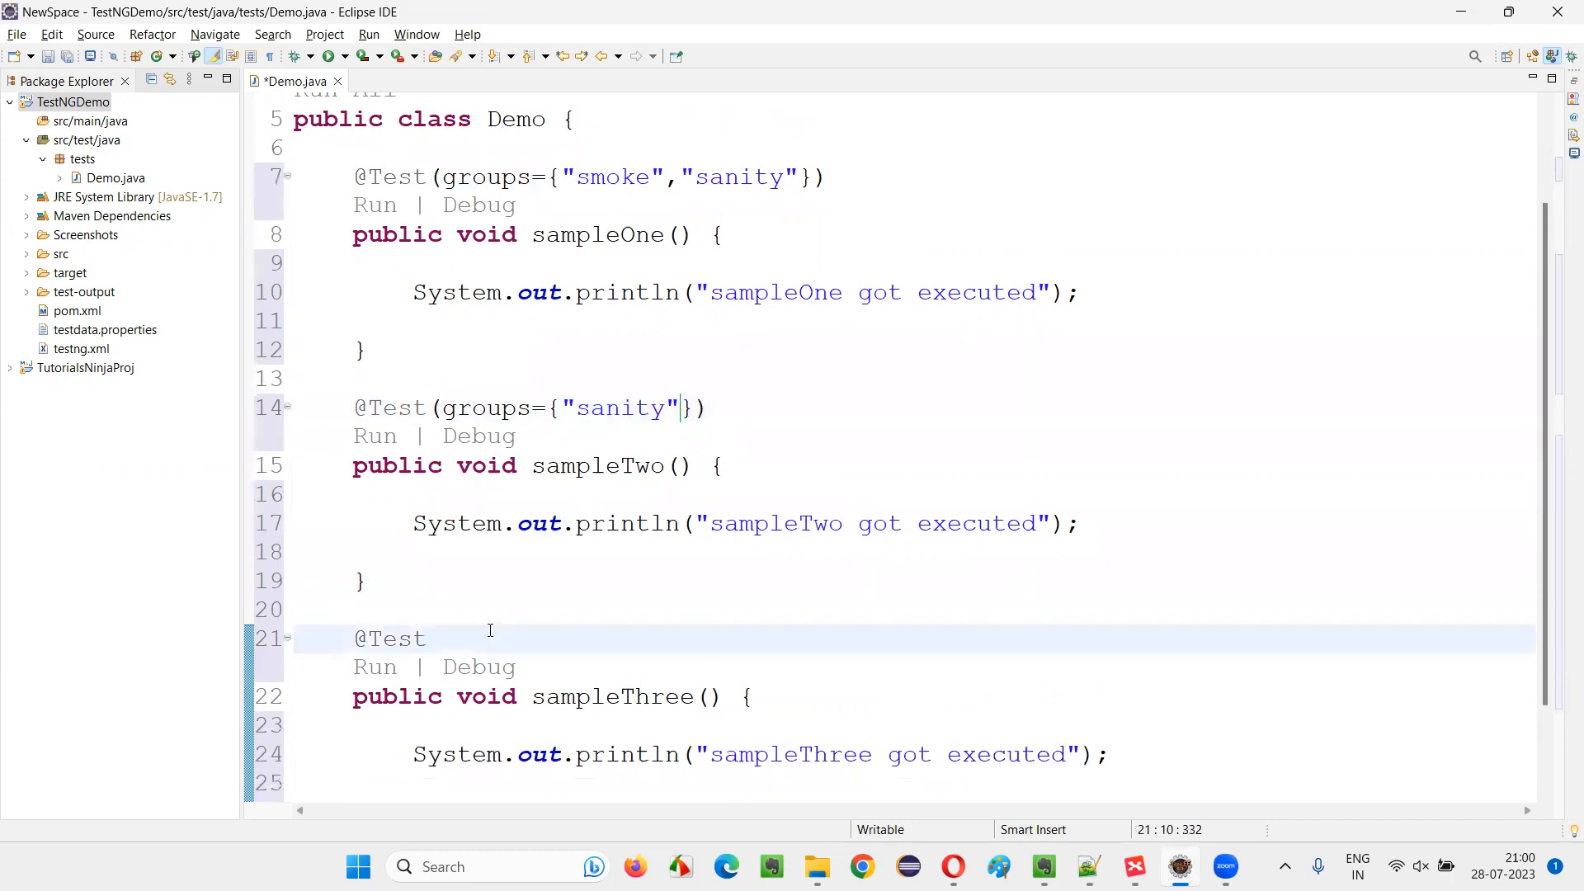
Tag sampleThree with groups={"smoke"}
type("(groups)")
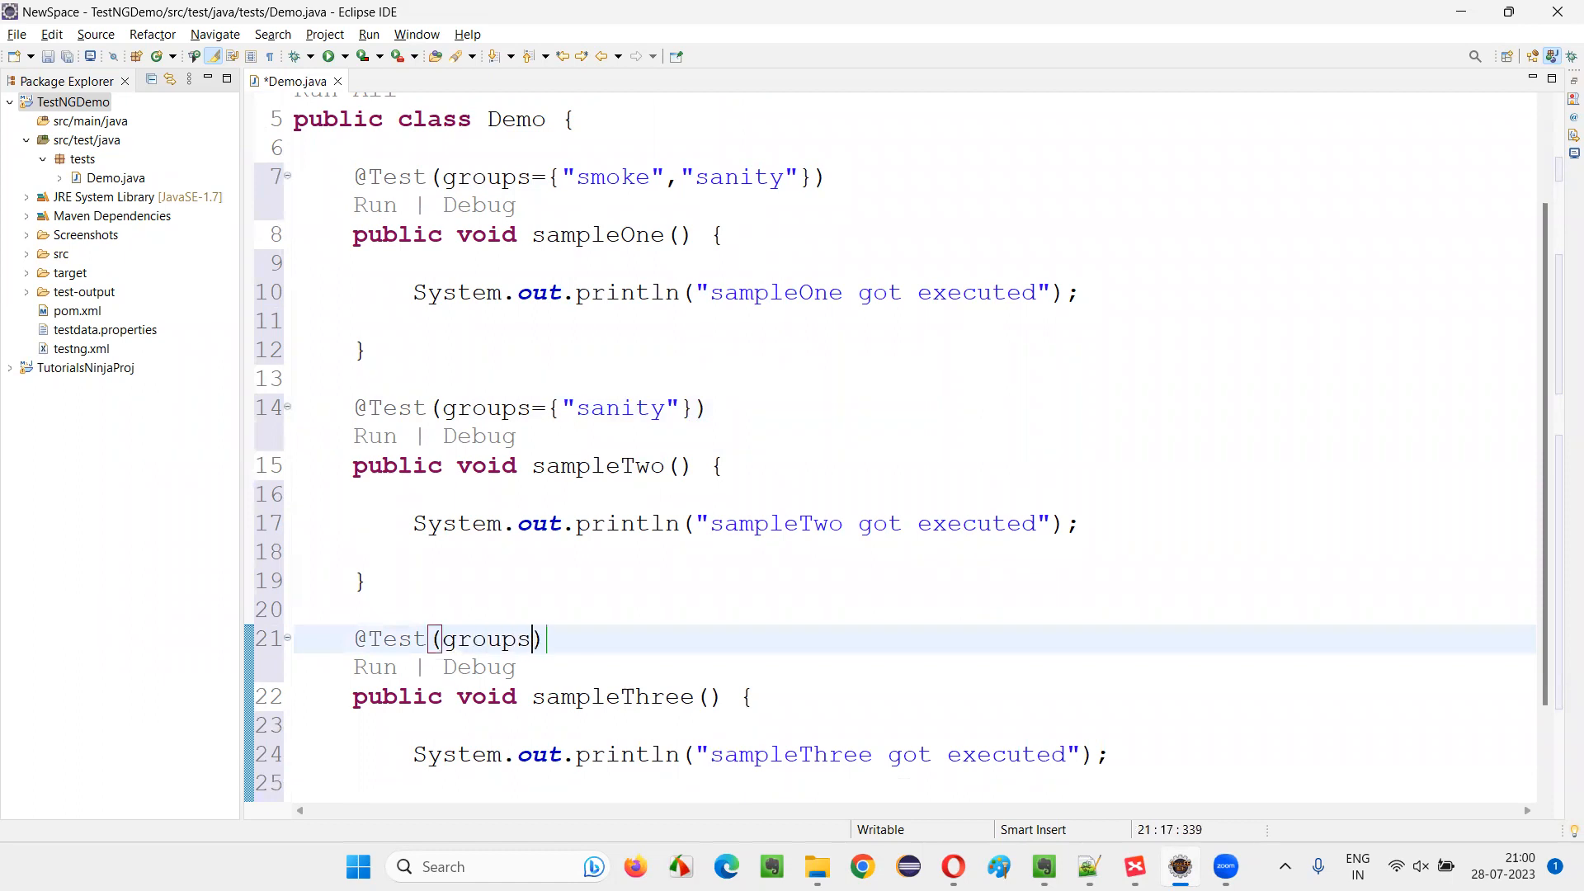
type("=\"")
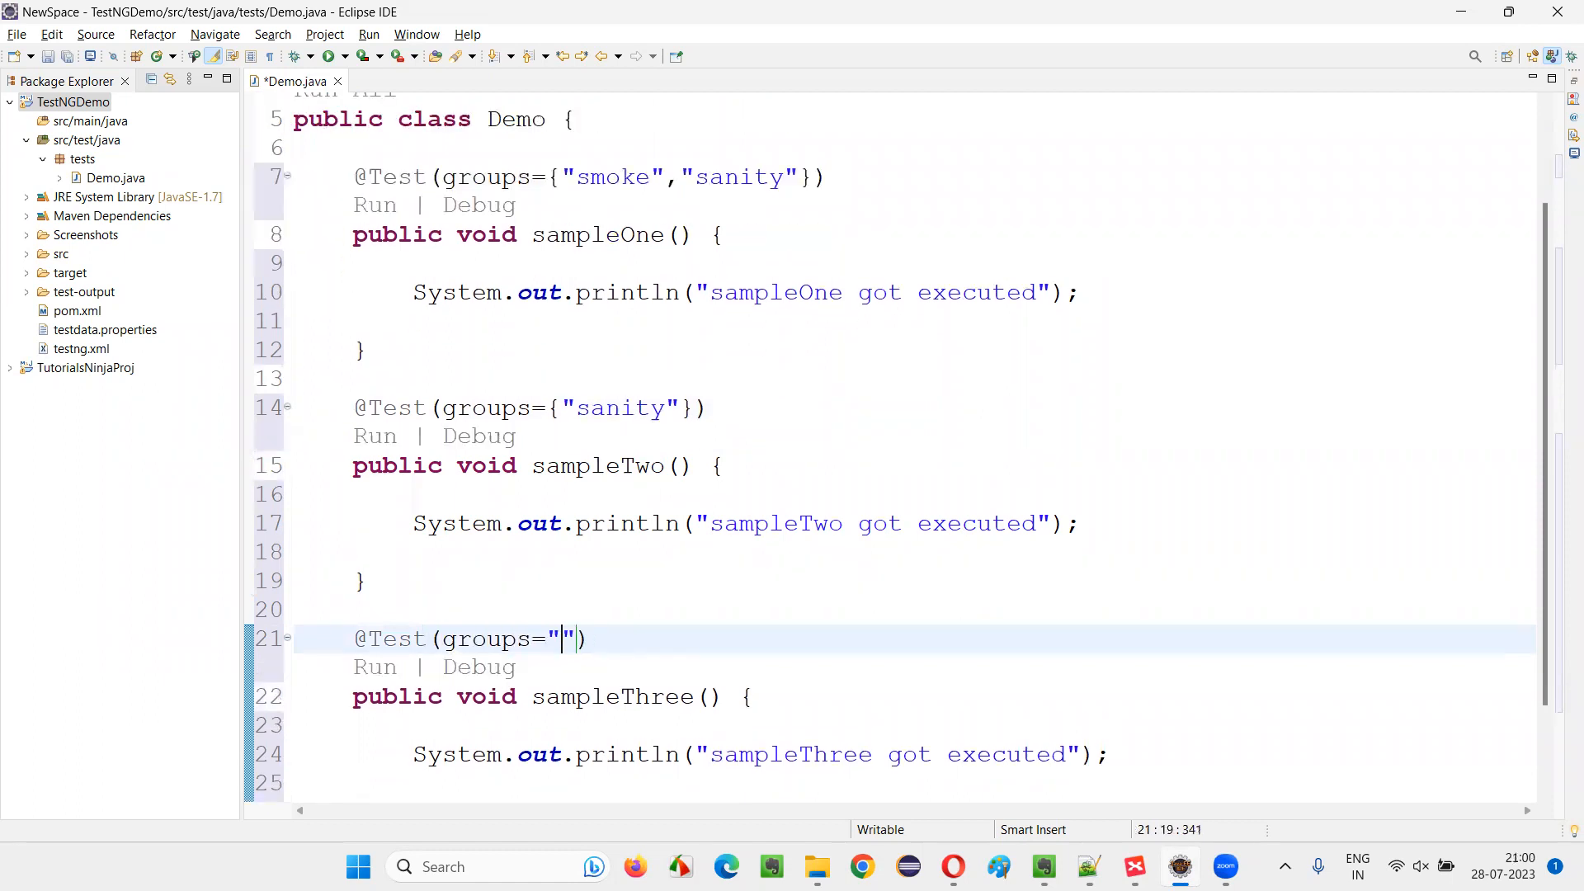
type("{}")
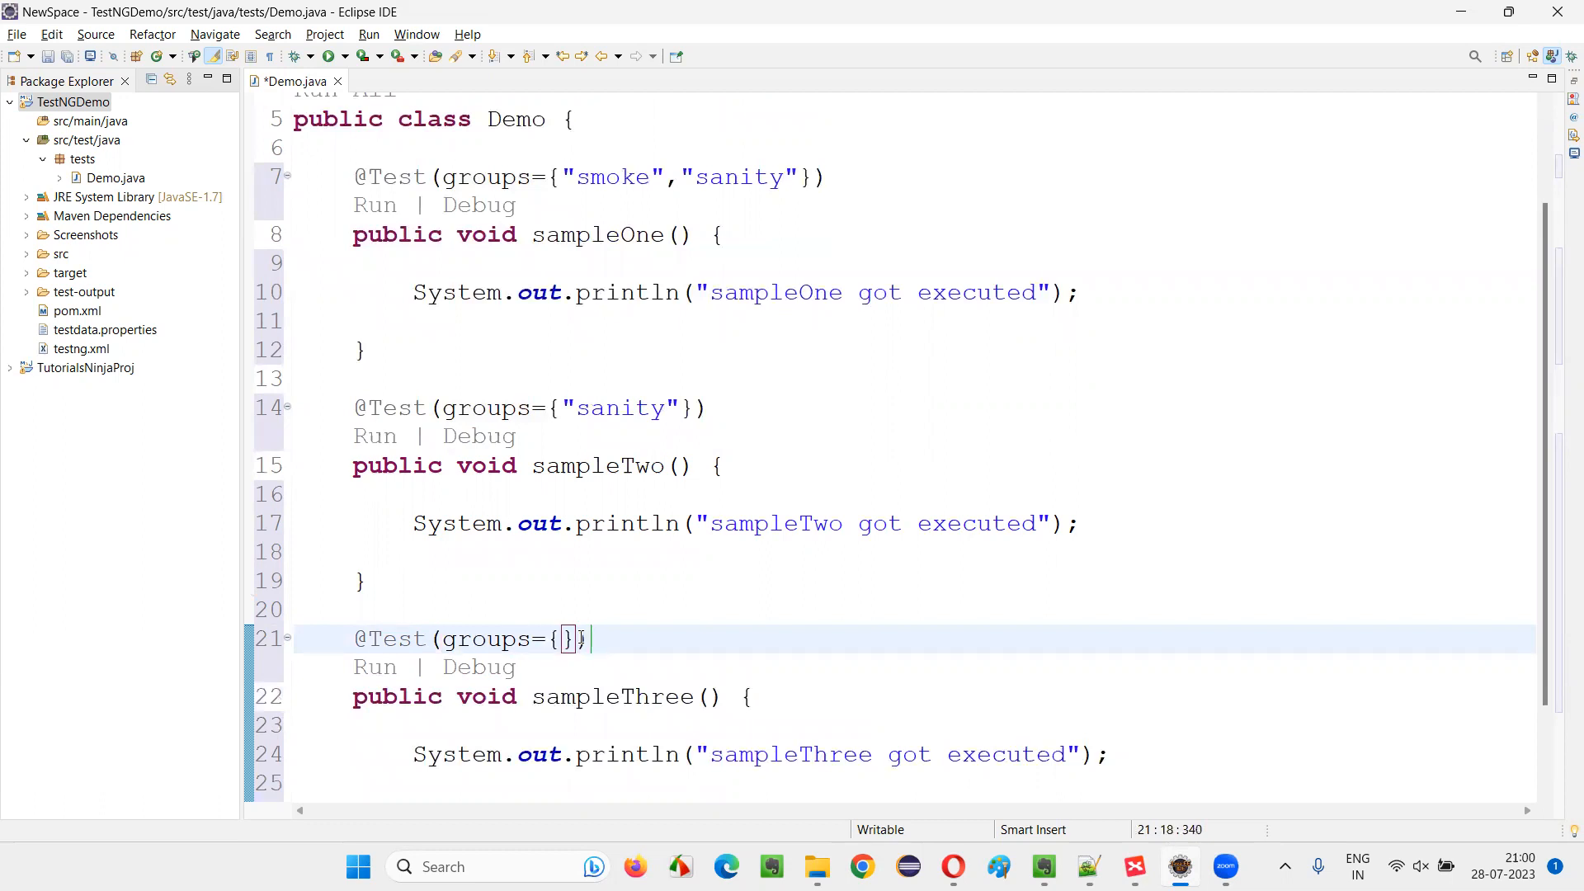
type("\"\"")
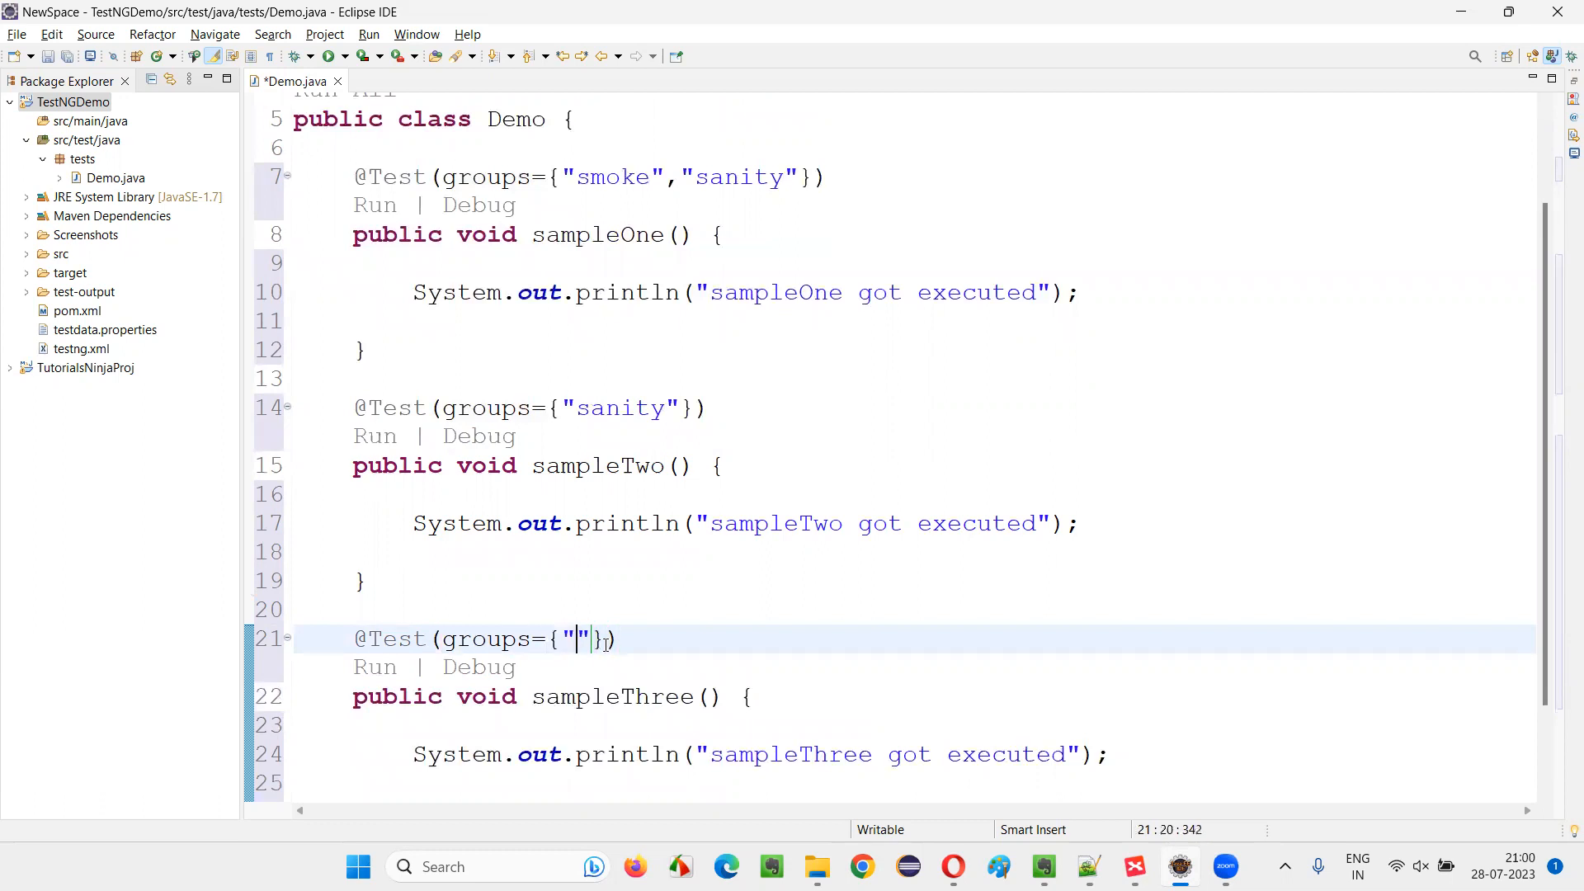
type("smoke")
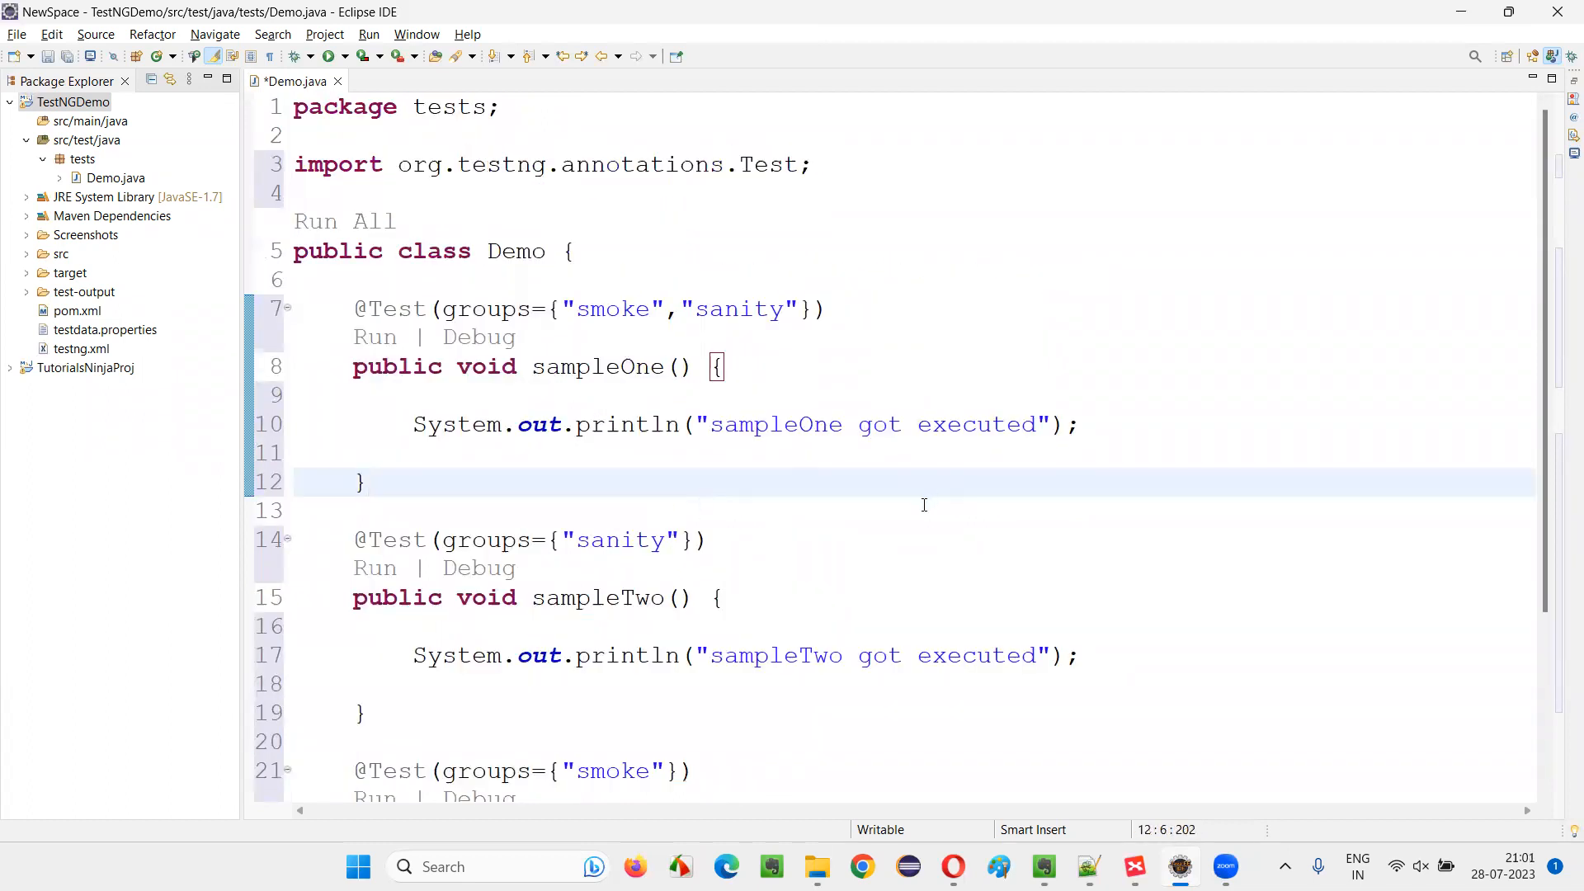
mouse_move(847, 453)
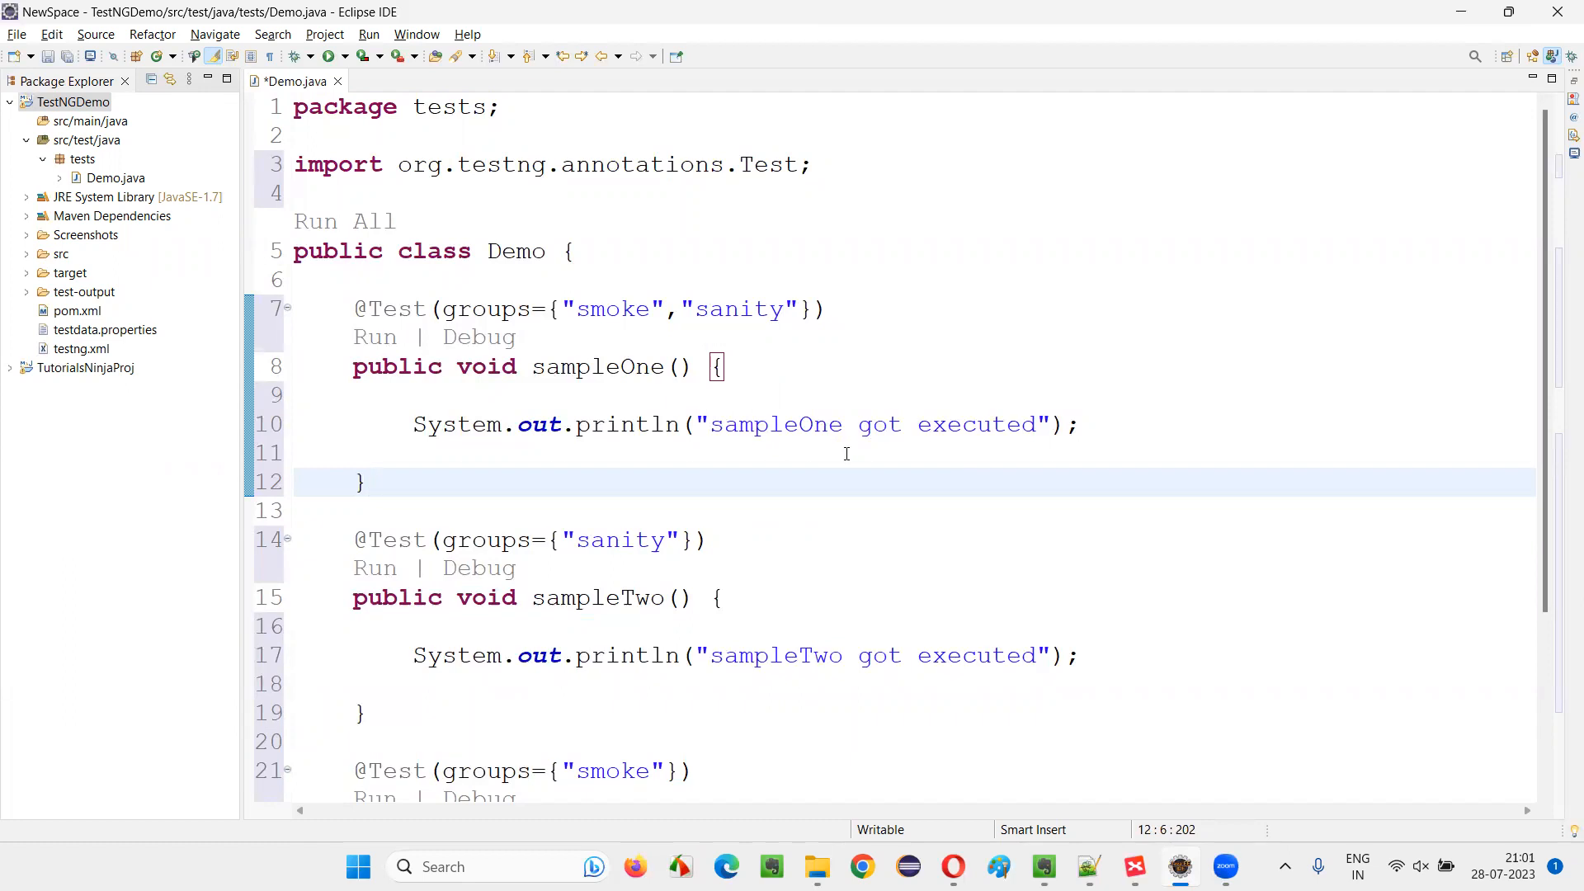
double_click(611, 309)
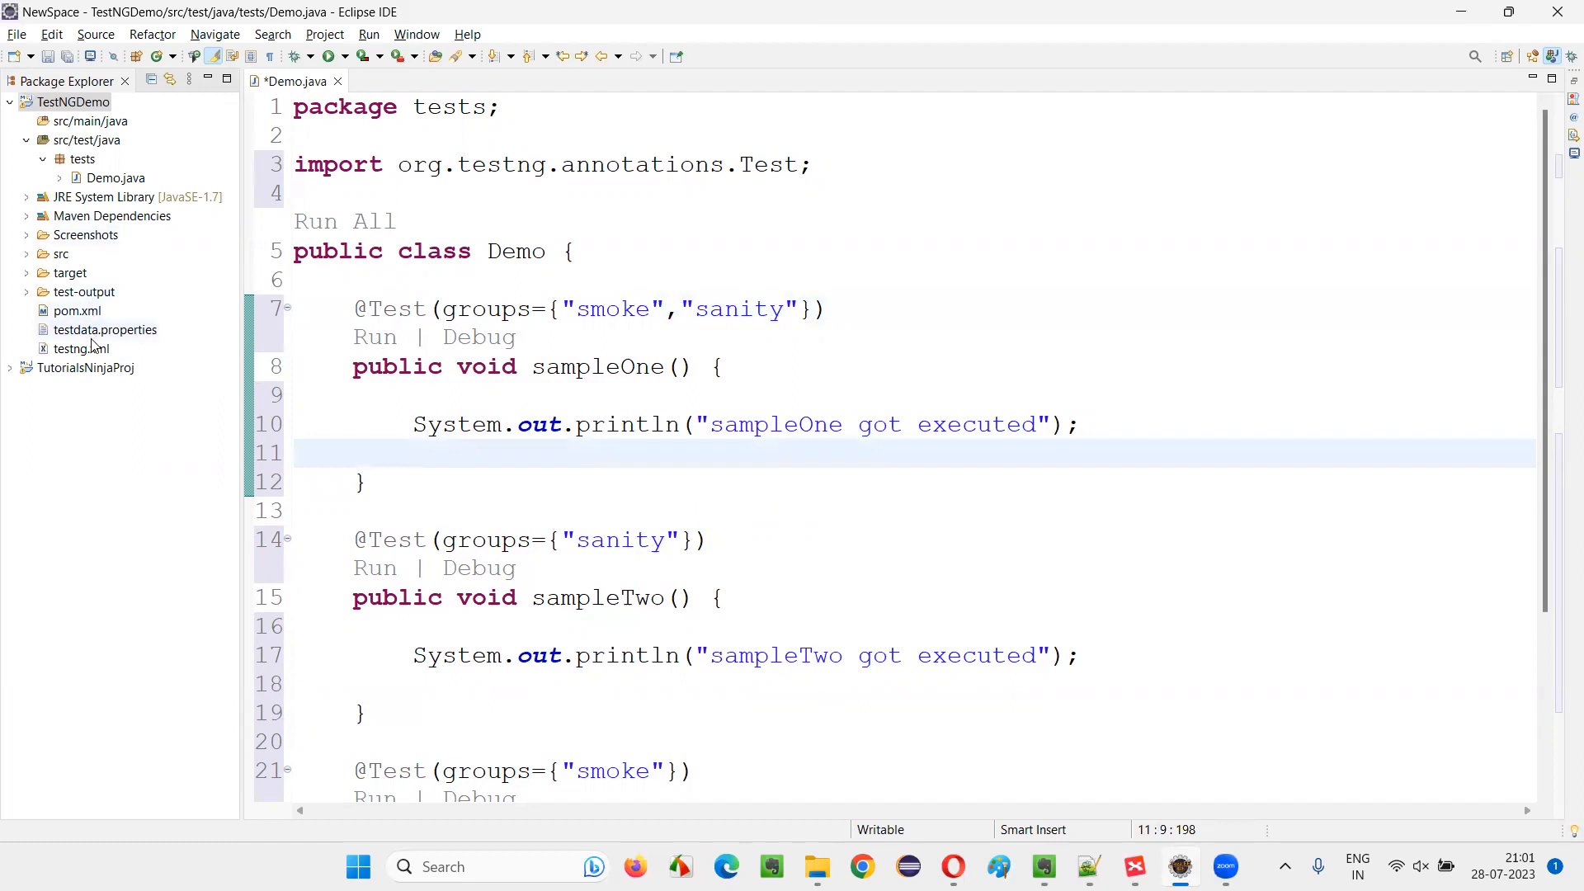
right_click(80, 349)
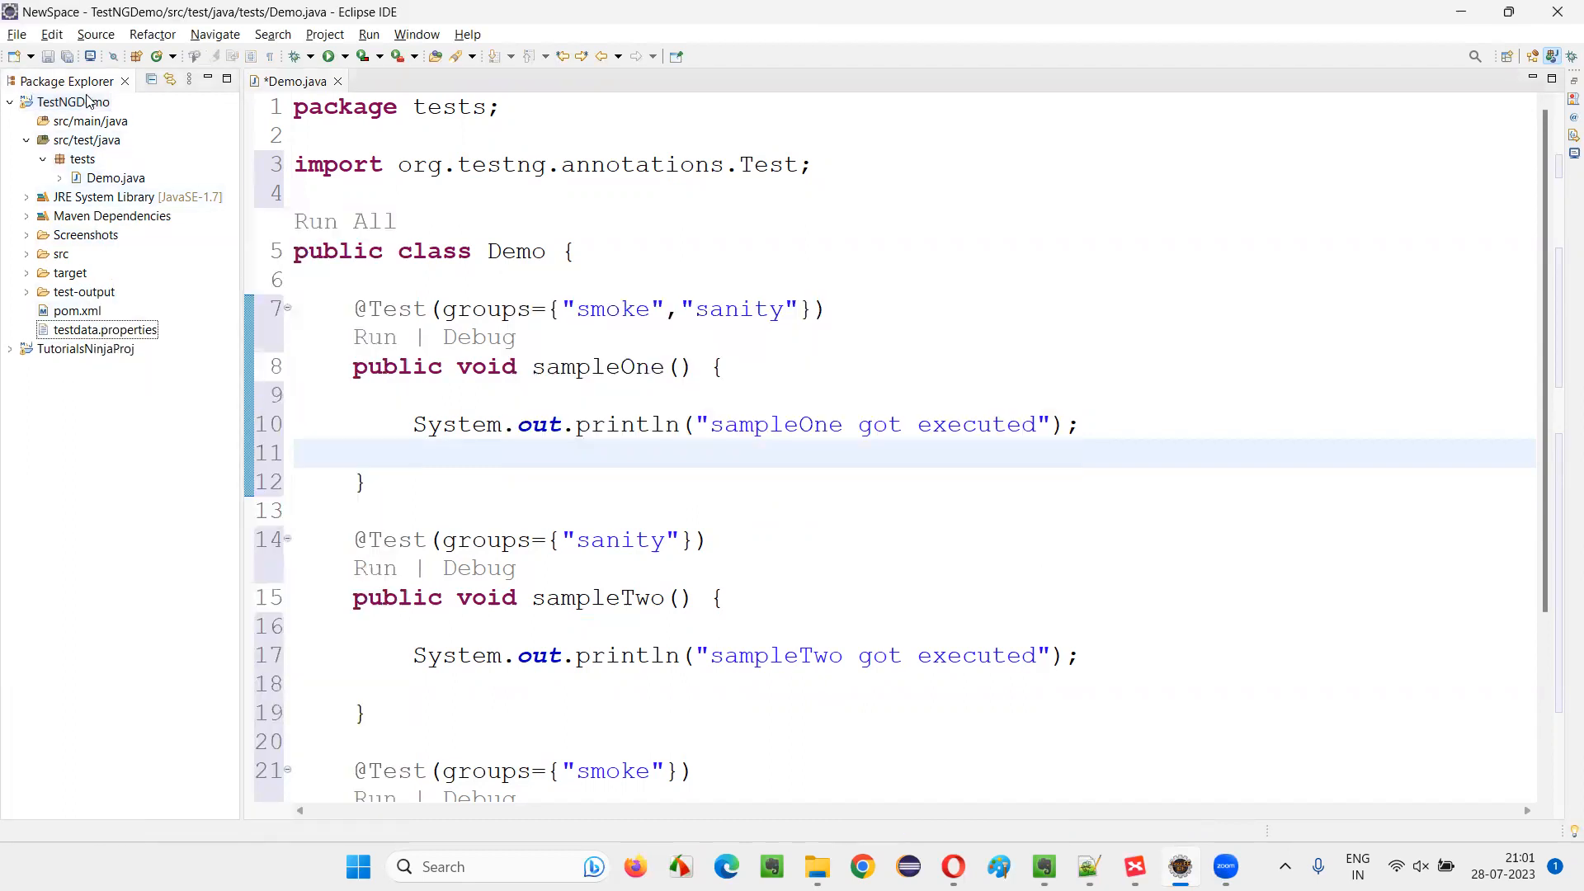
right_click(70, 102)
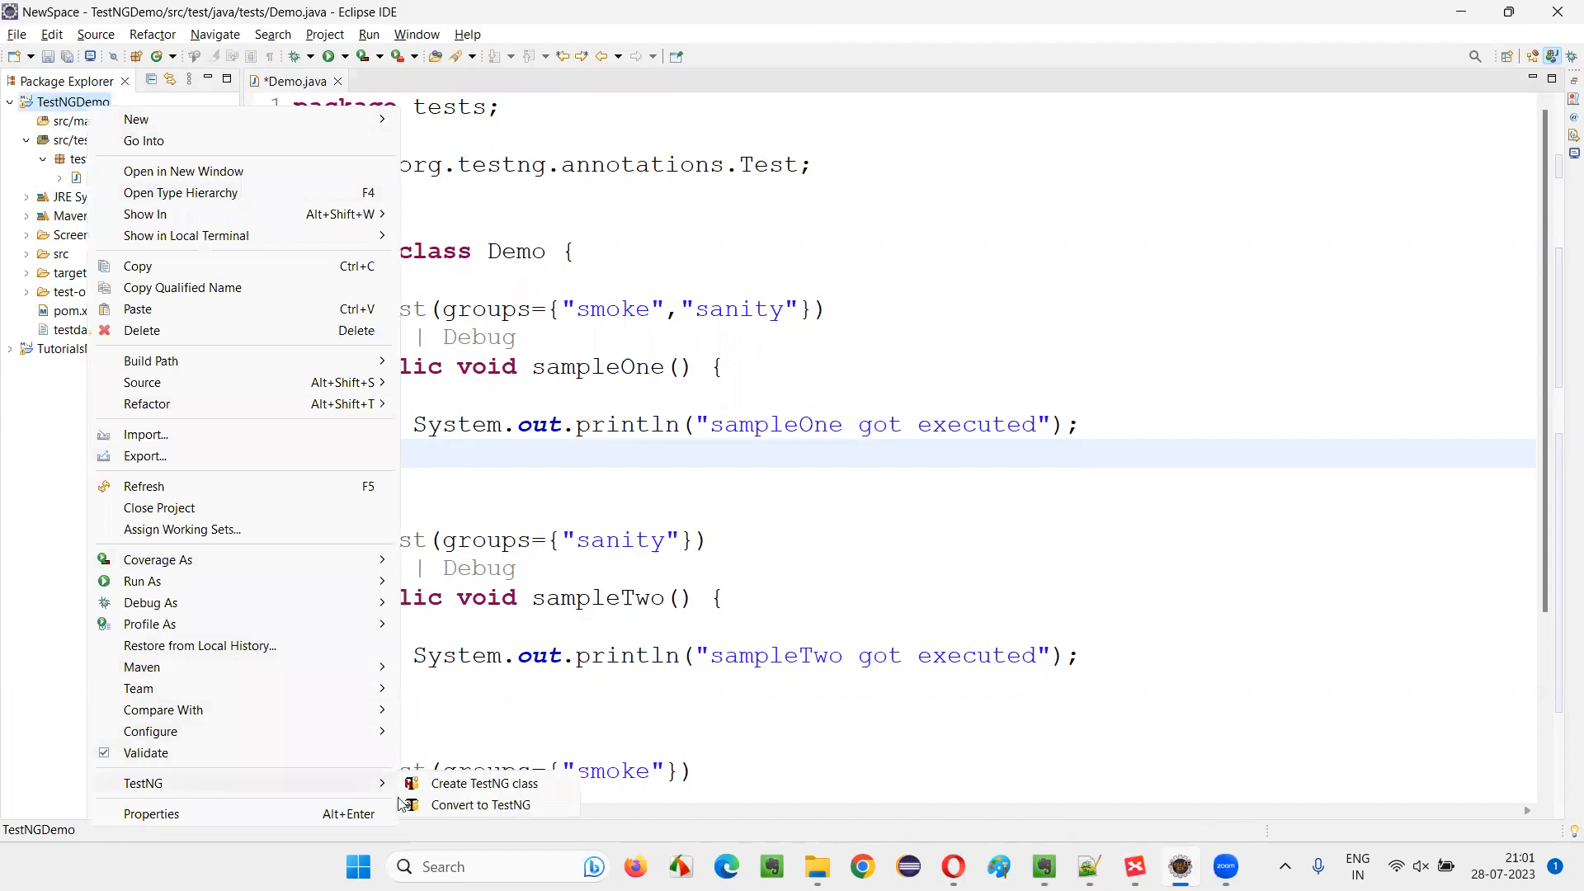
left_click(483, 783)
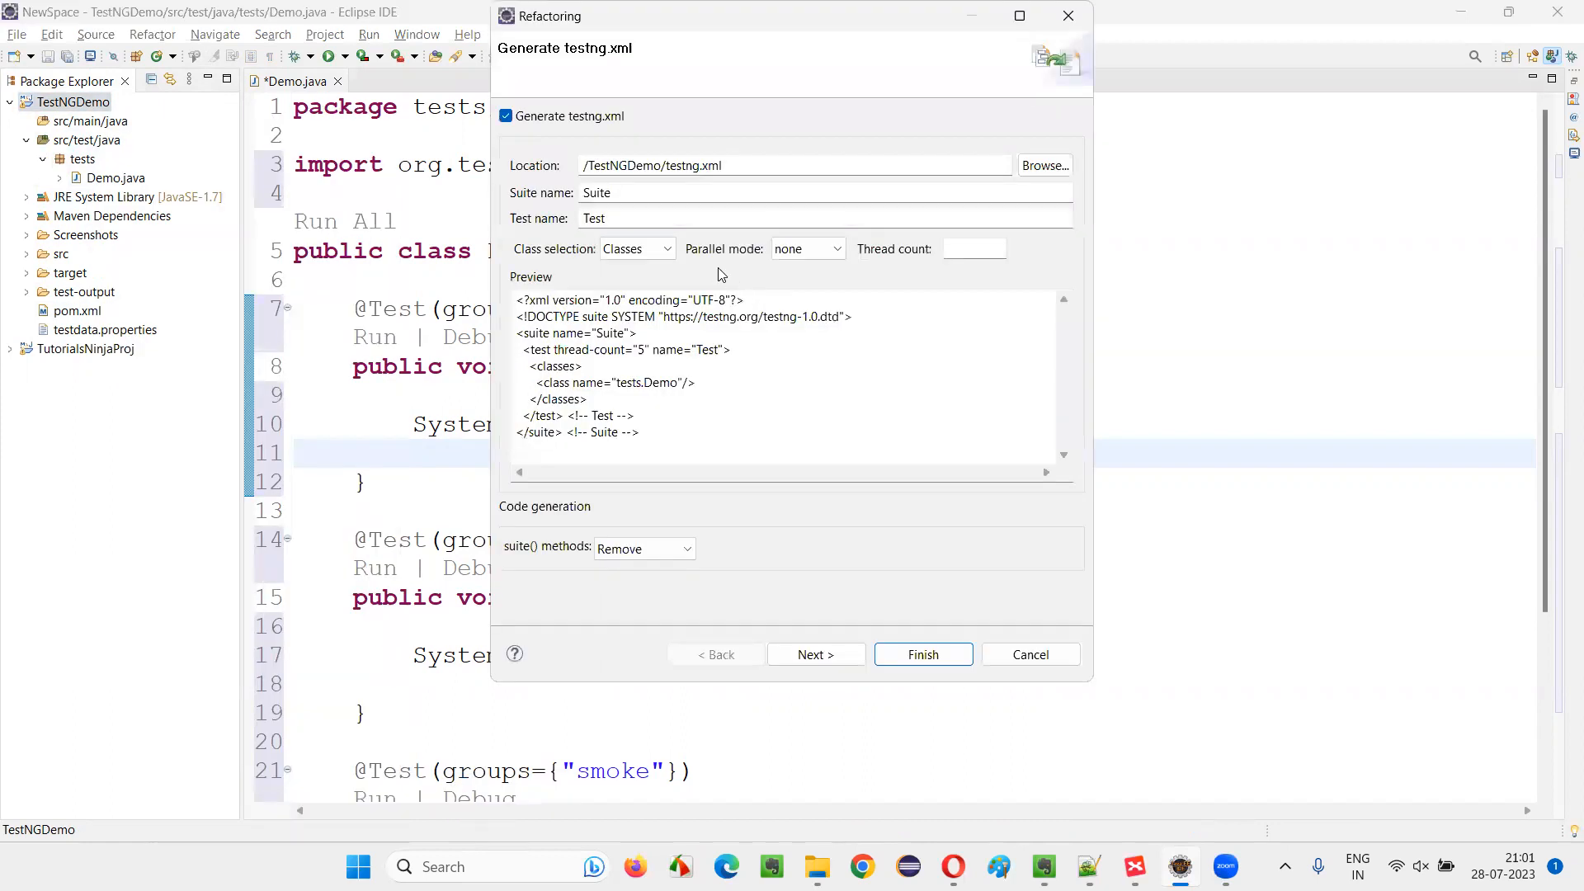
double_click(693, 165)
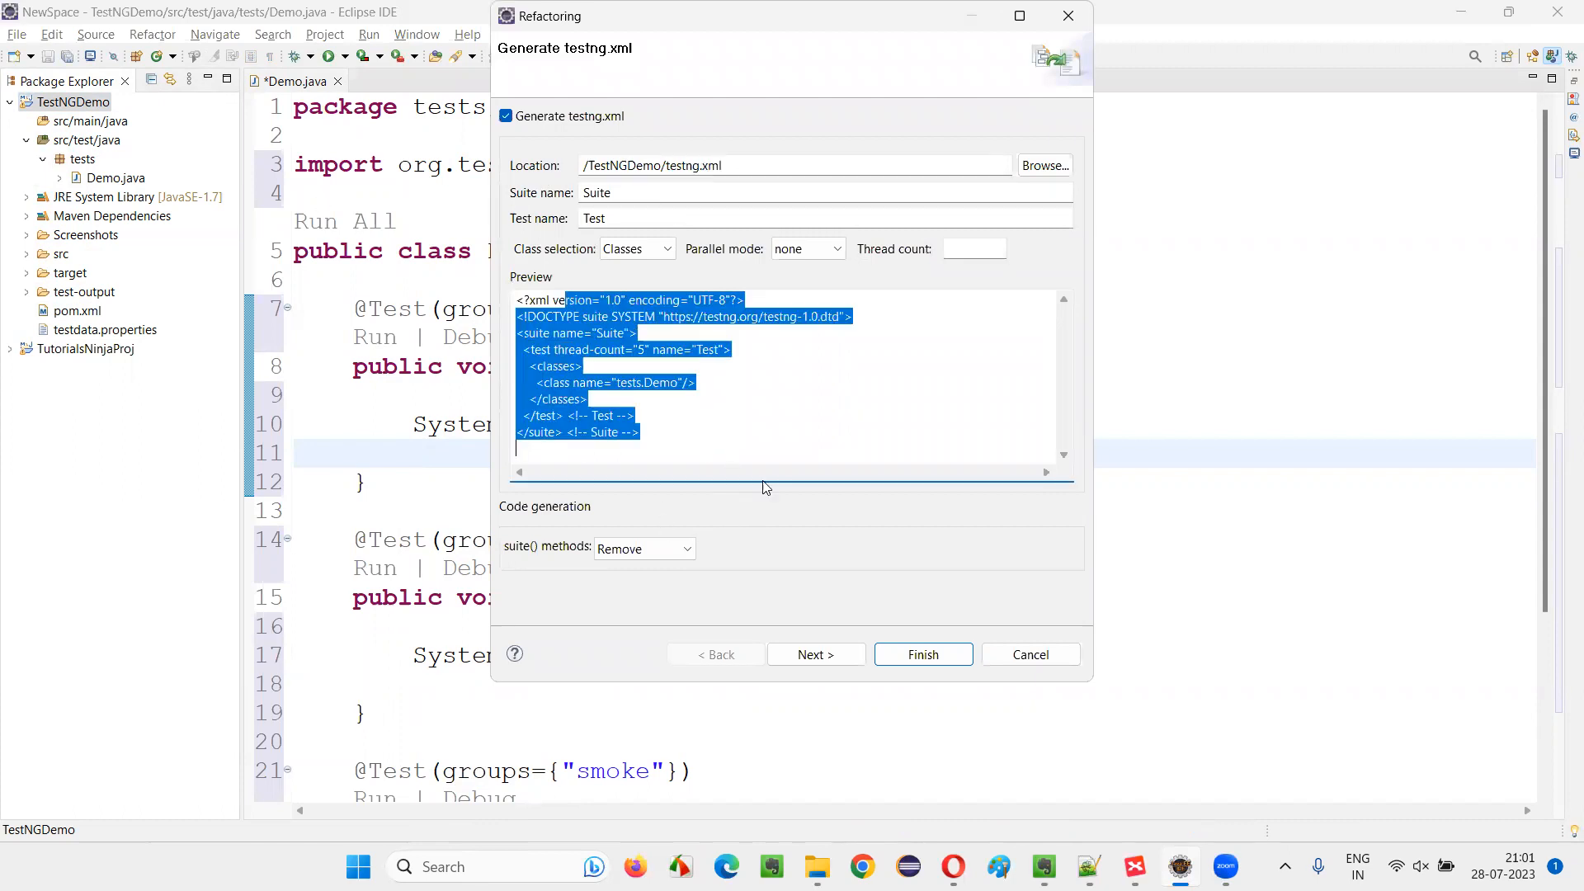
left_click(924, 655)
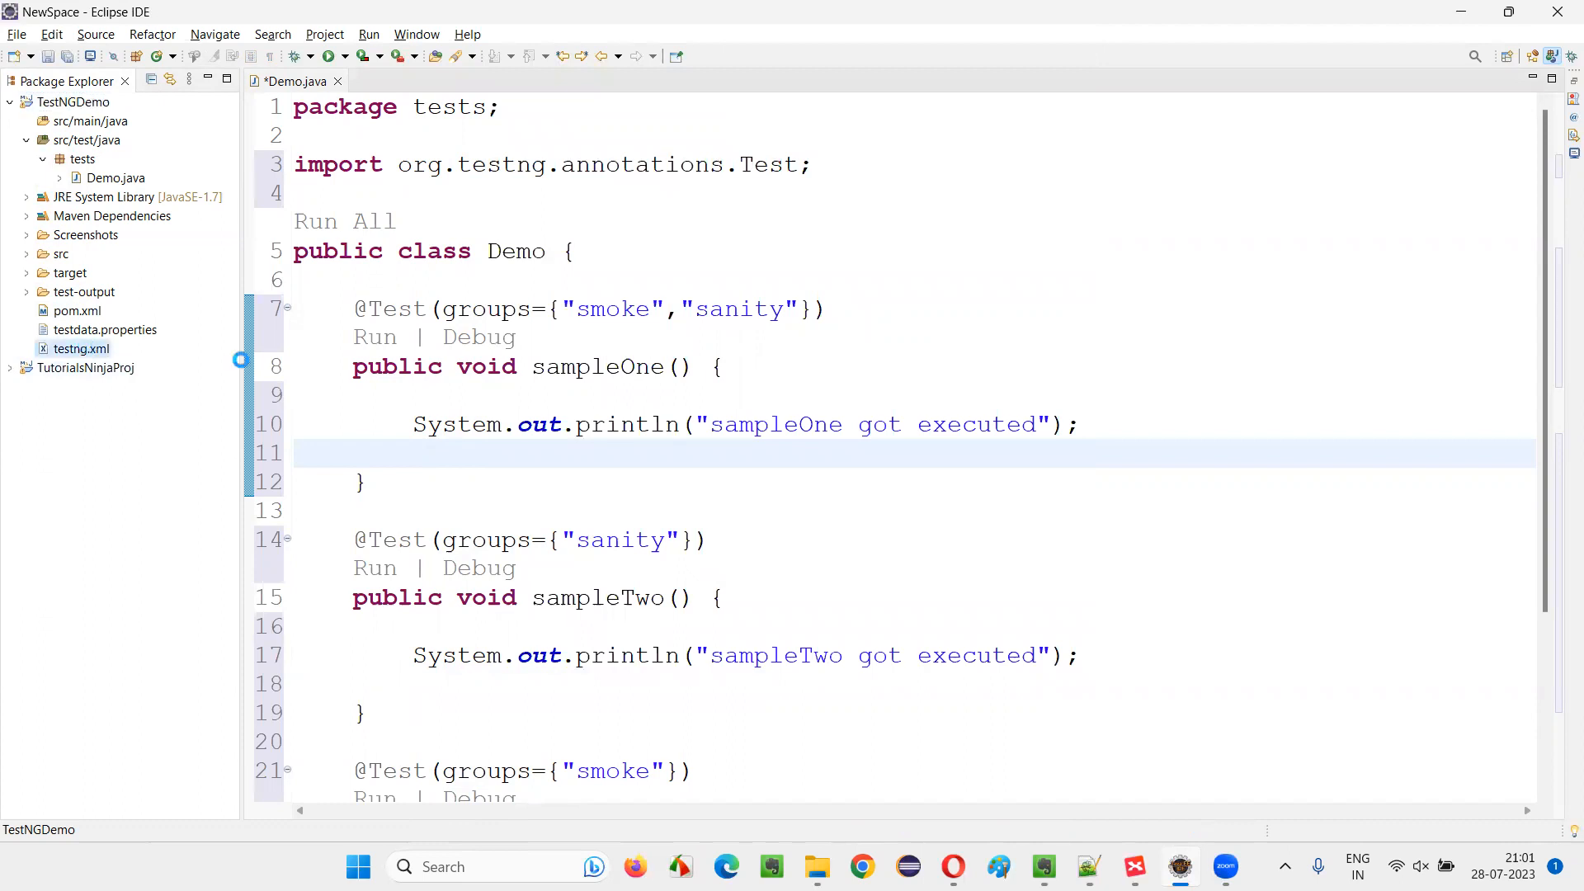
In testng.xml, type <groups><run><include name="smoke" /></run></groups> above <classes>
double_click(80, 348)
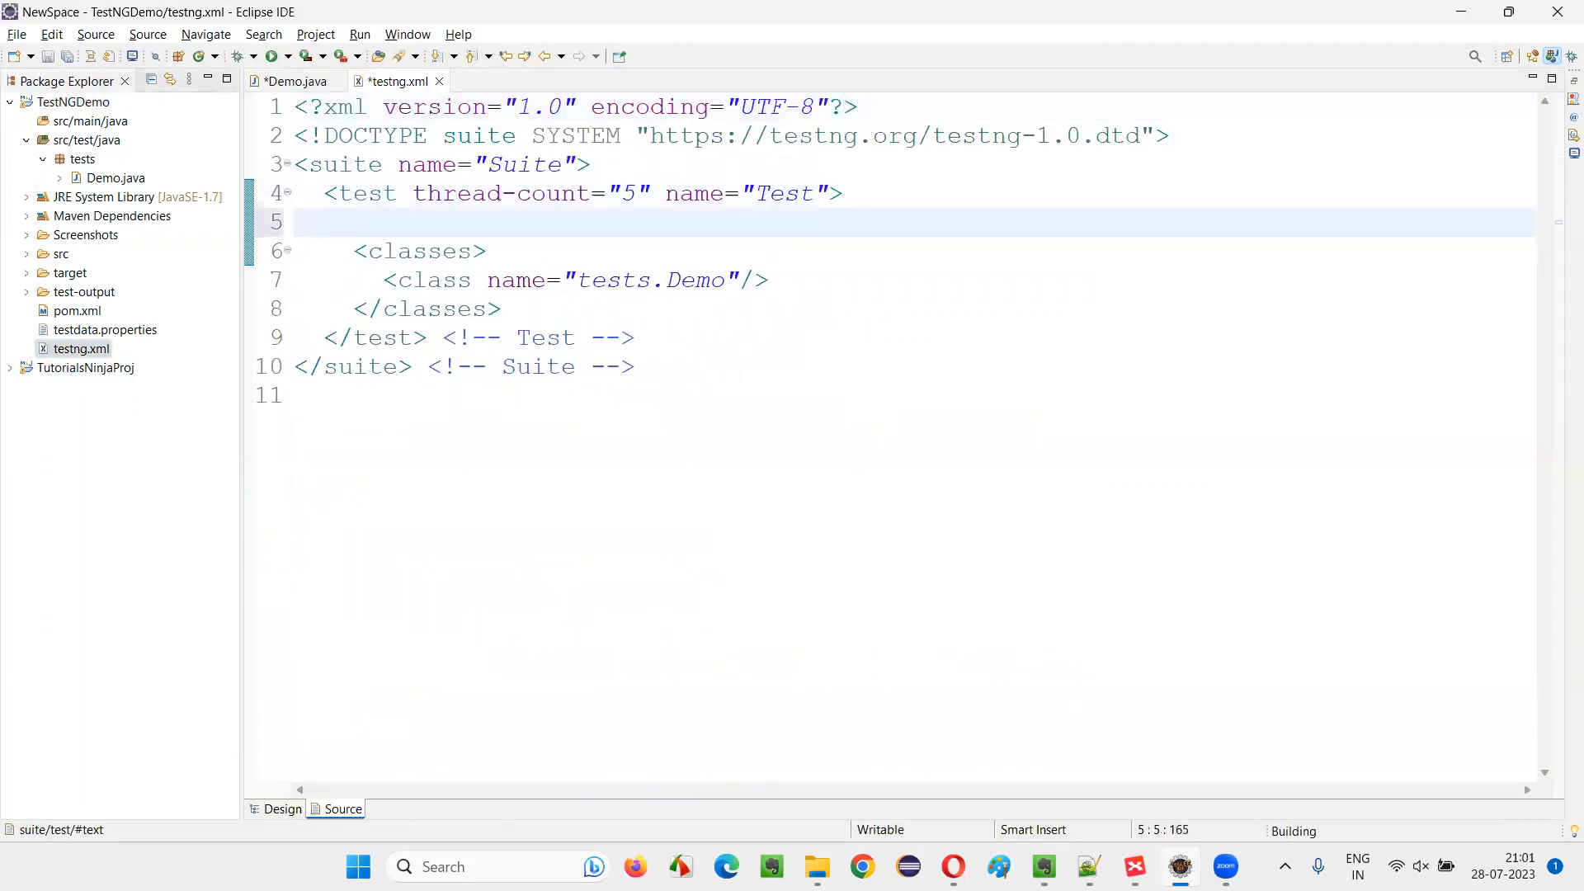
type("<groups>")
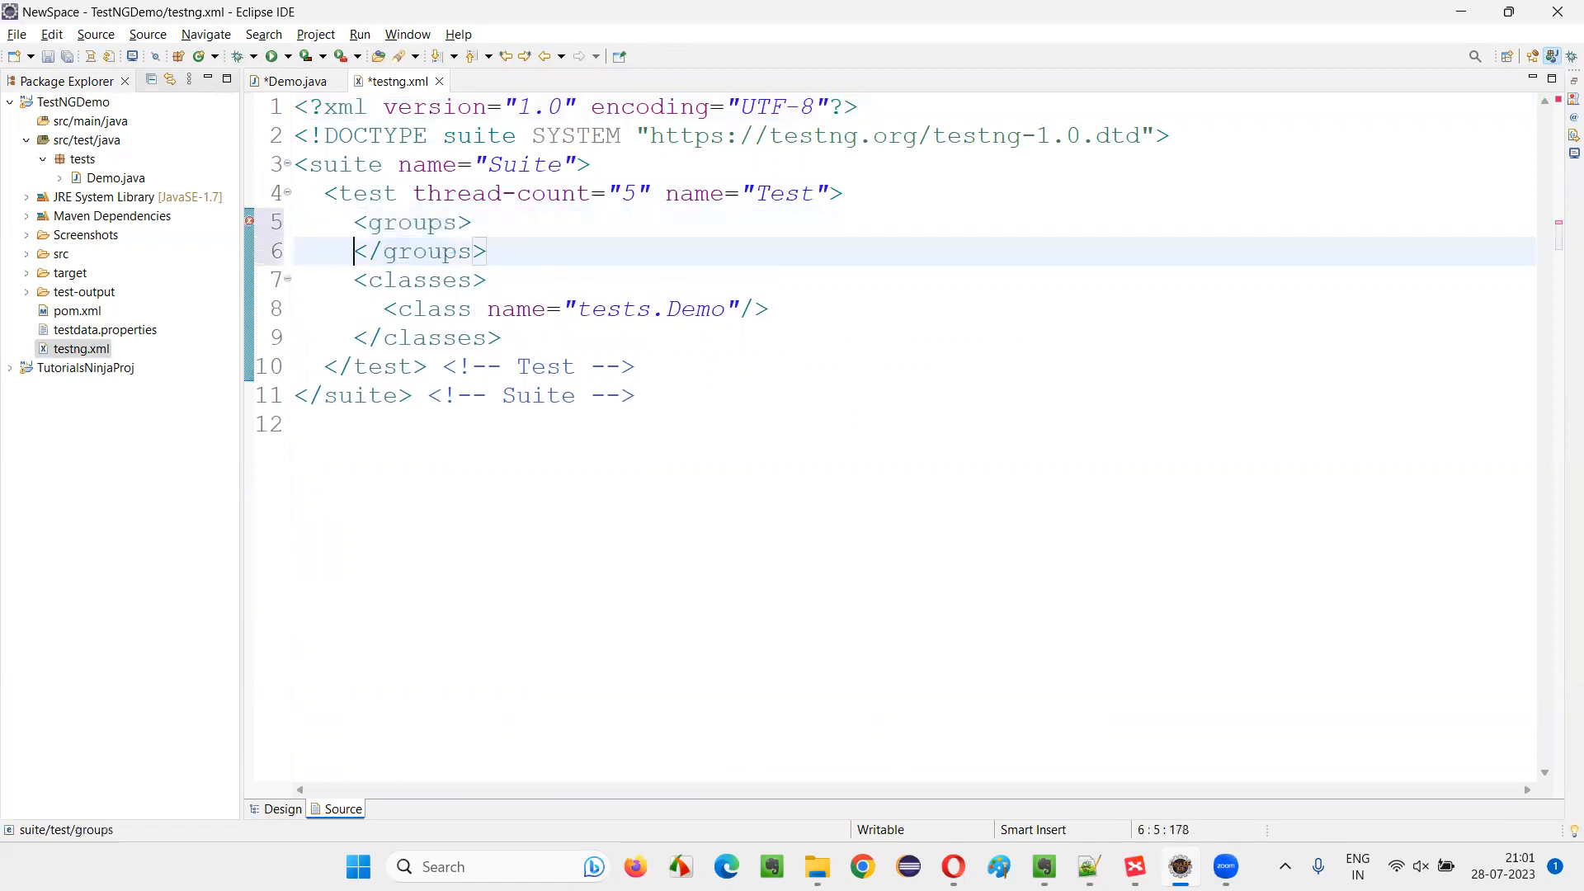
key("Enter")
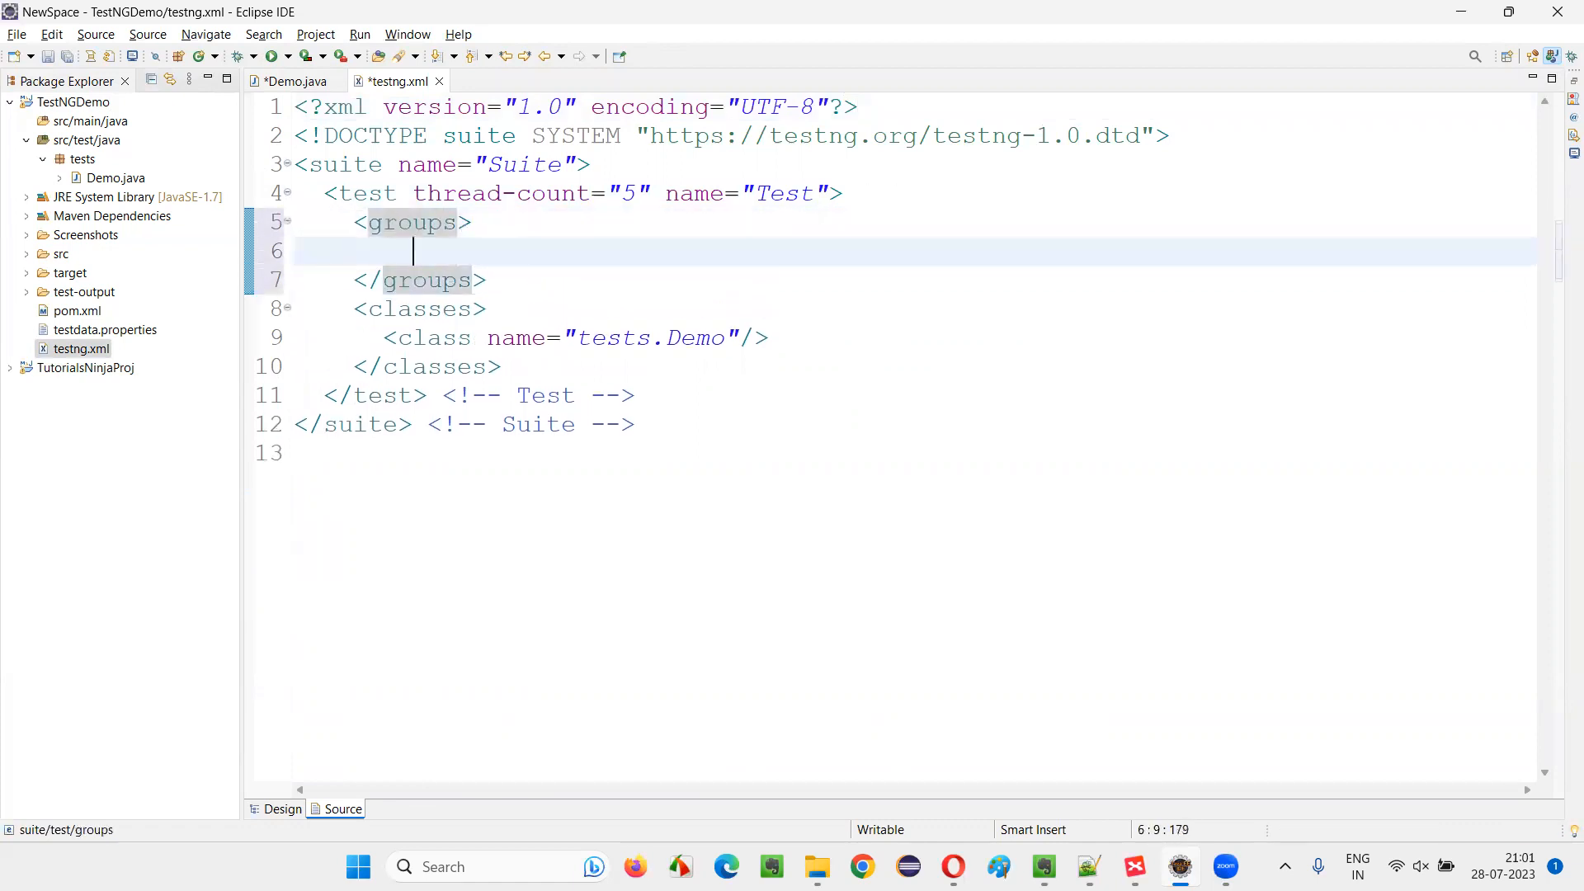
type("<run>")
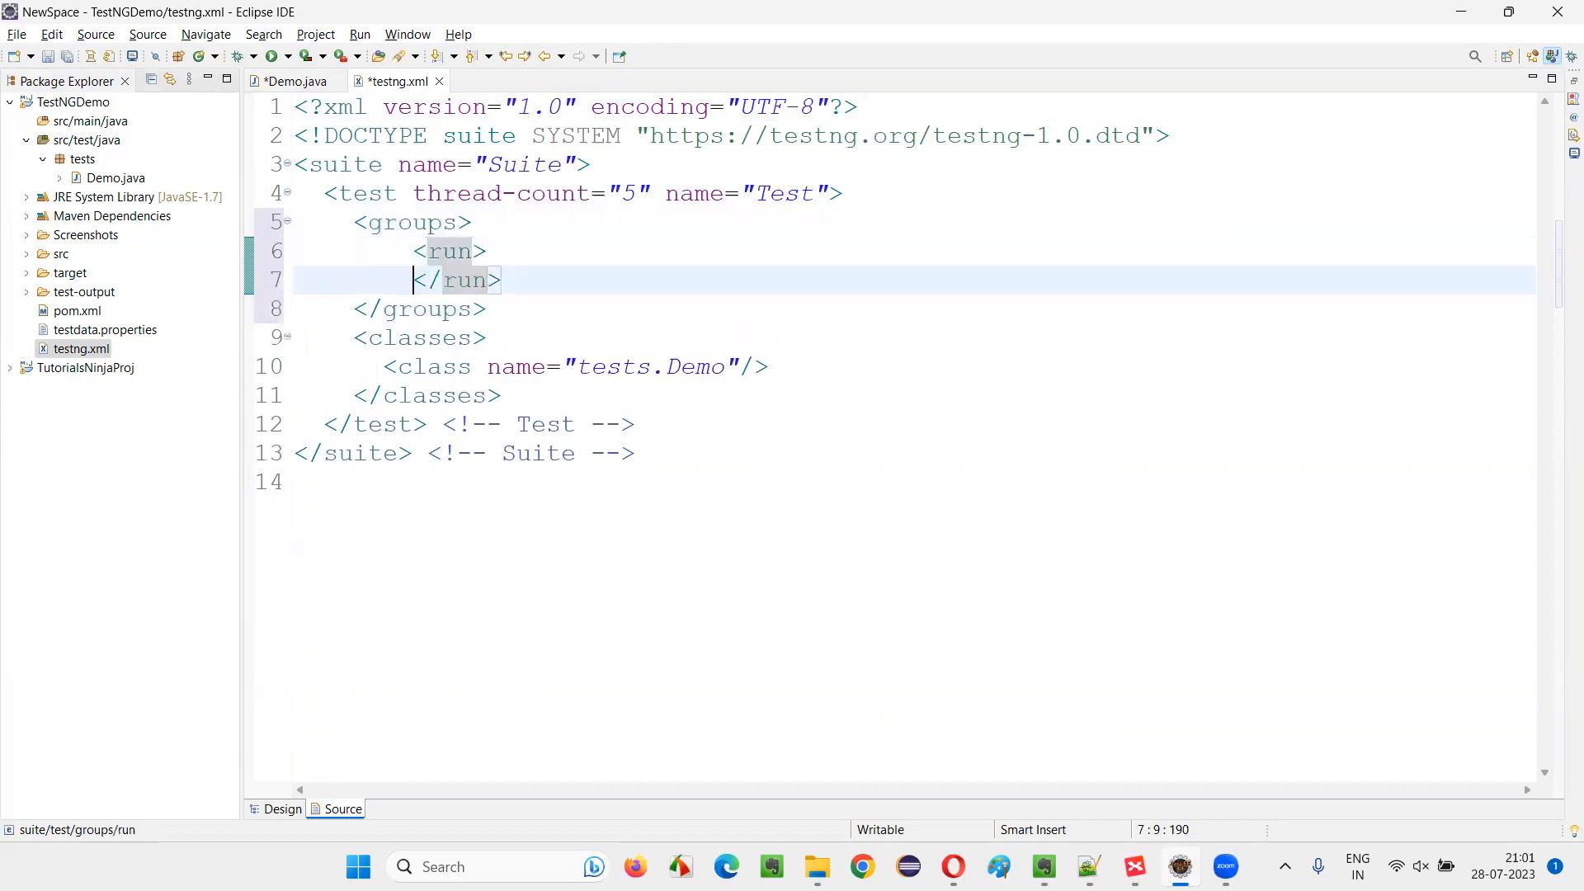
key("Enter")
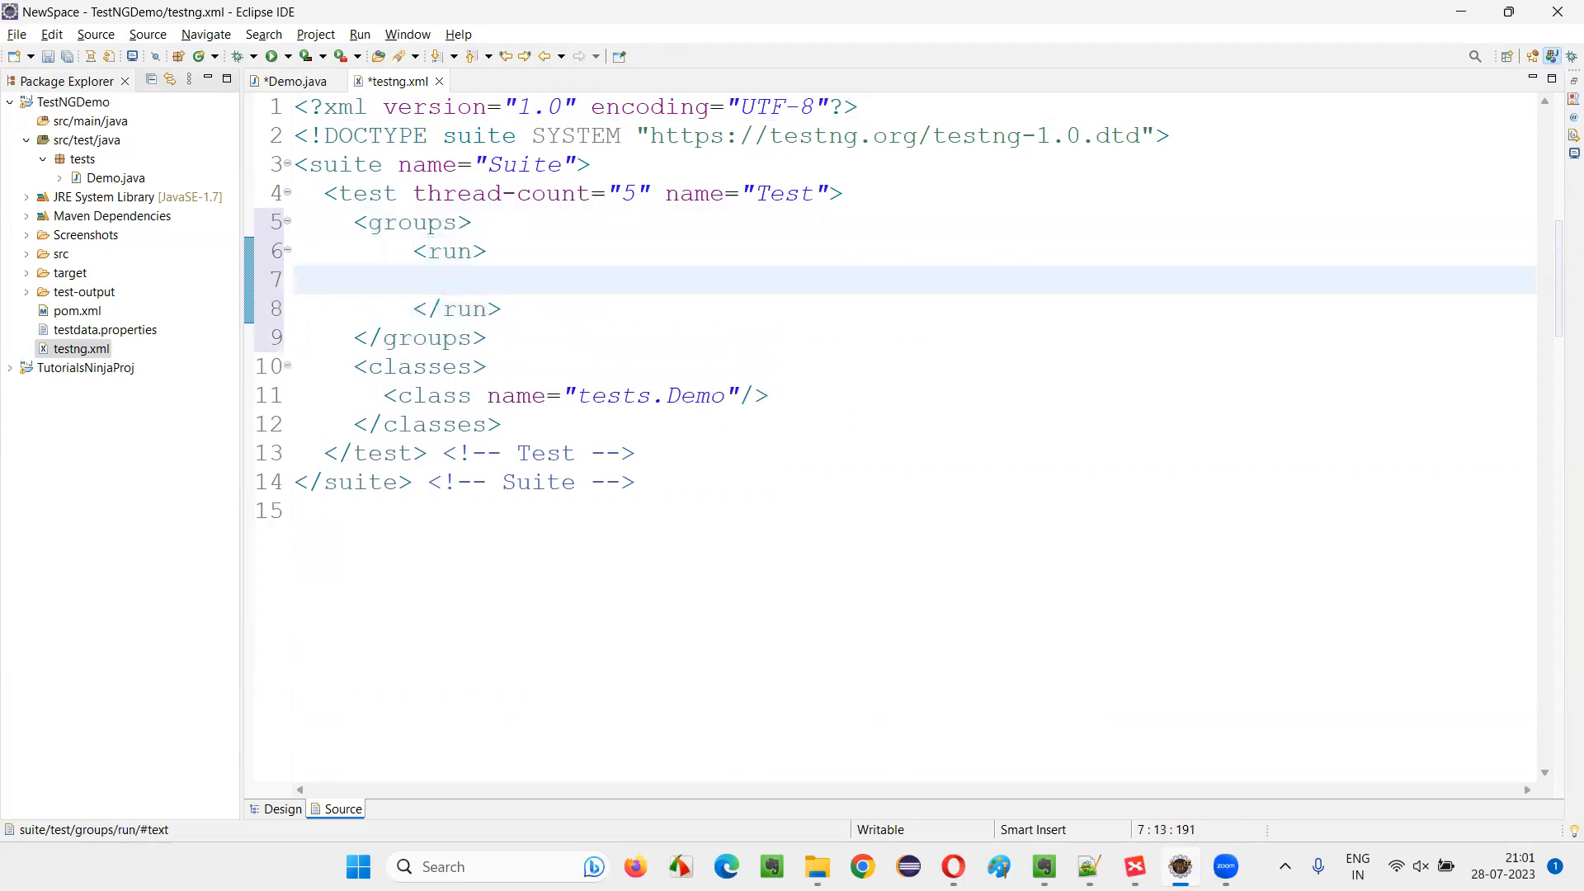
type("<include name=\"s")
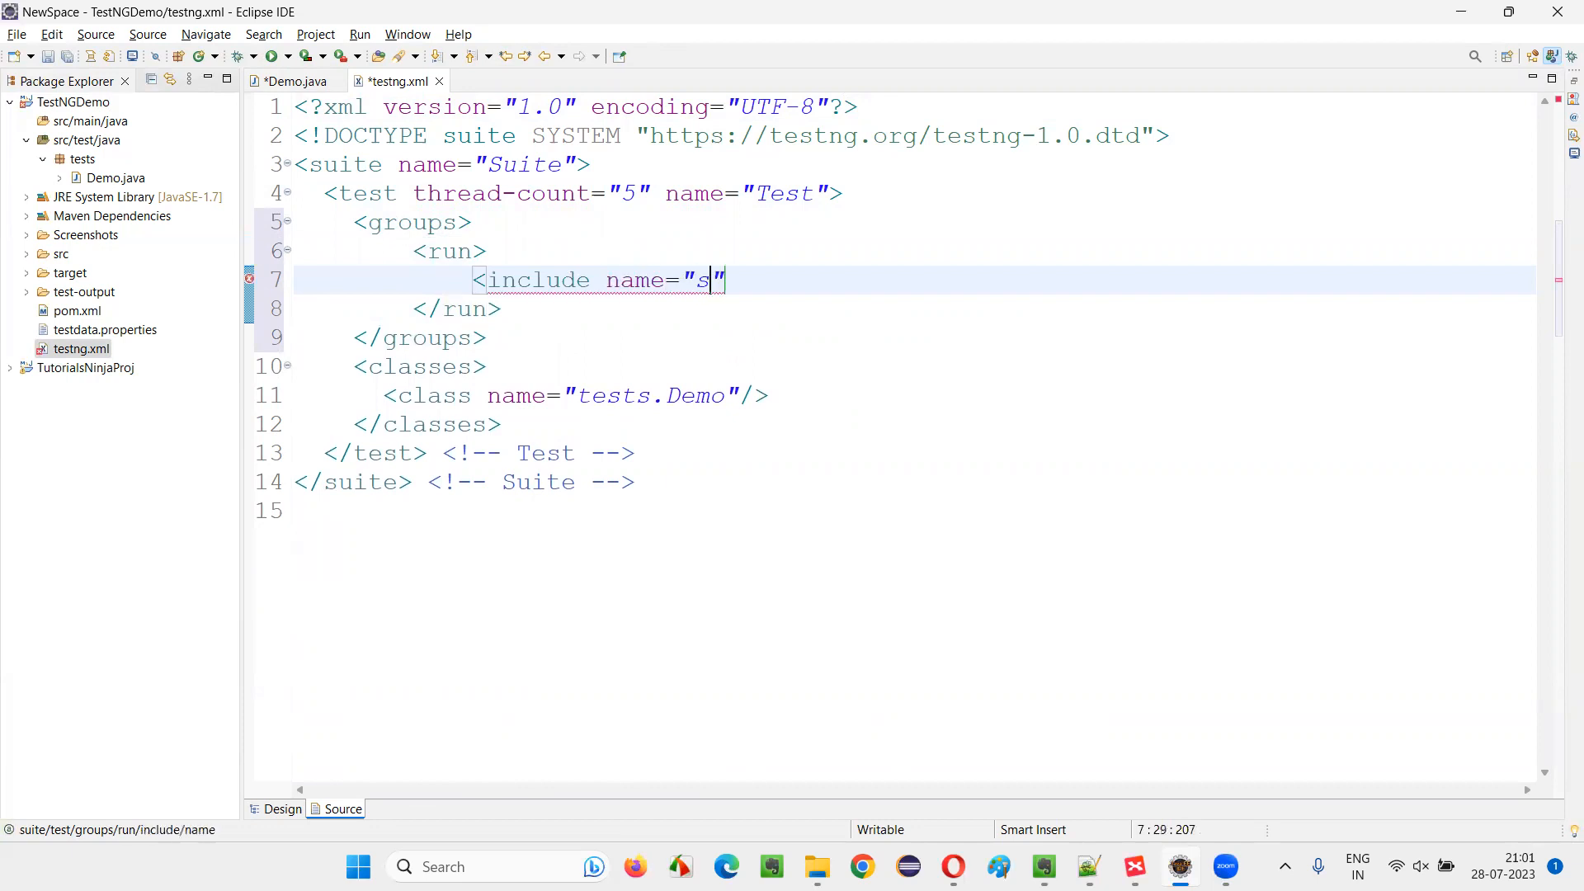
type("moke\" />")
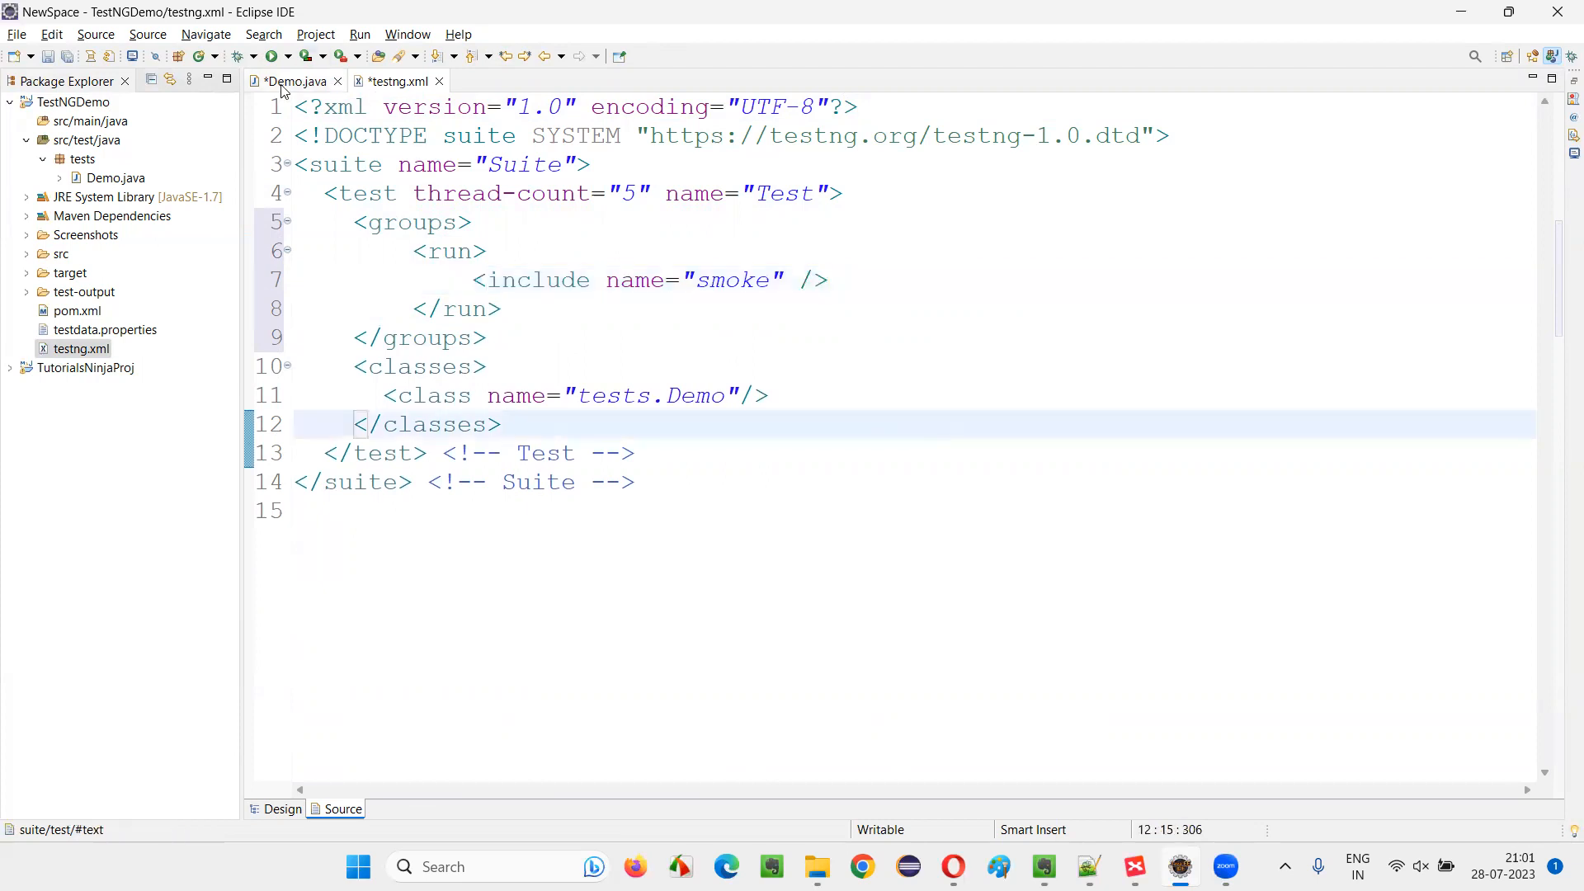
Check Demo.java, run testng.xml as a TestNG Suite (2 passed), then go back to XMind
left_click(290, 81)
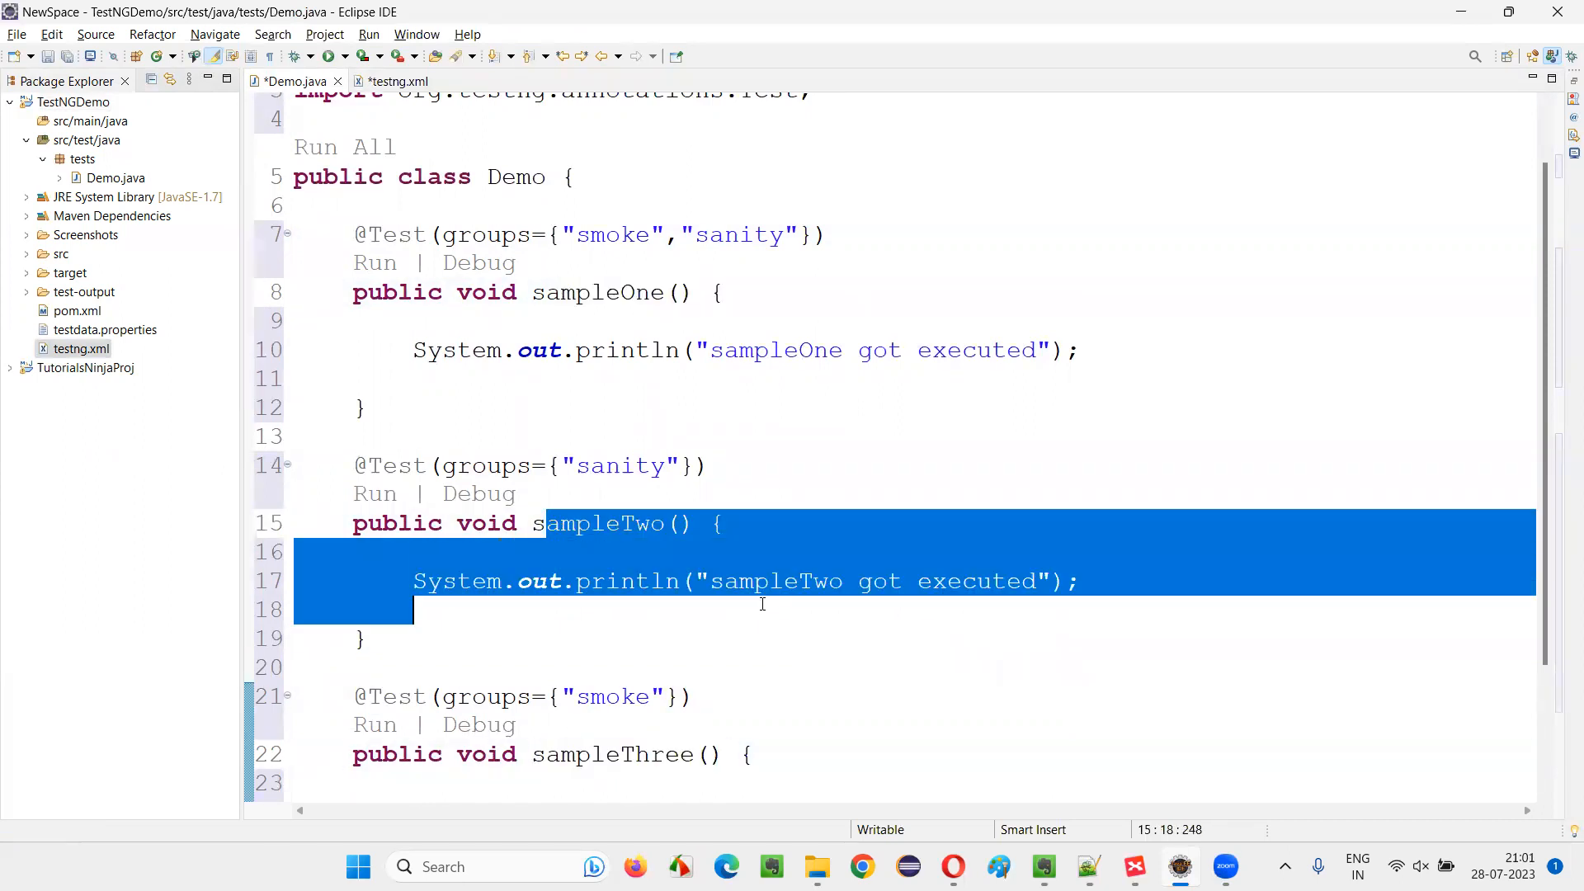
left_click(394, 81)
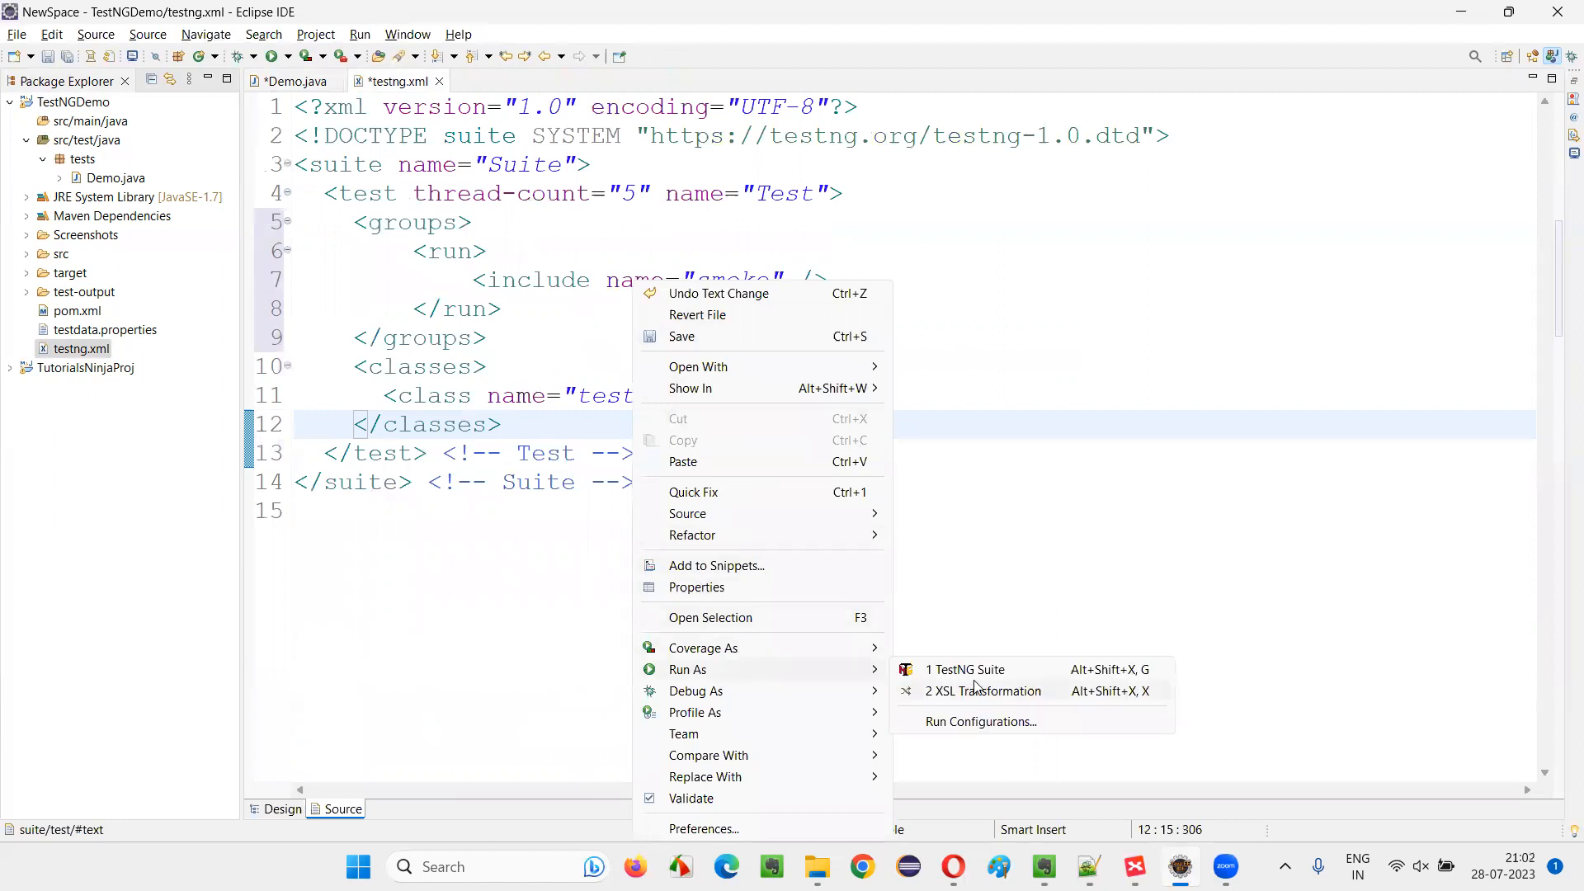
left_click(965, 669)
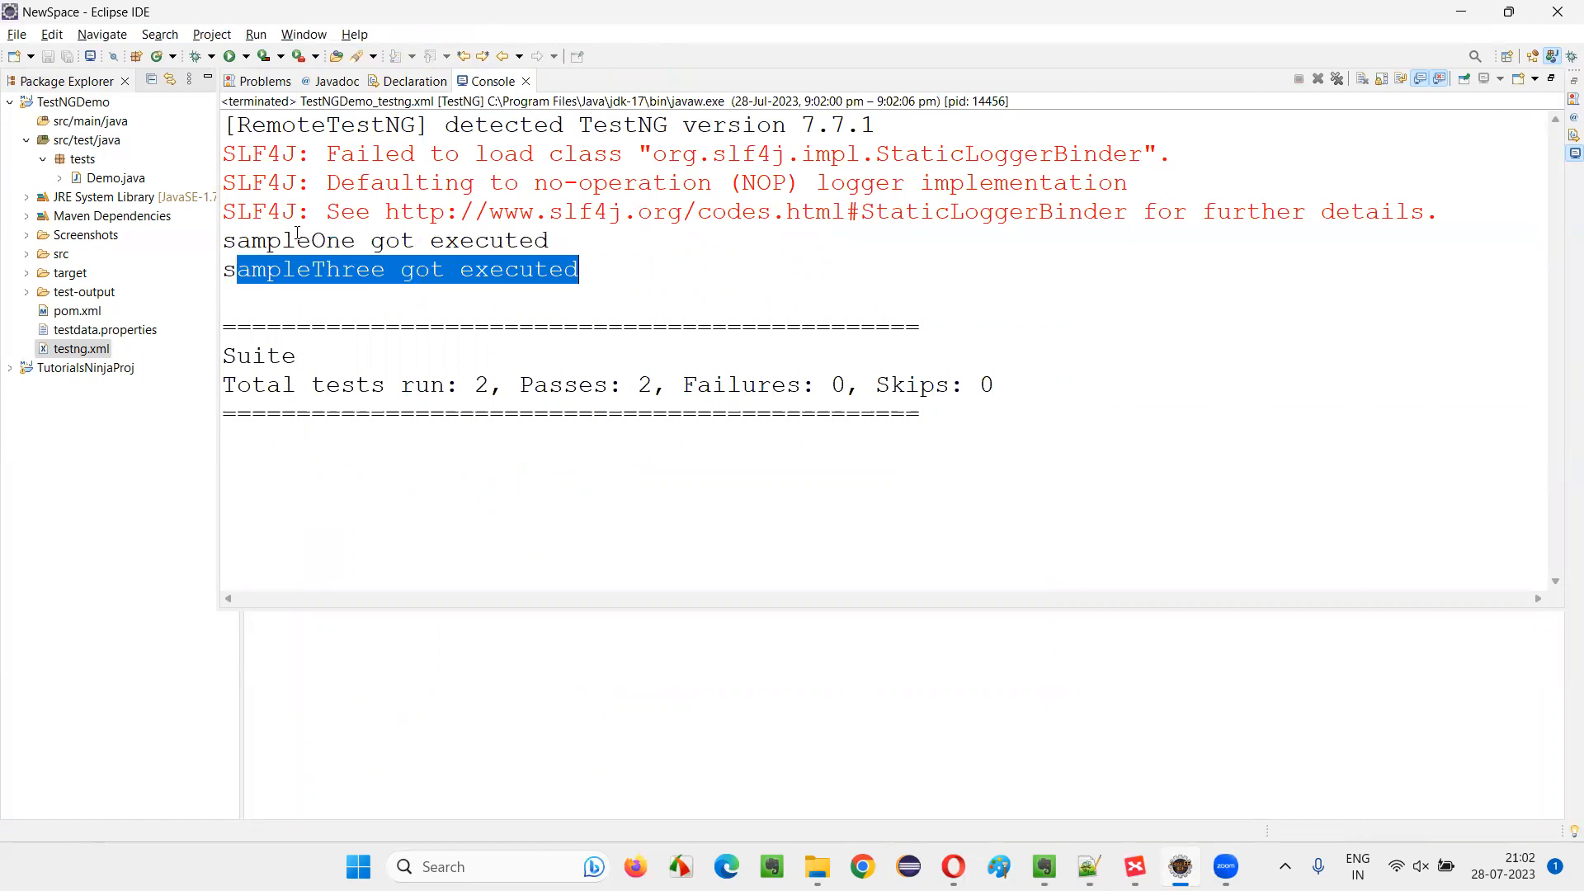
left_click(292, 206)
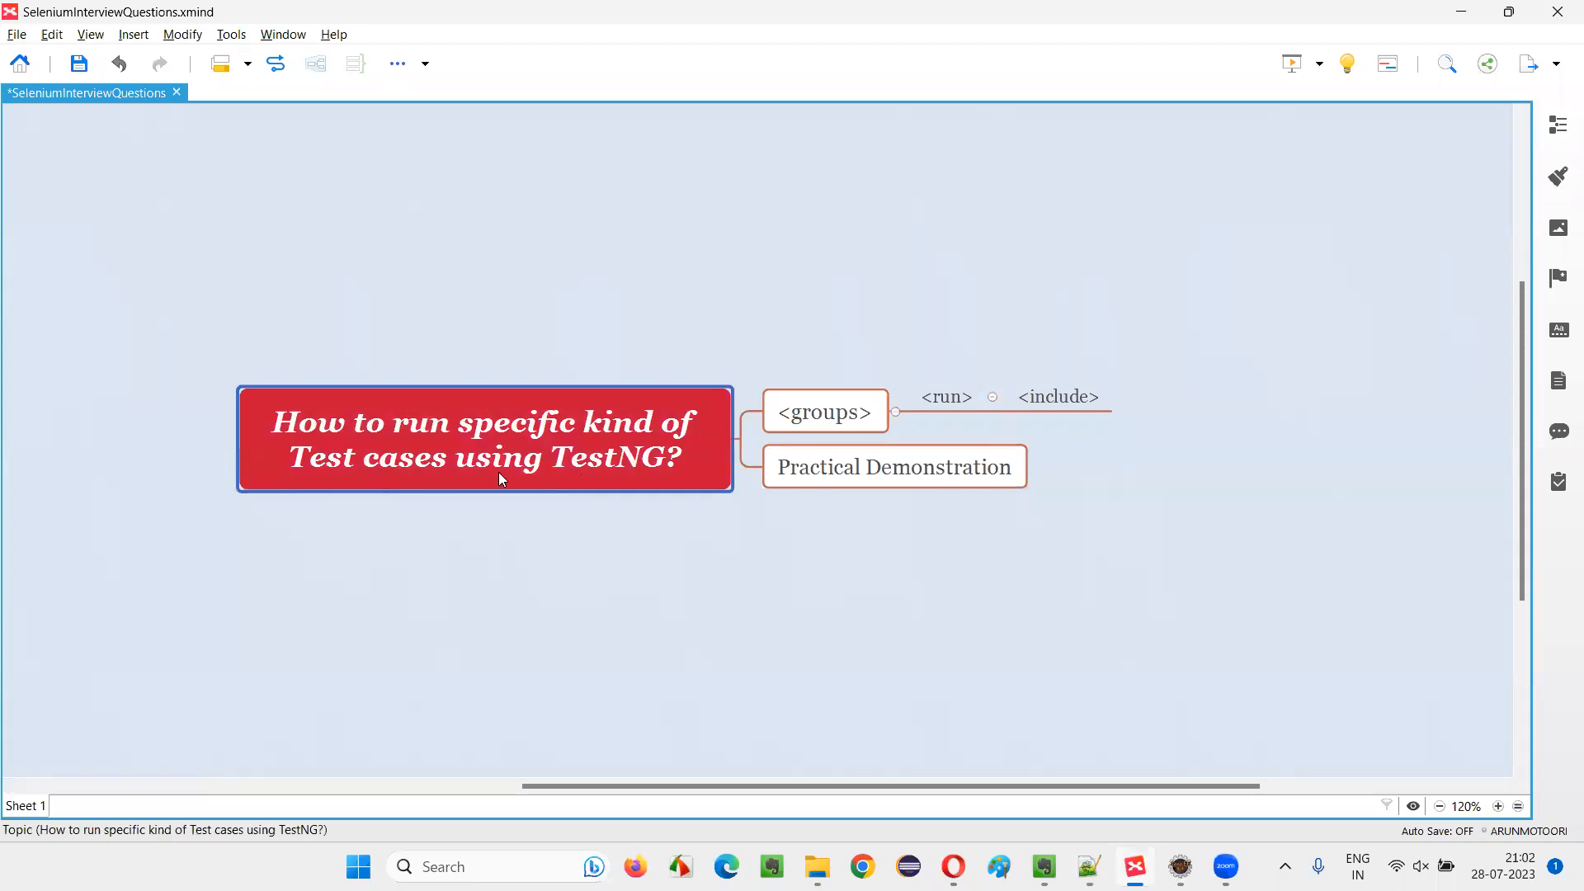
Insert a sibling topic after <groups> while reviewing the groups code in Demo.java and testng.xml
left_click(825, 410)
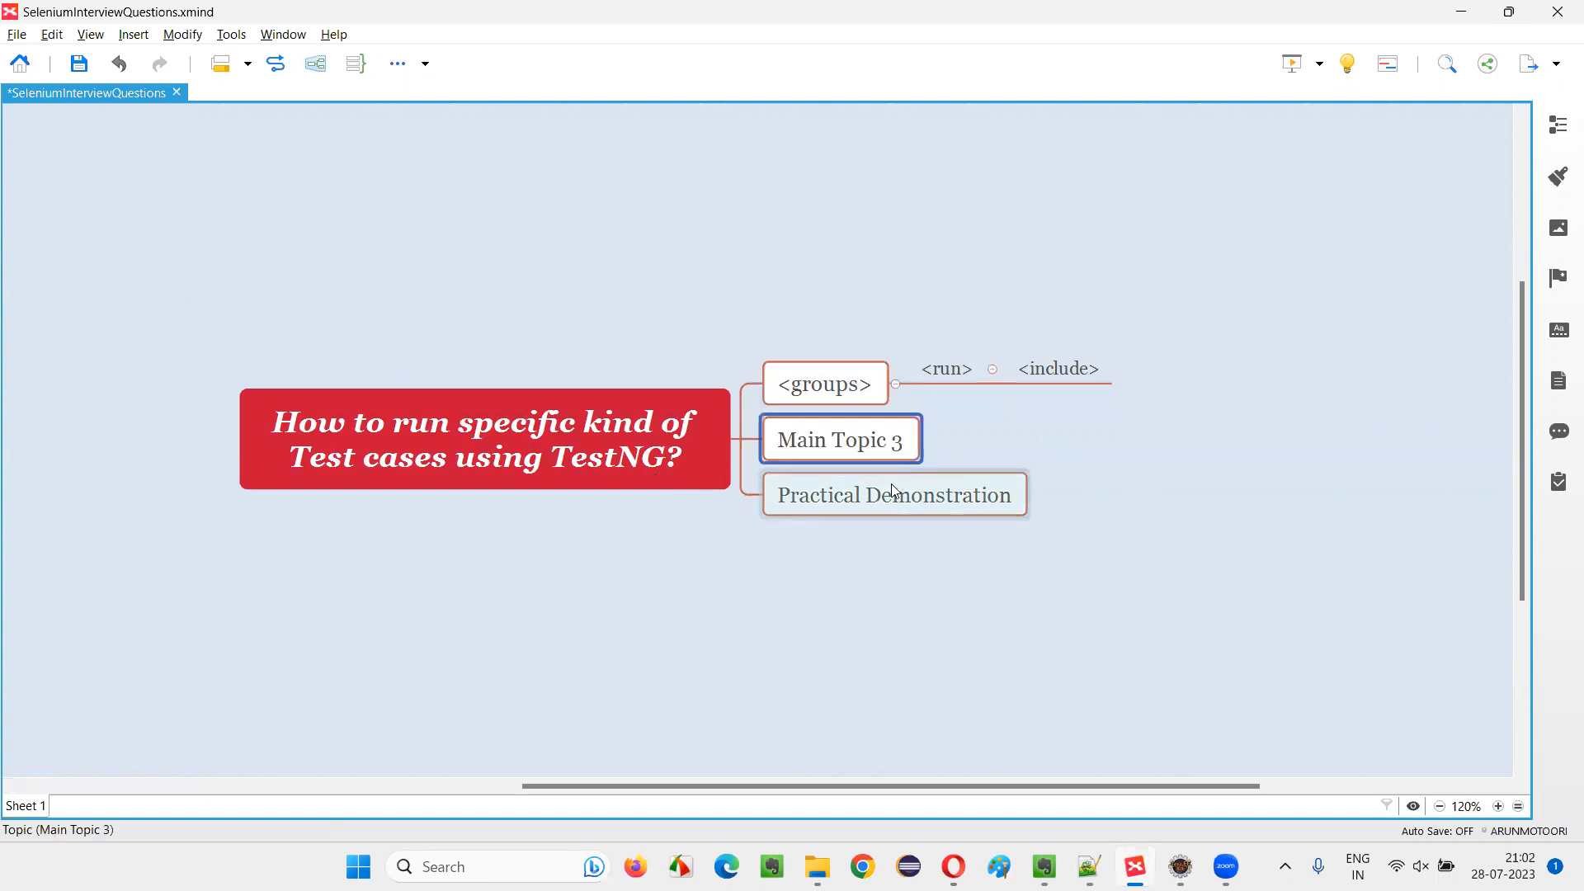
double_click(841, 439)
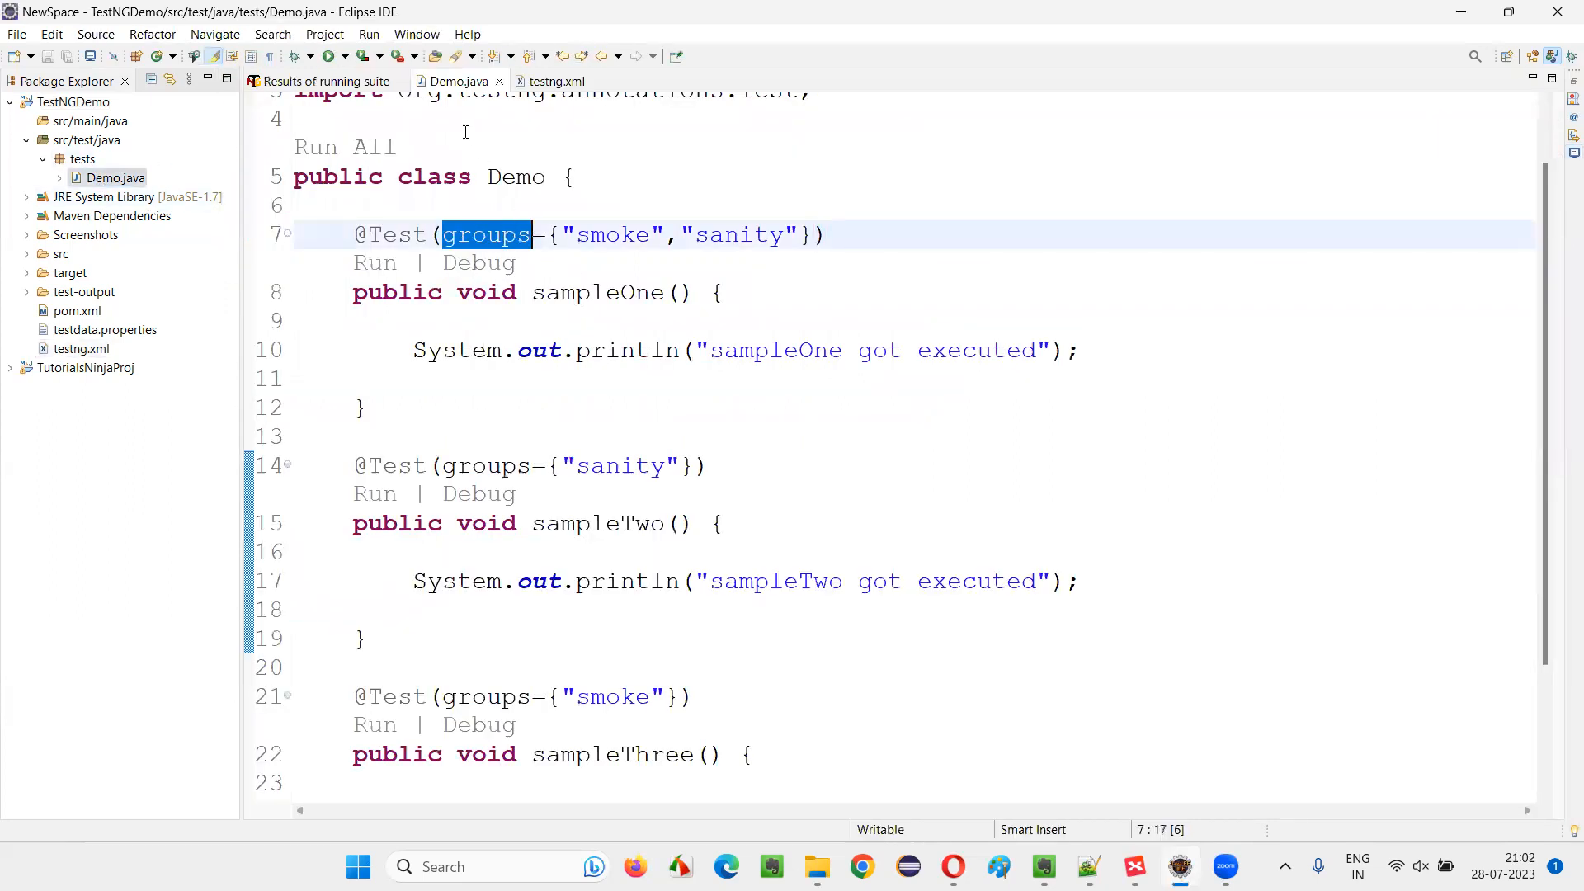
left_click(556, 80)
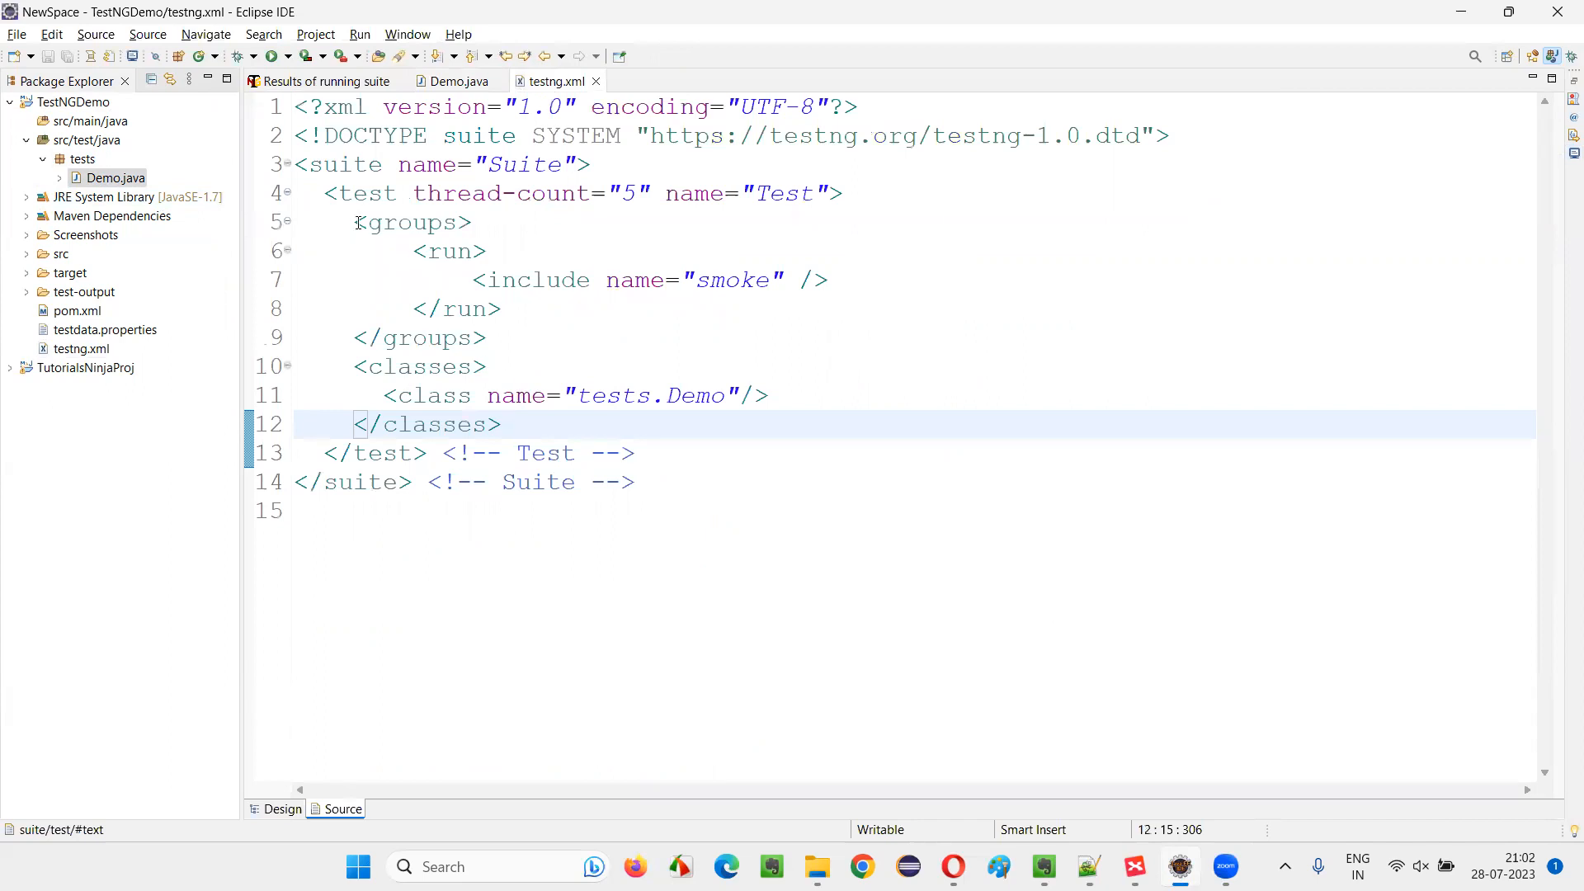
left_click_drag(355, 222, 581, 280)
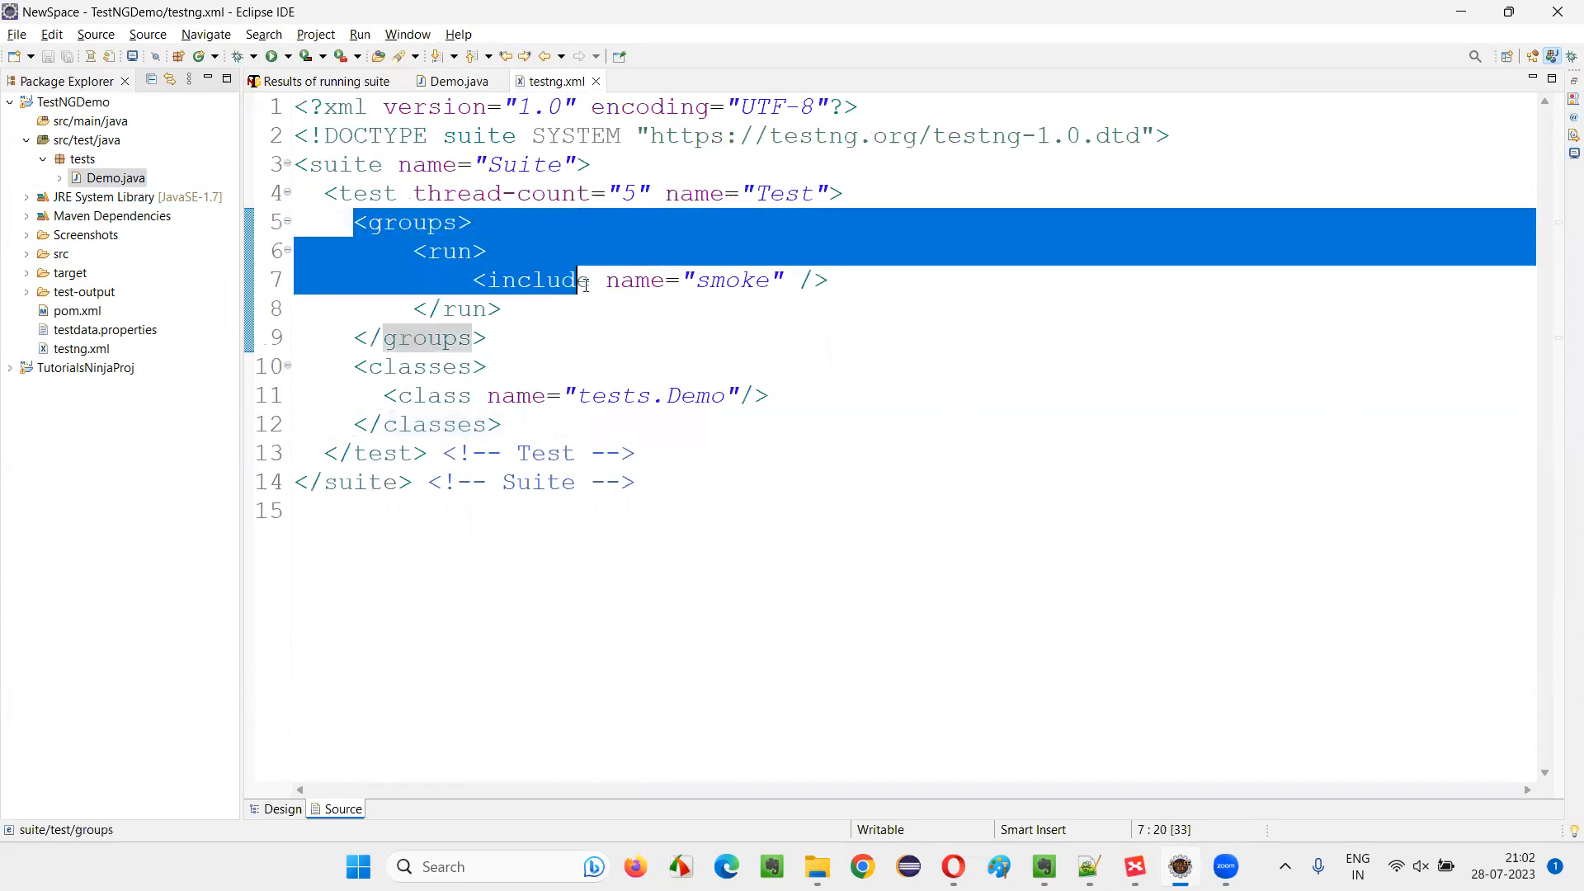
left_click(1135, 865)
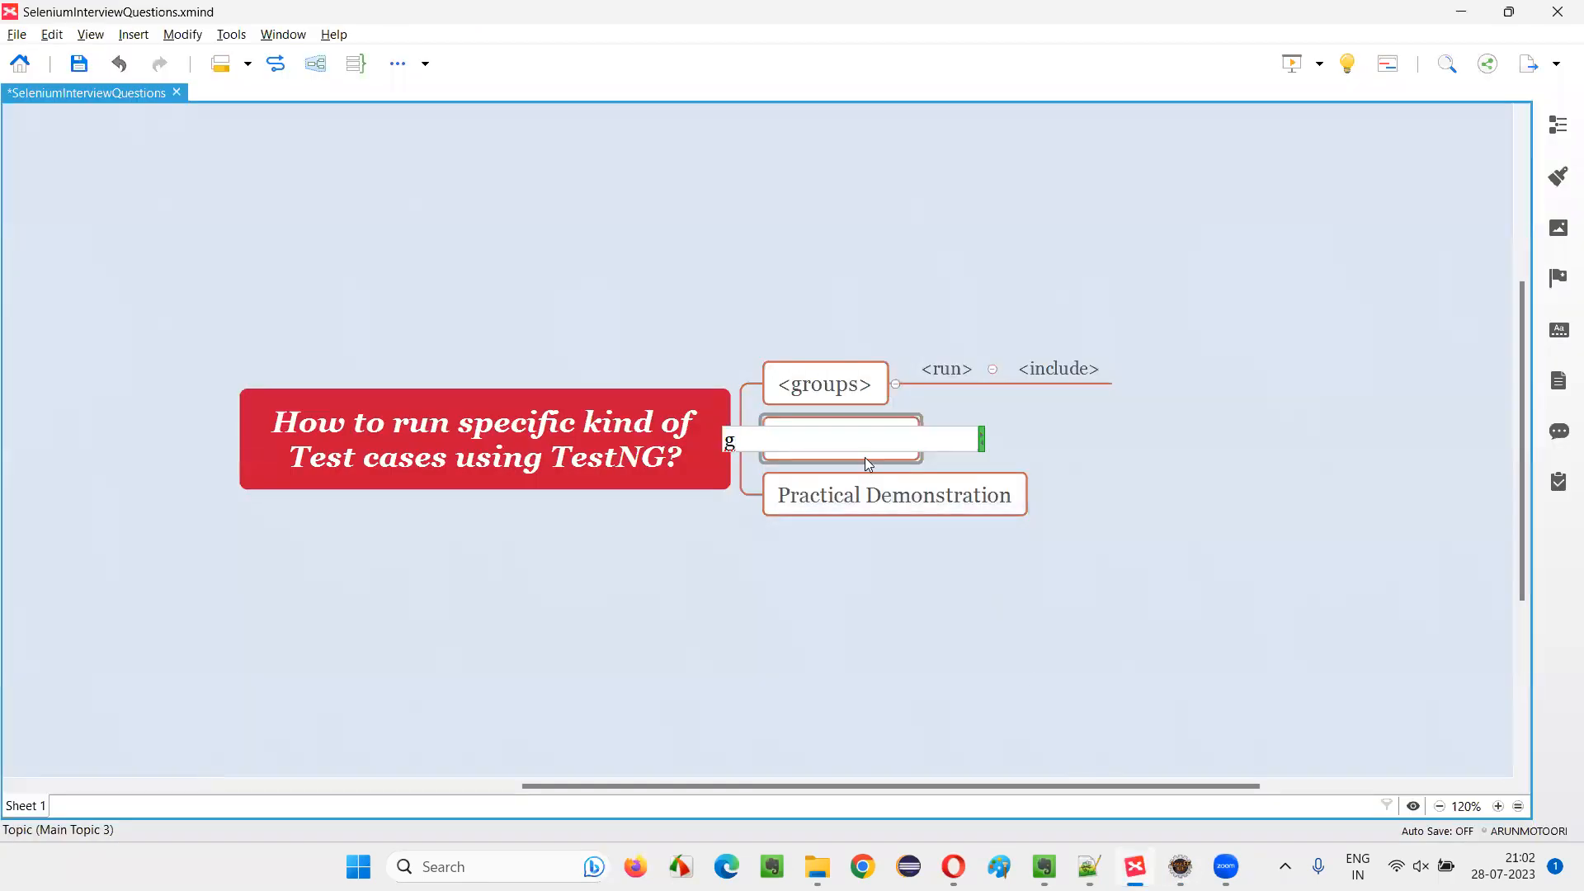
Label the new topic 'groups attribute' and commit it on the canvas
type("groups attriub")
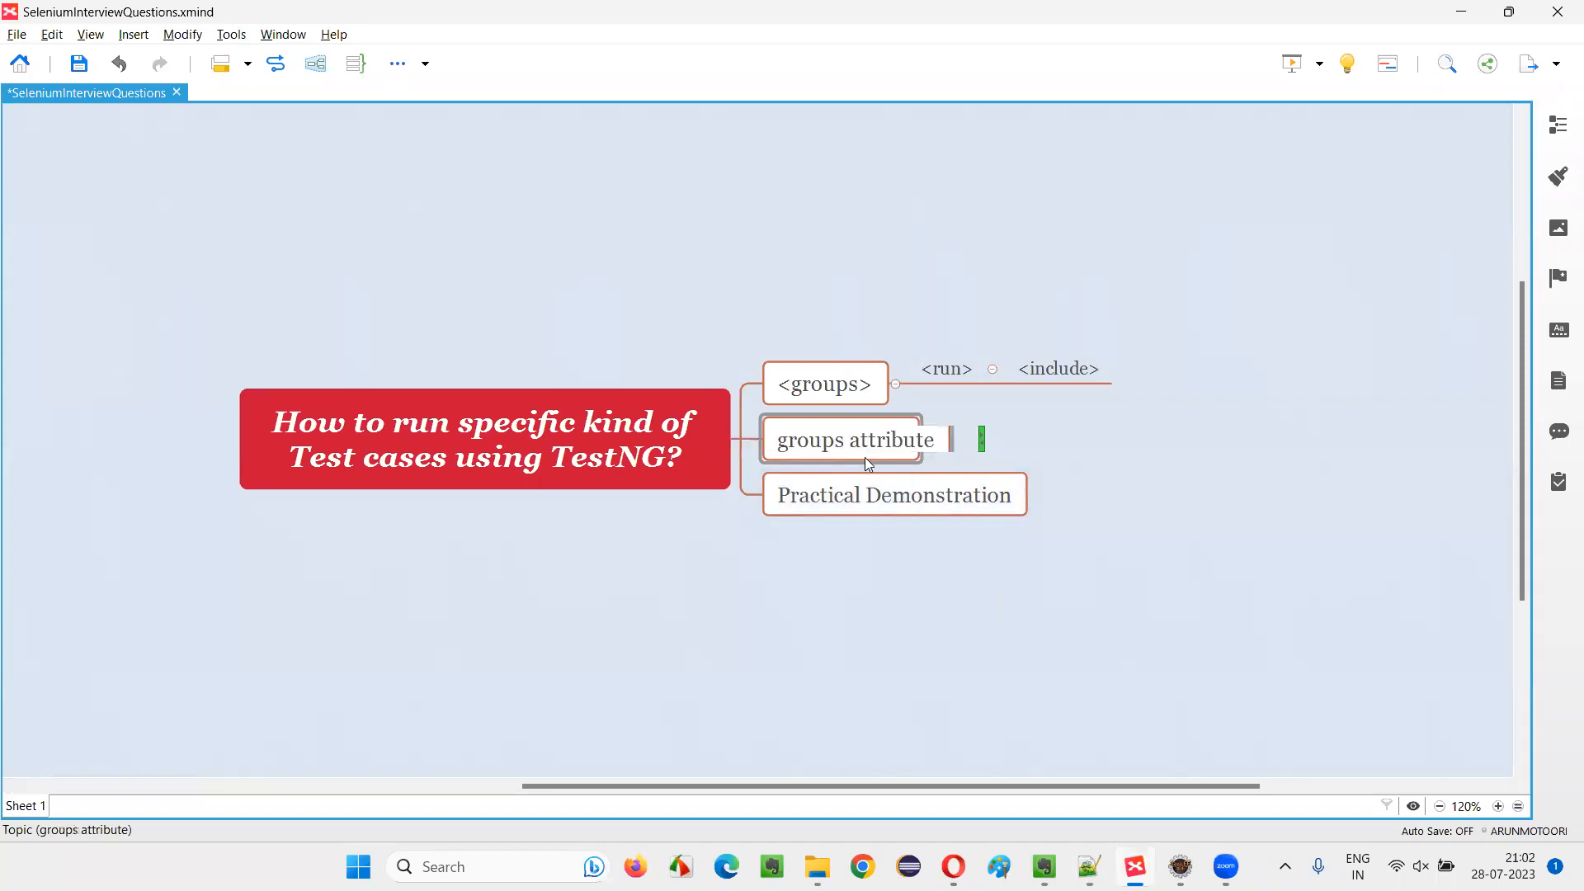
left_click(485, 457)
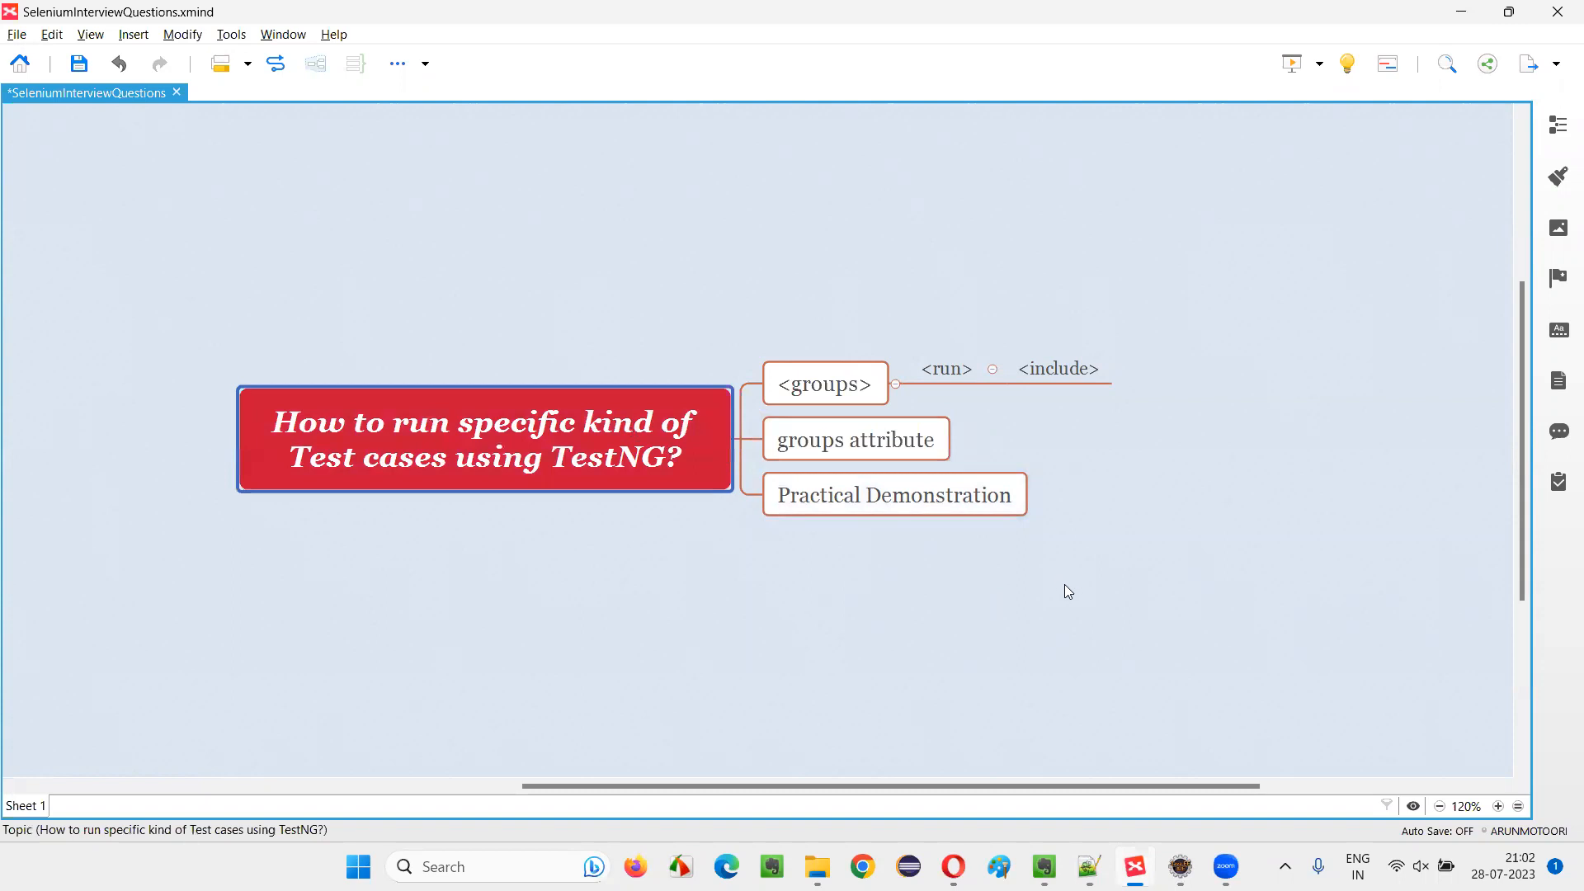
left_click(894, 494)
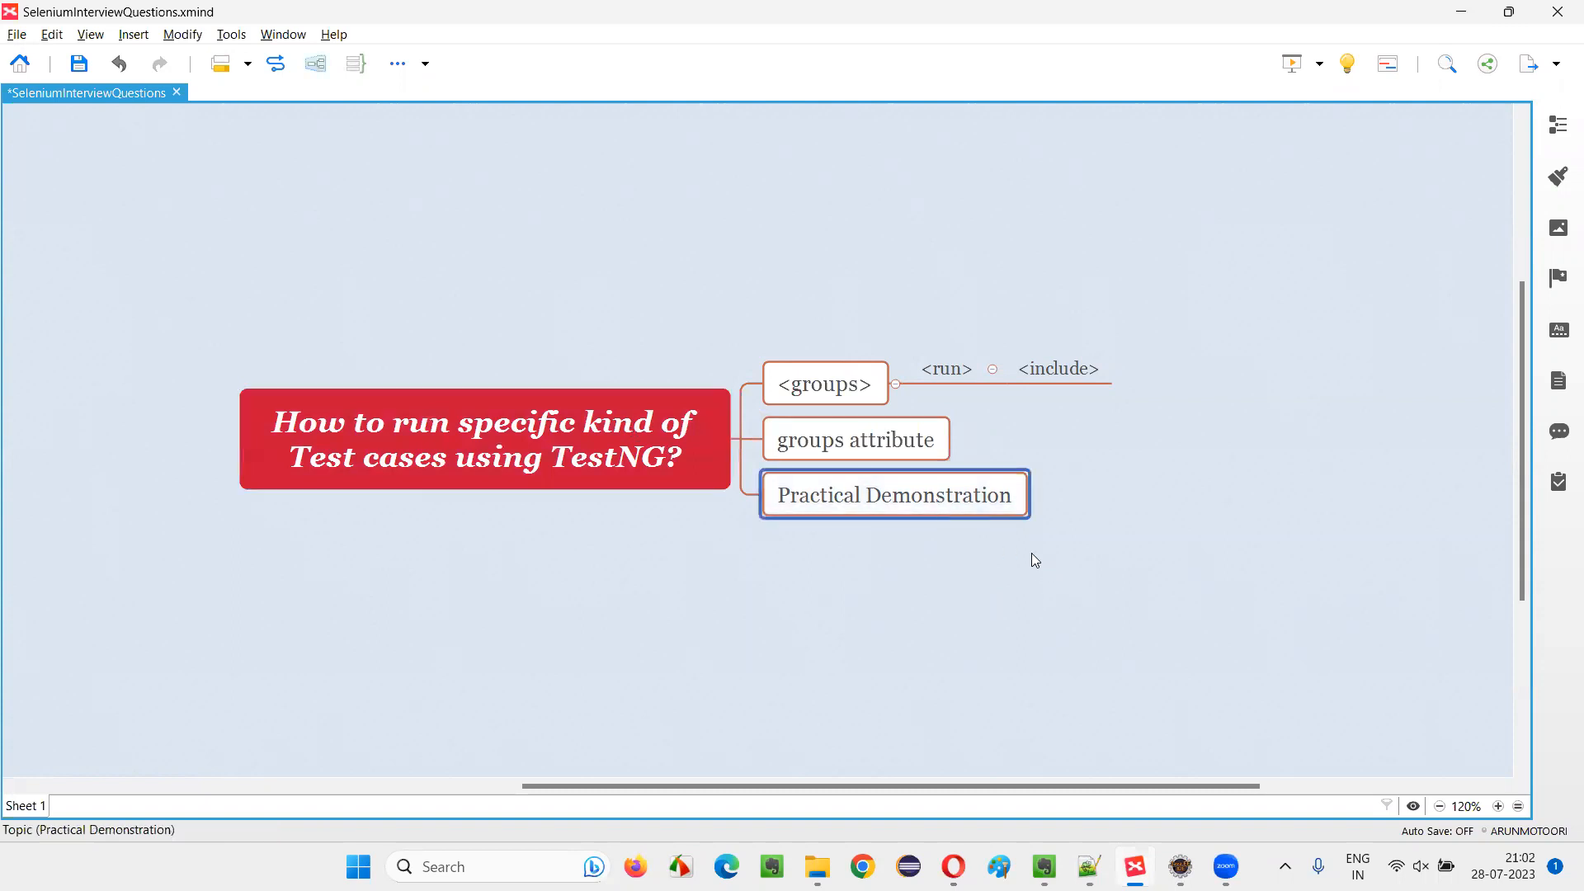
left_click(484, 450)
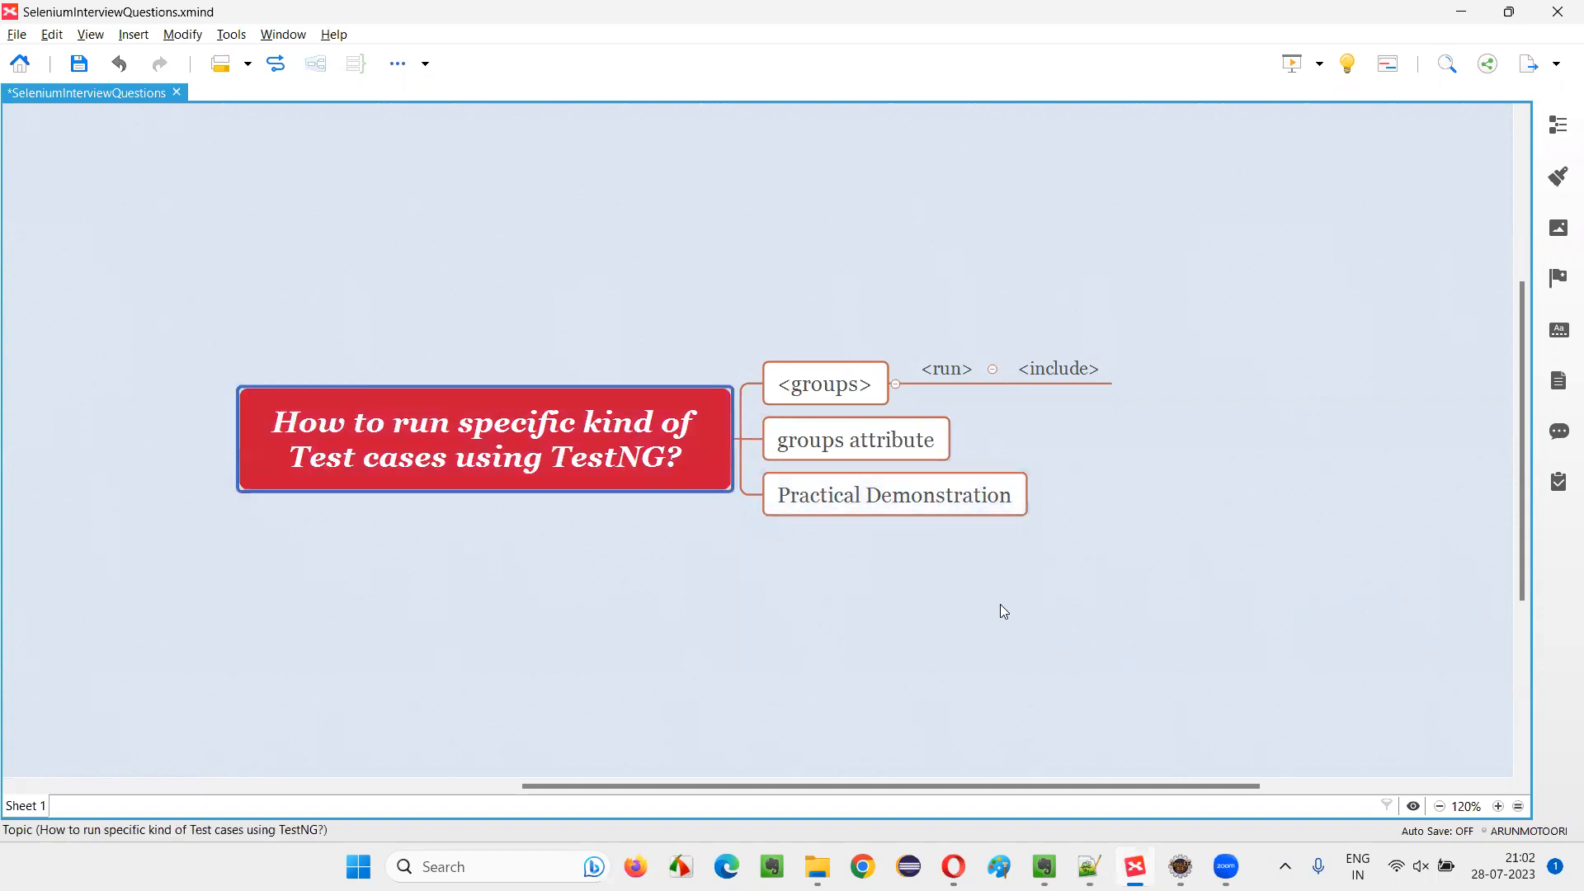